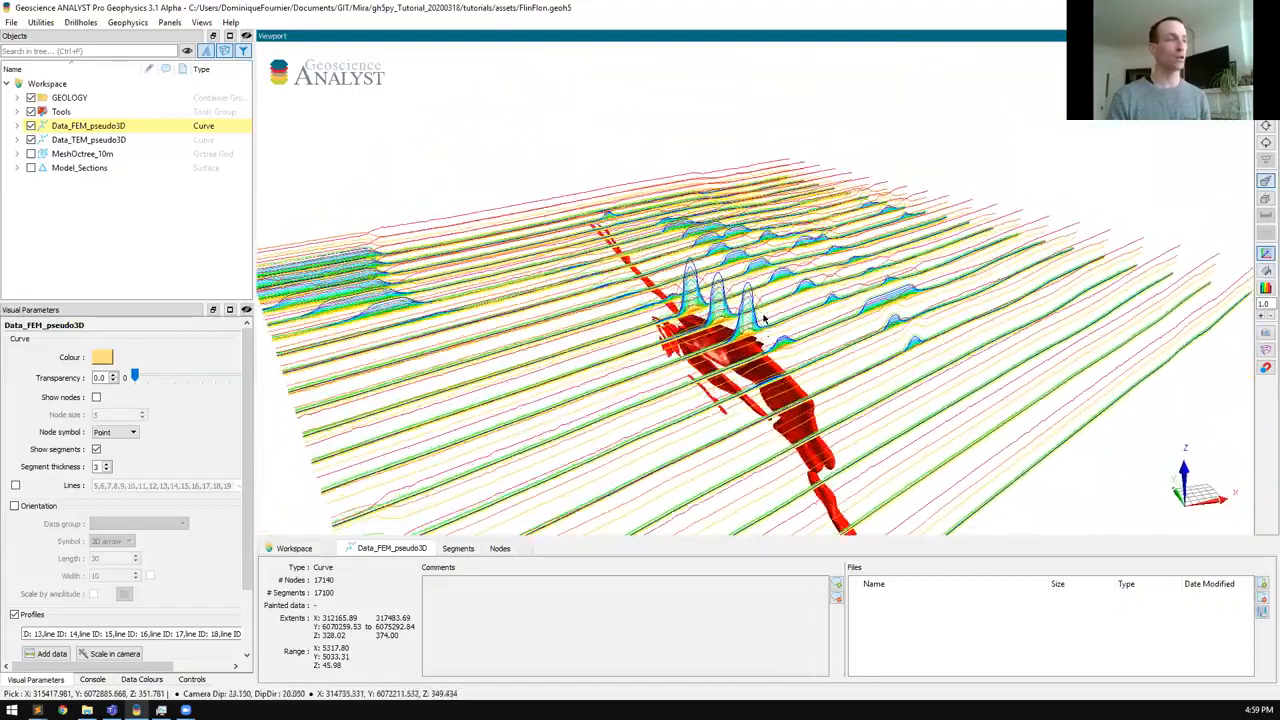
Step: Show the Data_FEM_pseudo3D lines again and orbit to compare sections with the profiles
{"action": "left_click_drag", "start_coordinate": [764, 320], "coordinate": [836, 340]}
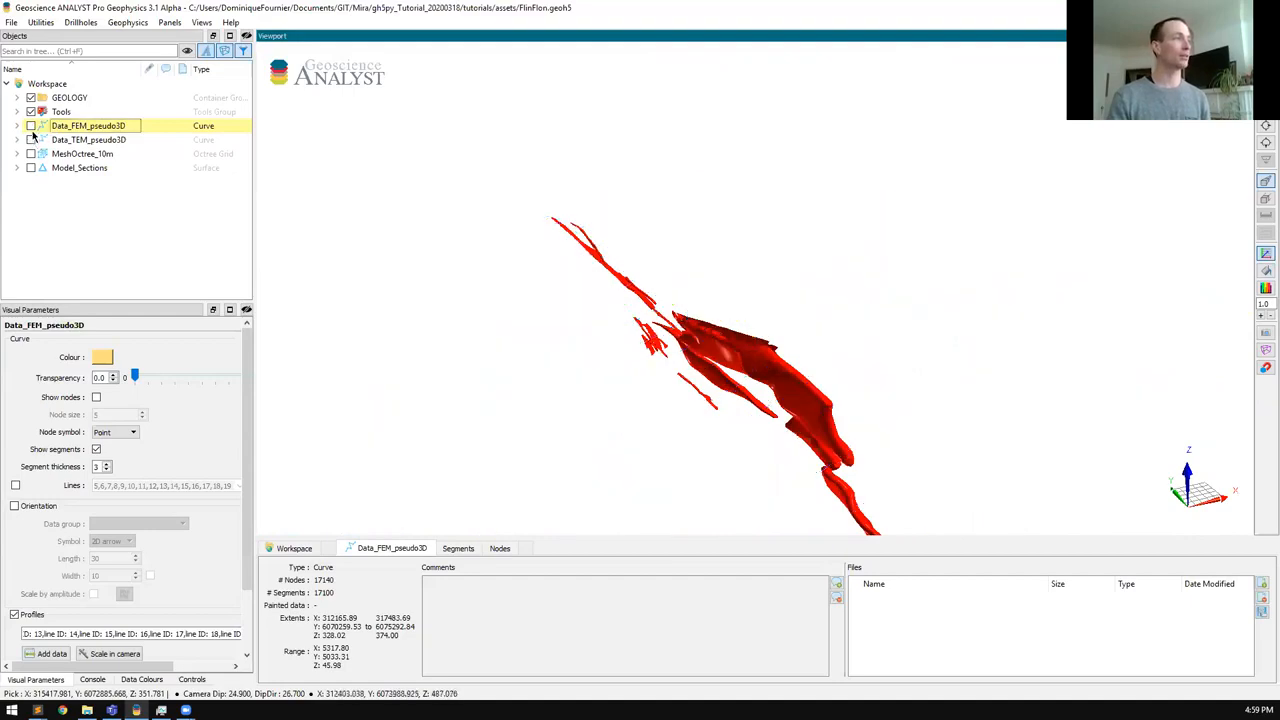
{"action": "left_click", "coordinate": [32, 124]}
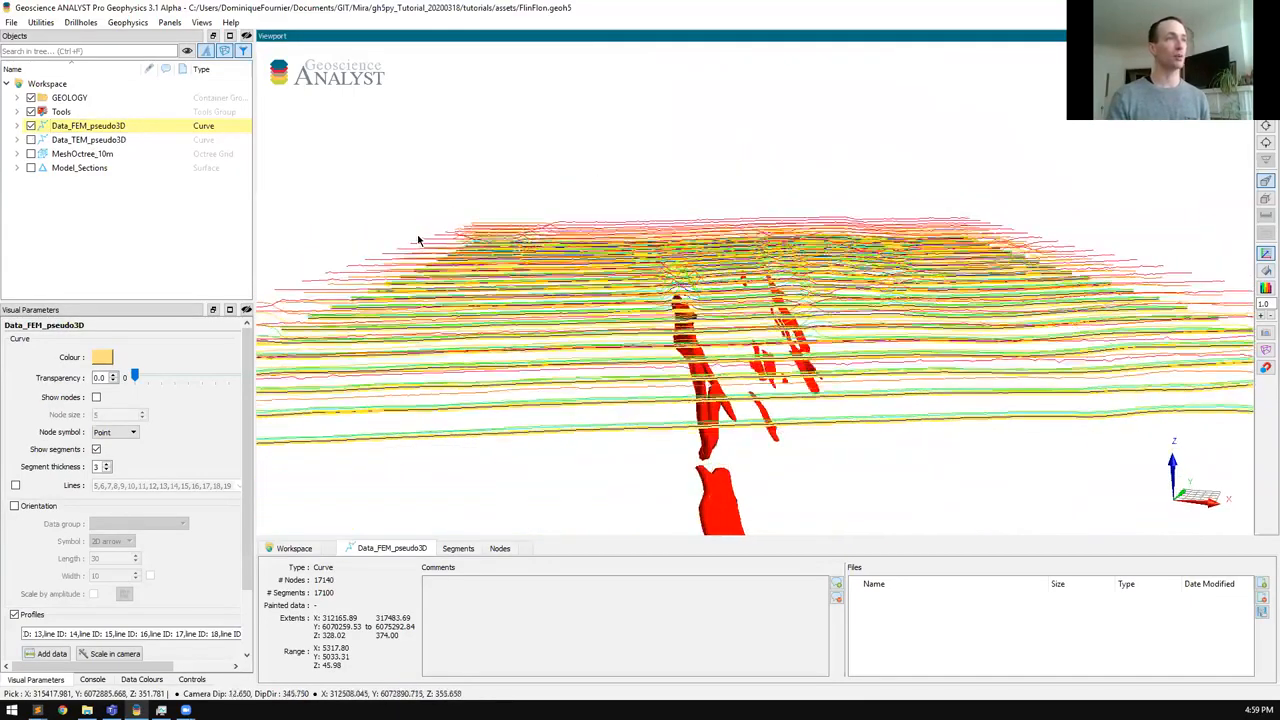
{"action": "left_click_drag", "start_coordinate": [418, 240], "coordinate": [676, 388]}
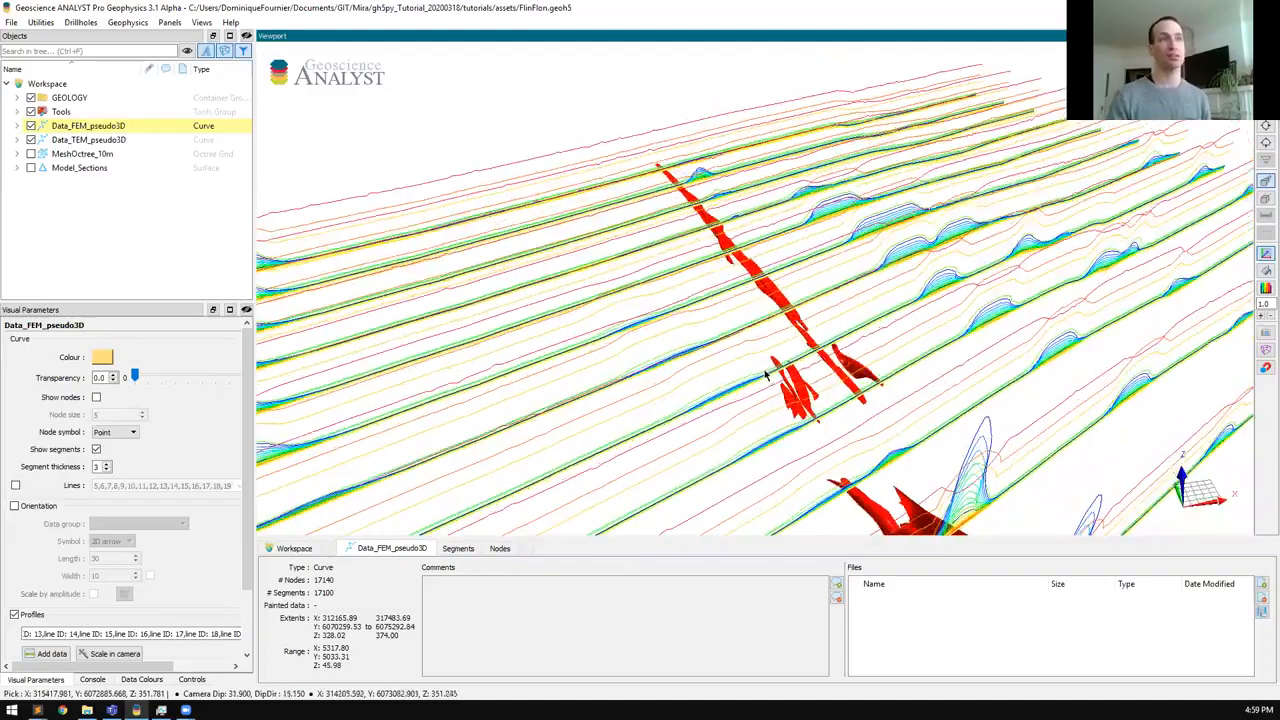
{"action": "left_click_drag", "start_coordinate": [770, 380], "coordinate": [800, 400]}
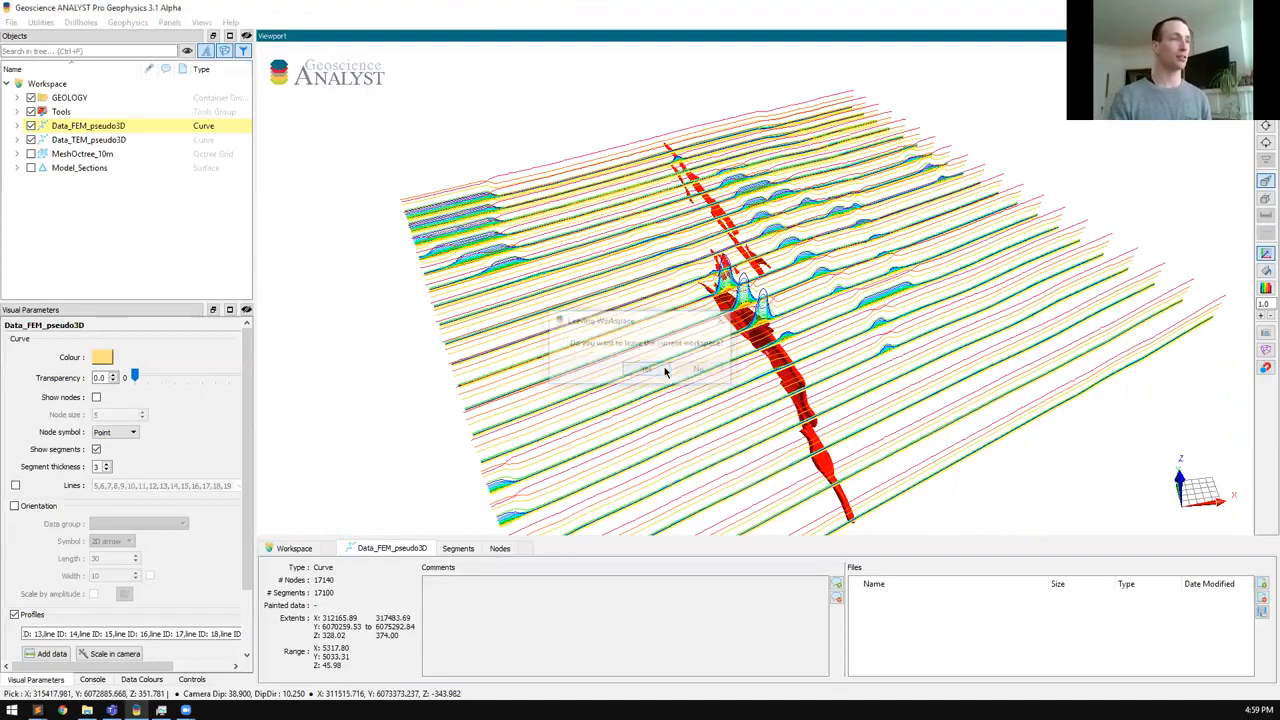
Step: Confirm closing the workspace and open FlinFlon_VTEM_survey.gdb from the tutorial assets folder
{"action": "left_click", "coordinate": [644, 370]}
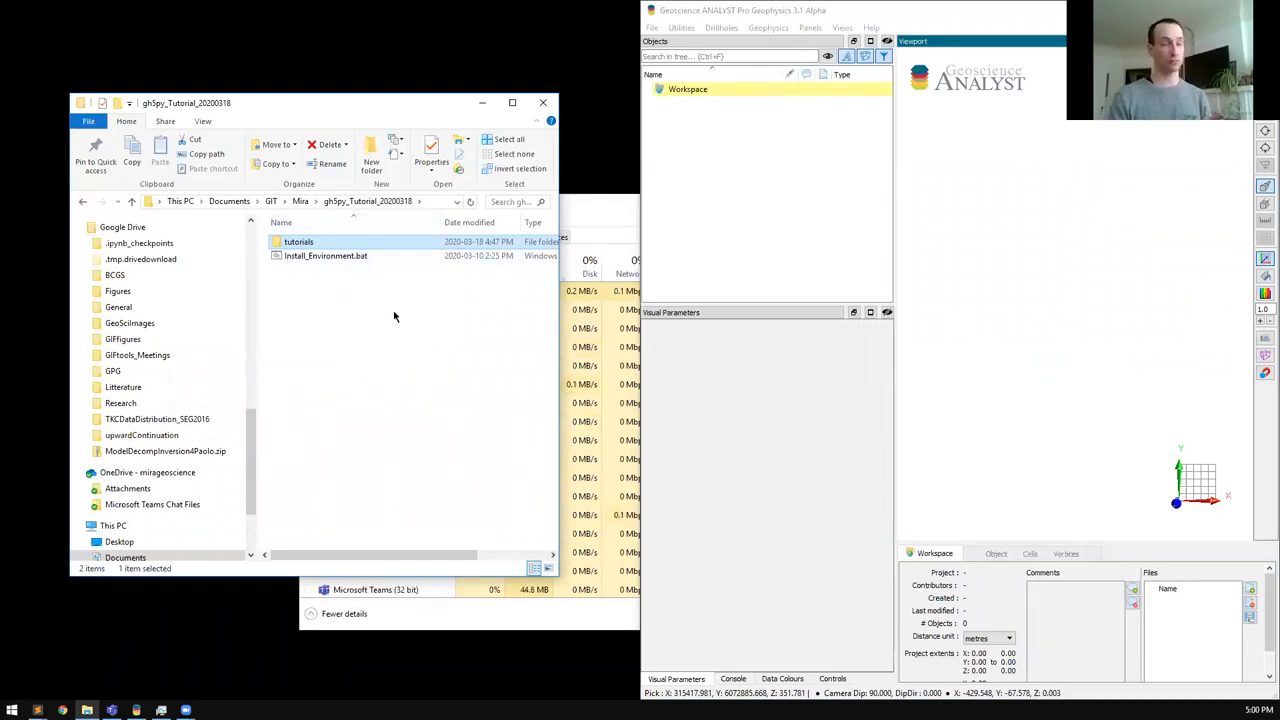
{"action": "double_click", "coordinate": [298, 240]}
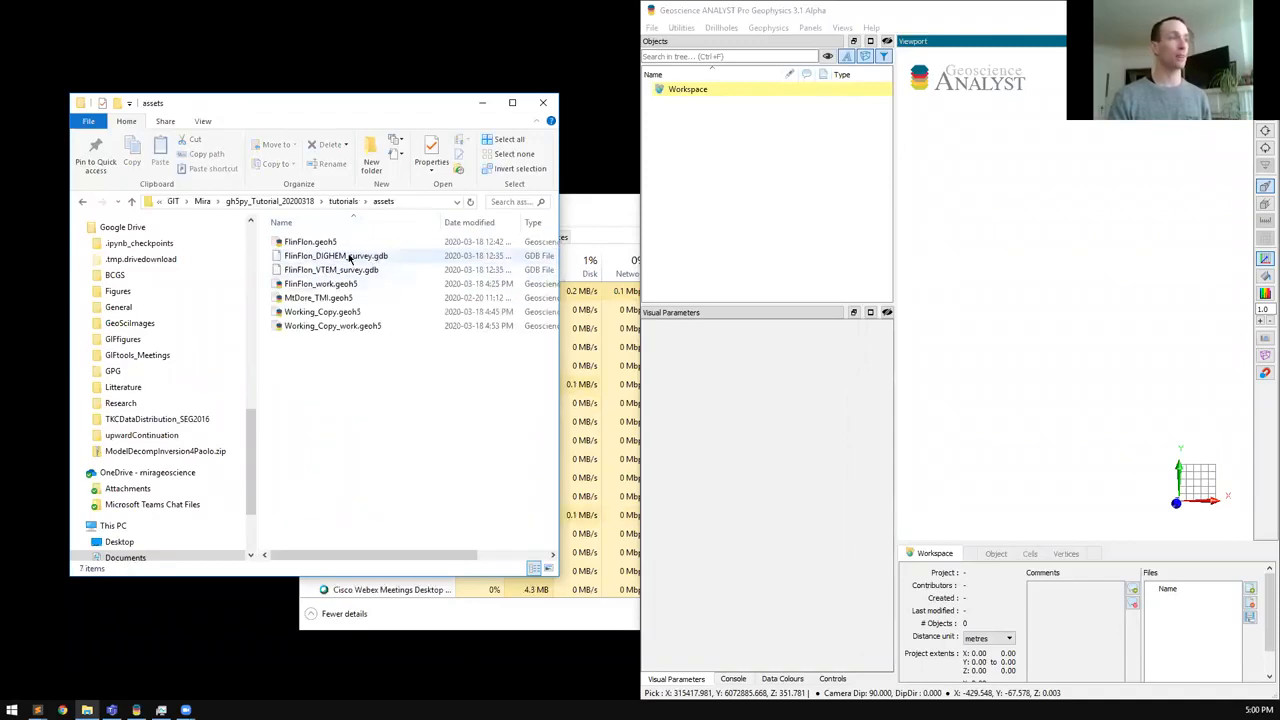
{"action": "mouse_move", "coordinate": [340, 270]}
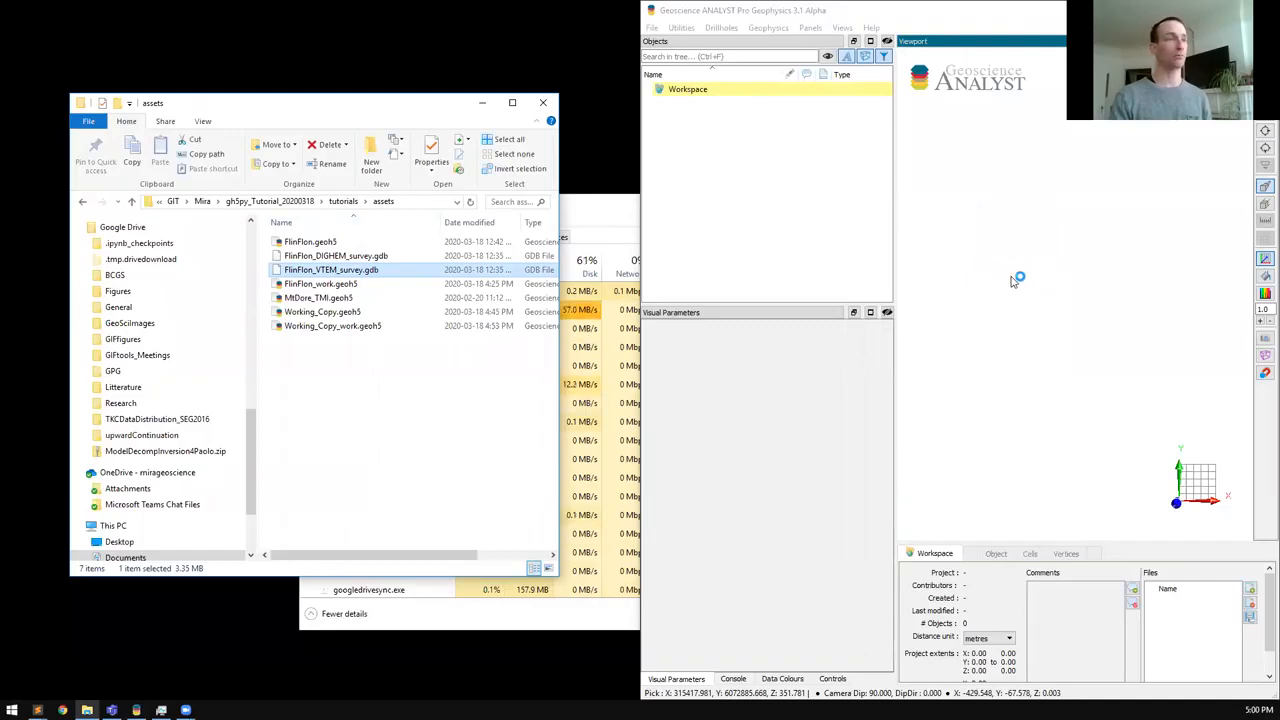
{"action": "double_click", "coordinate": [332, 268]}
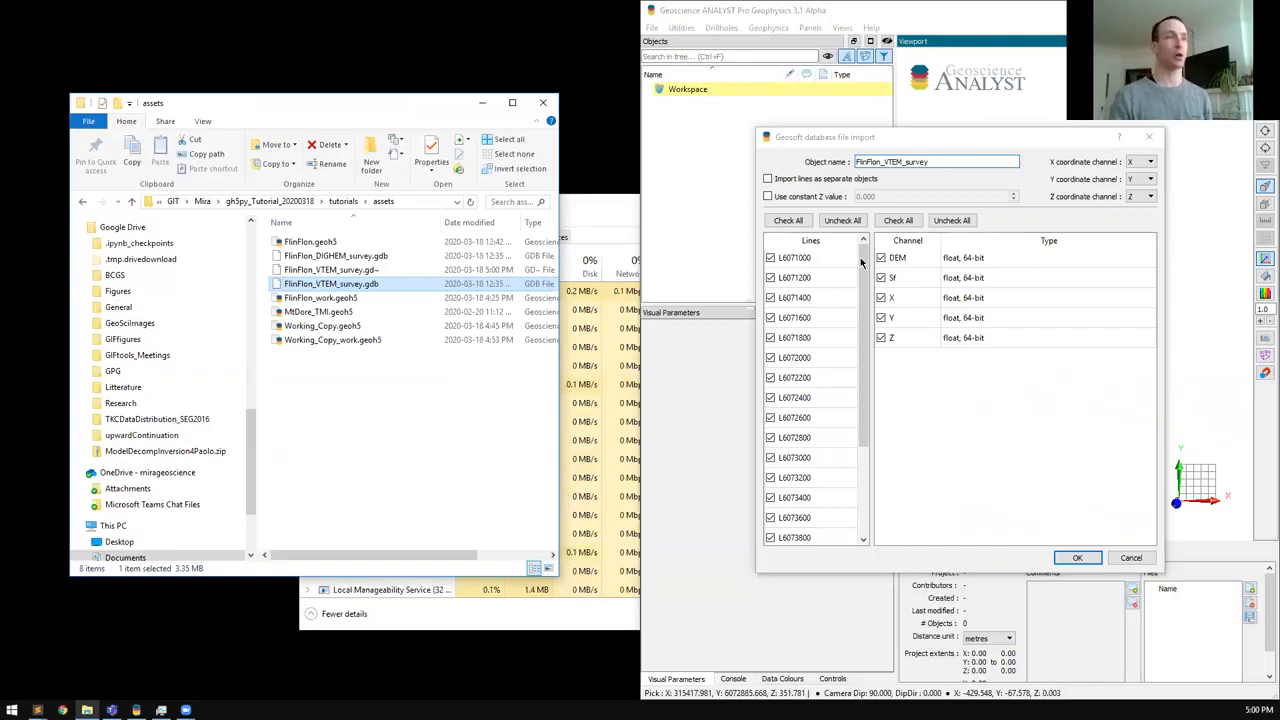
Step: Accept importing all VTEM lines and channels, expand the survey's data channels and view the lines in 3D
{"action": "left_click", "coordinate": [1076, 556]}
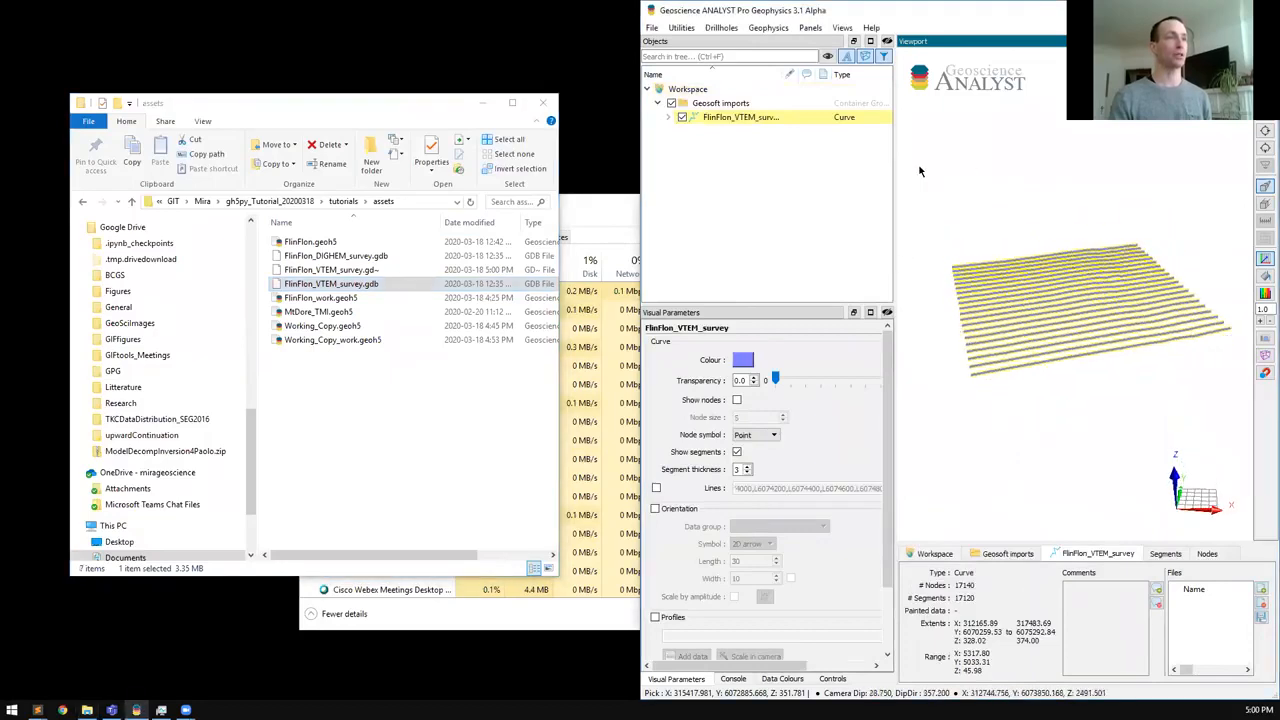
{"action": "left_click", "coordinate": [668, 116]}
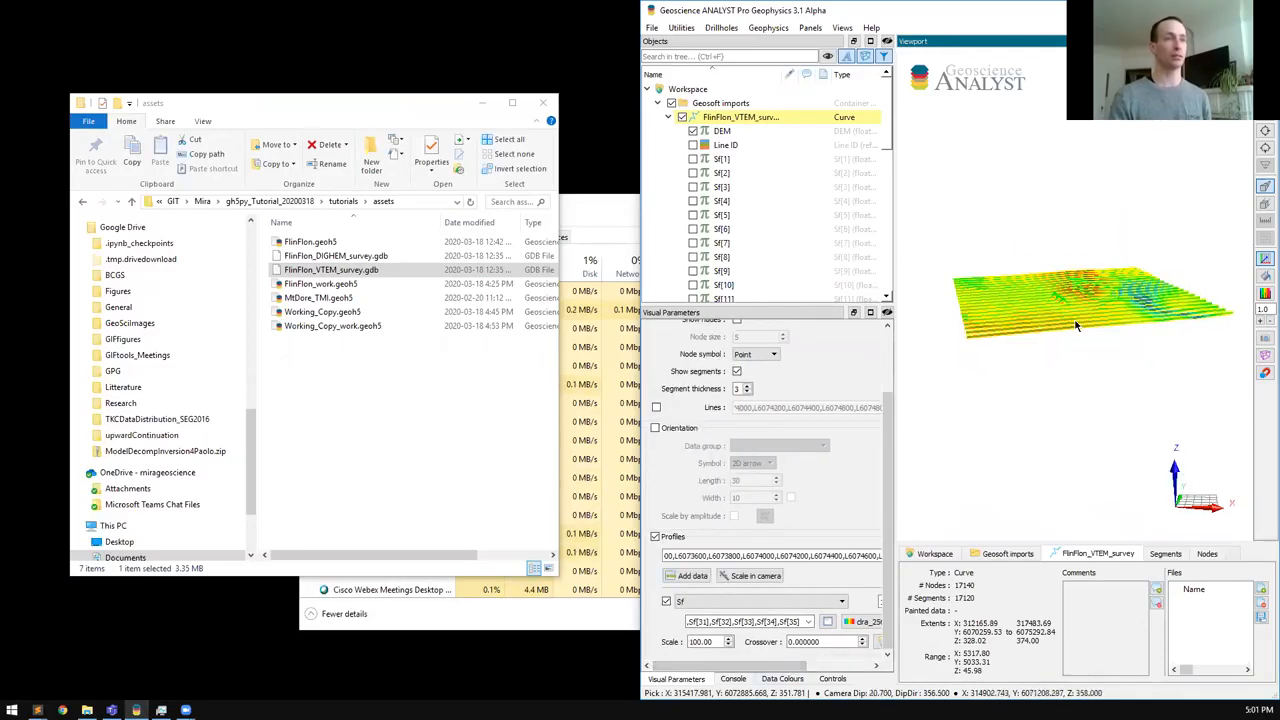
{"action": "left_click_drag", "start_coordinate": [1080, 330], "coordinate": [1056, 350]}
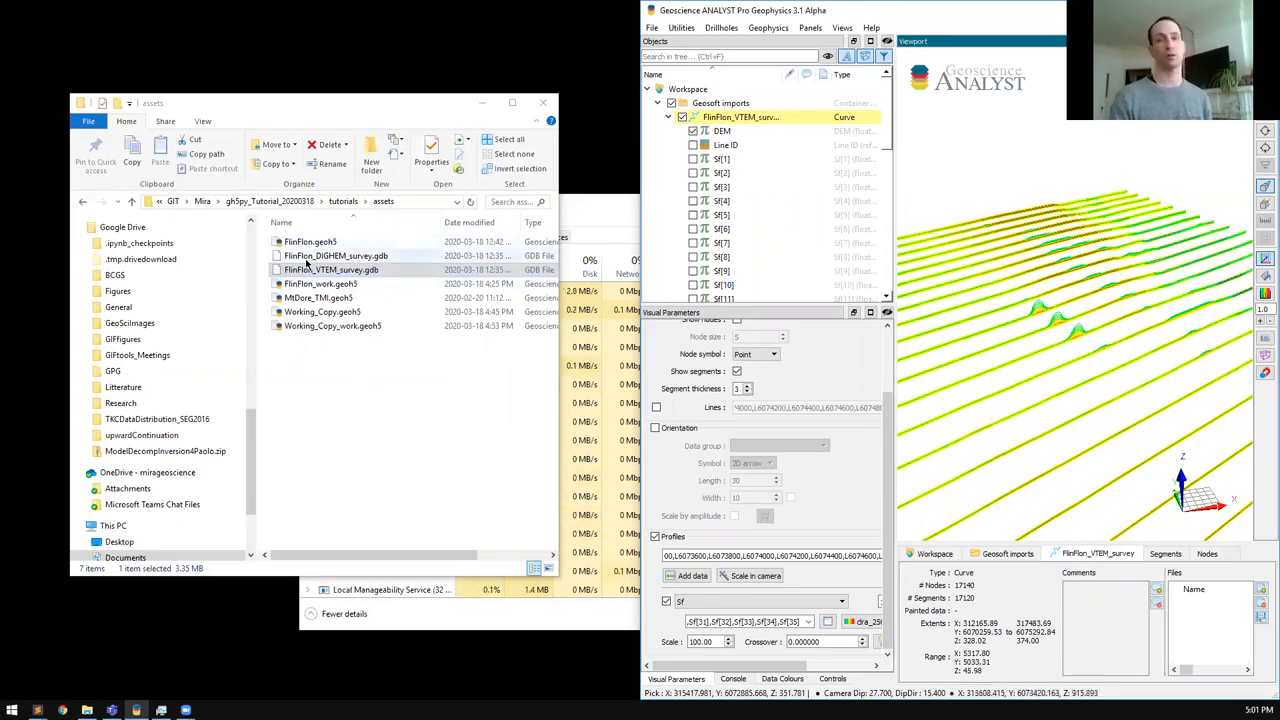
{"action": "left_click", "coordinate": [336, 256]}
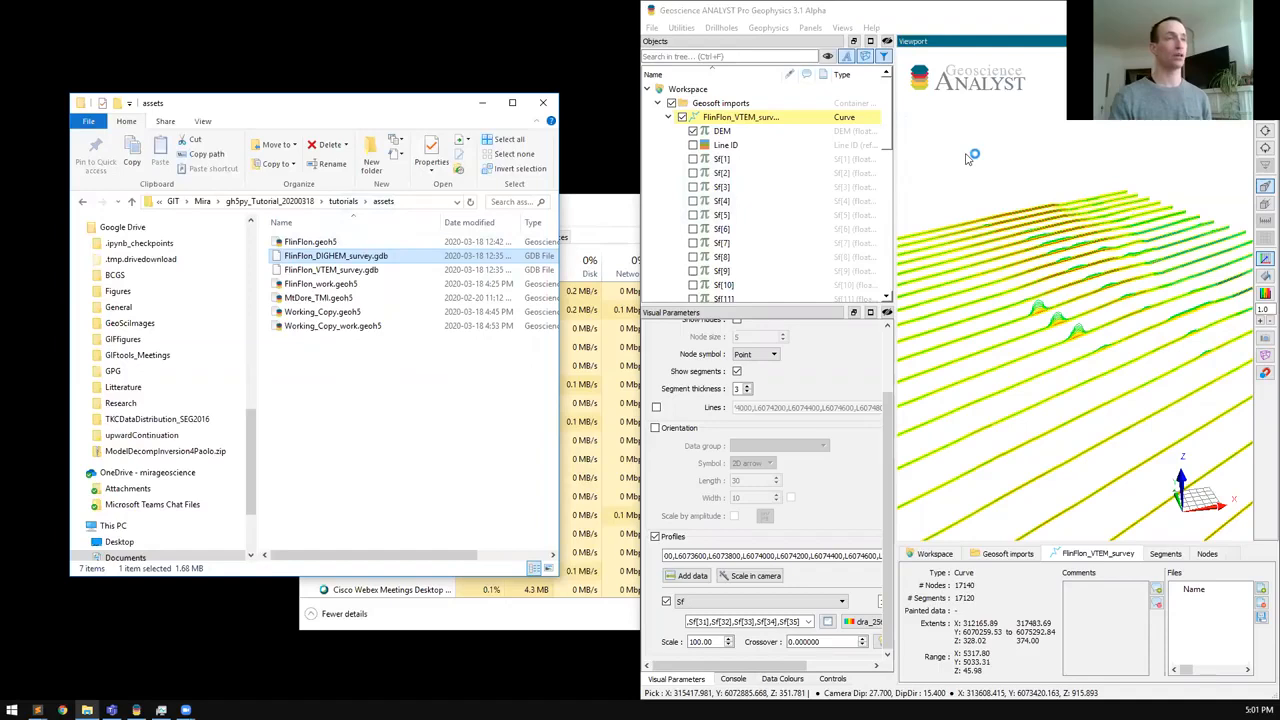
Step: Import FlinFlon_DIGHEM_survey.gdb with all lines and channels into the workspace
{"action": "double_click", "coordinate": [336, 256]}
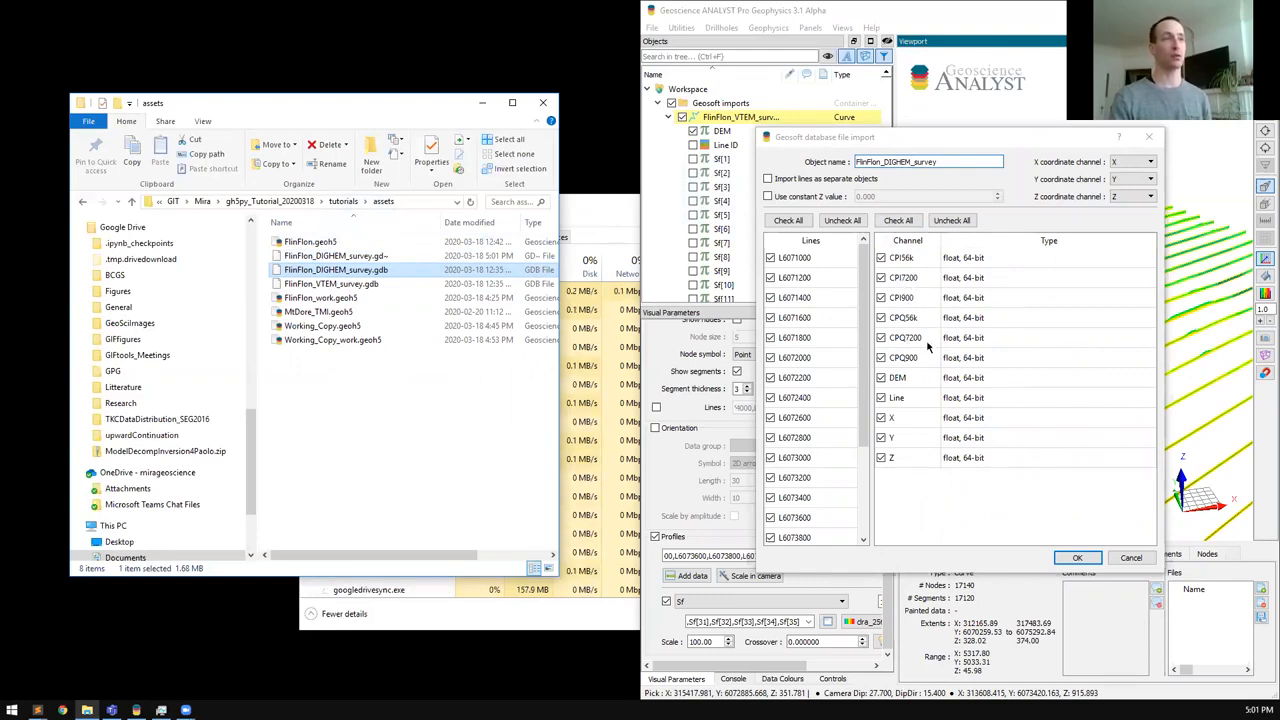
{"action": "left_click", "coordinate": [1076, 556]}
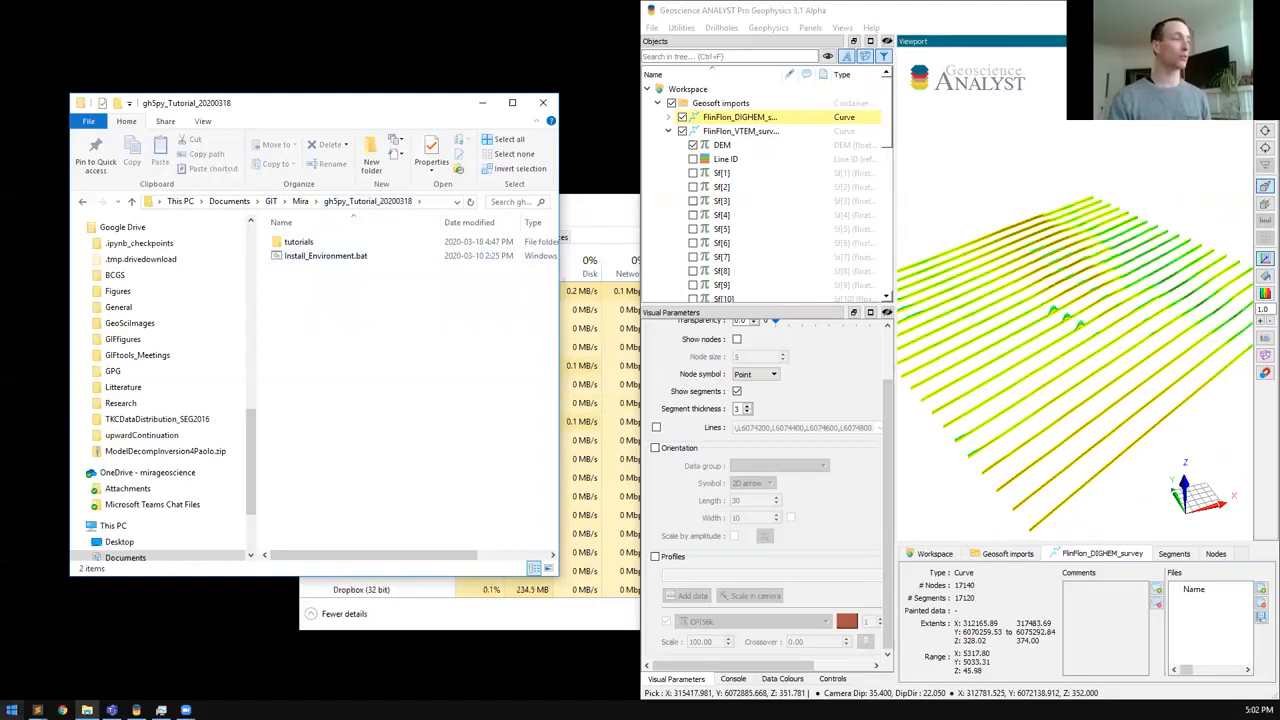
Step: Launch Anaconda Prompt from Start and run Install_Environment.bat
{"action": "left_click", "coordinate": [10, 710]}
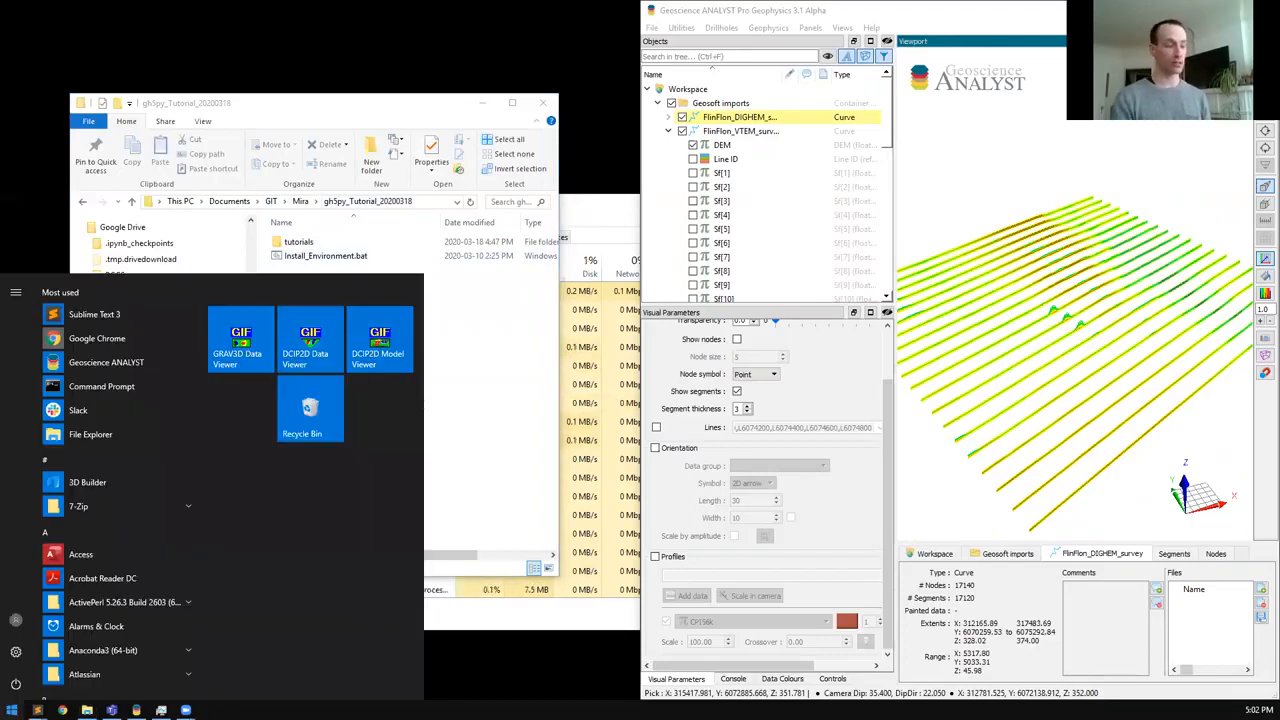
{"action": "type", "text": "ana"}
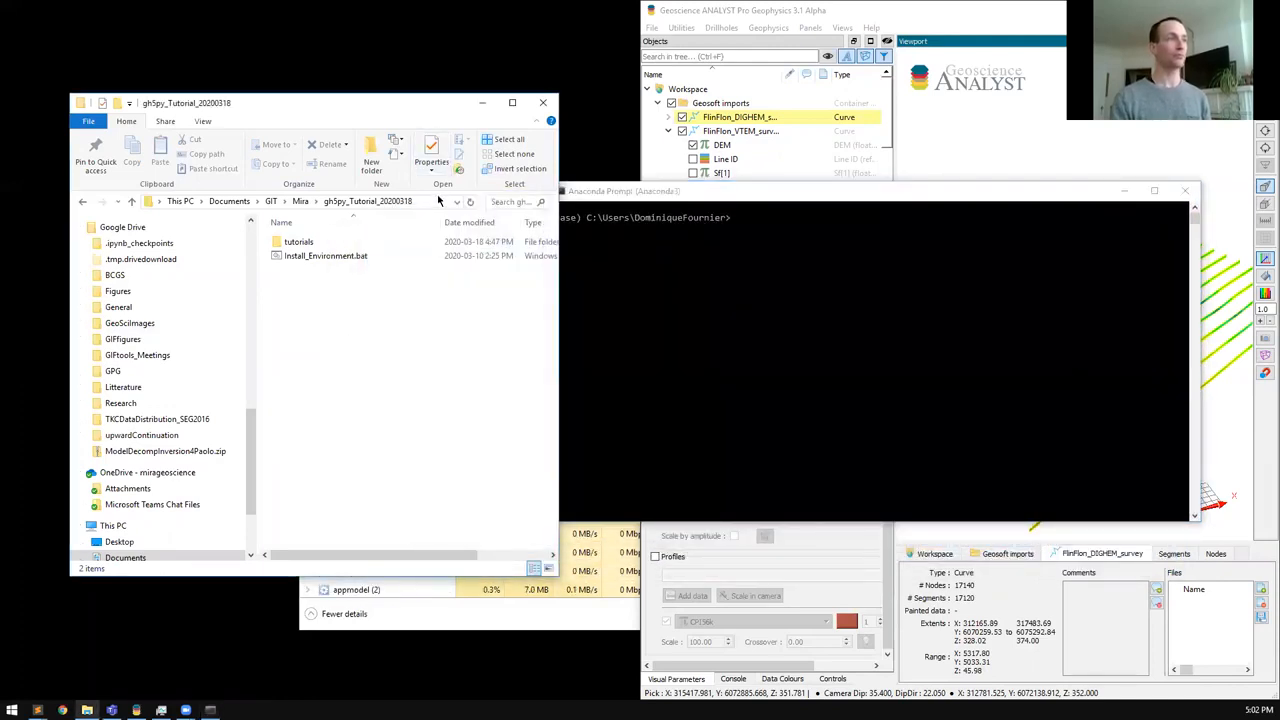
{"action": "left_click", "coordinate": [300, 200]}
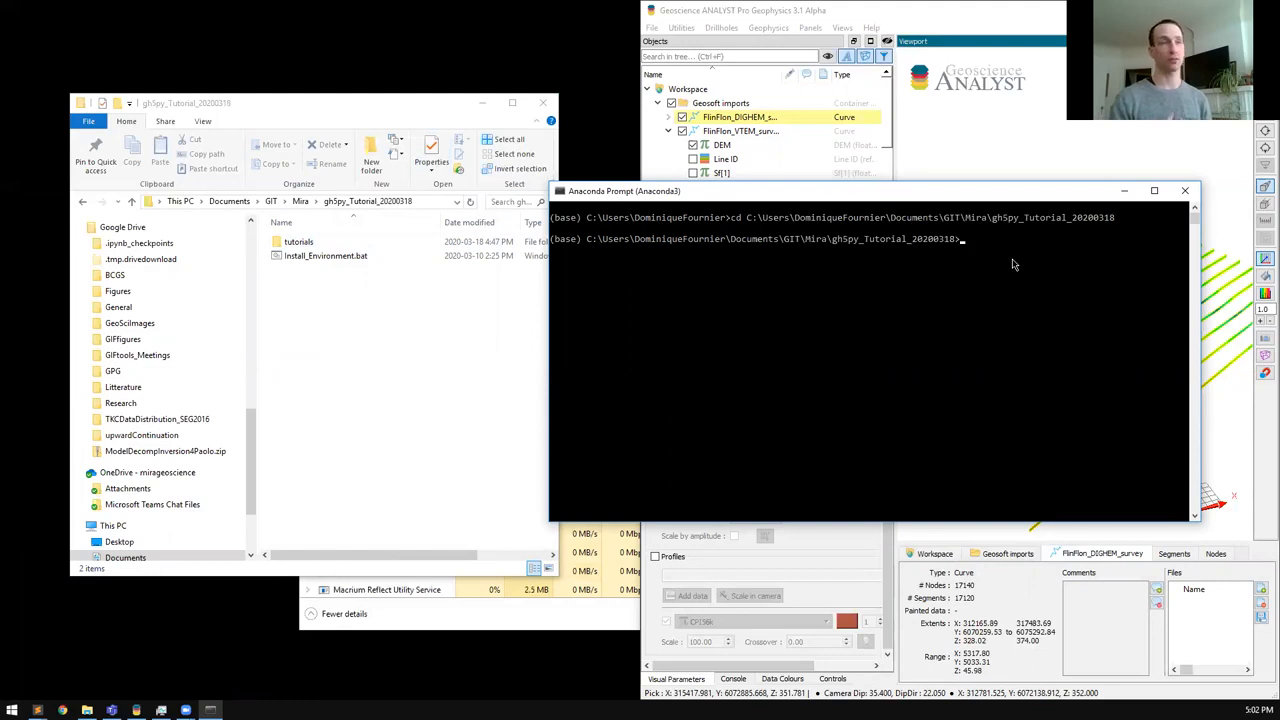
{"action": "type", "text": "I"}
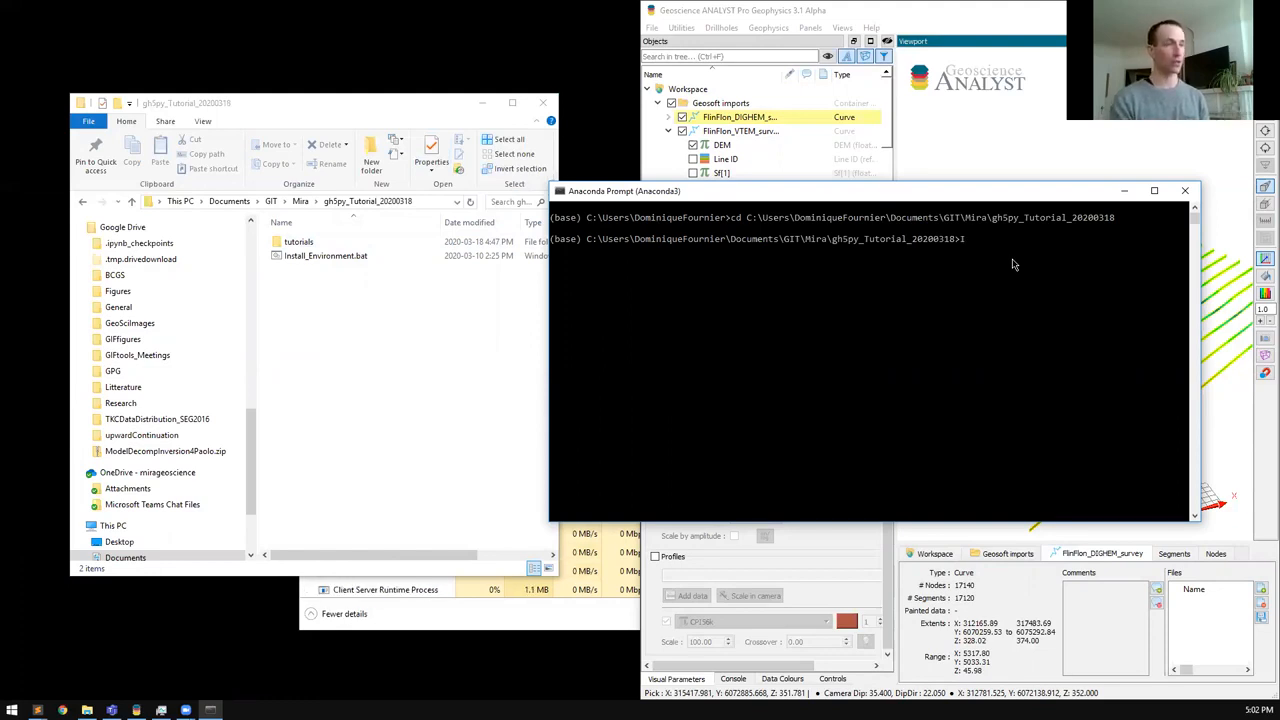
{"action": "type", "text": "Install_Environment.bat"}
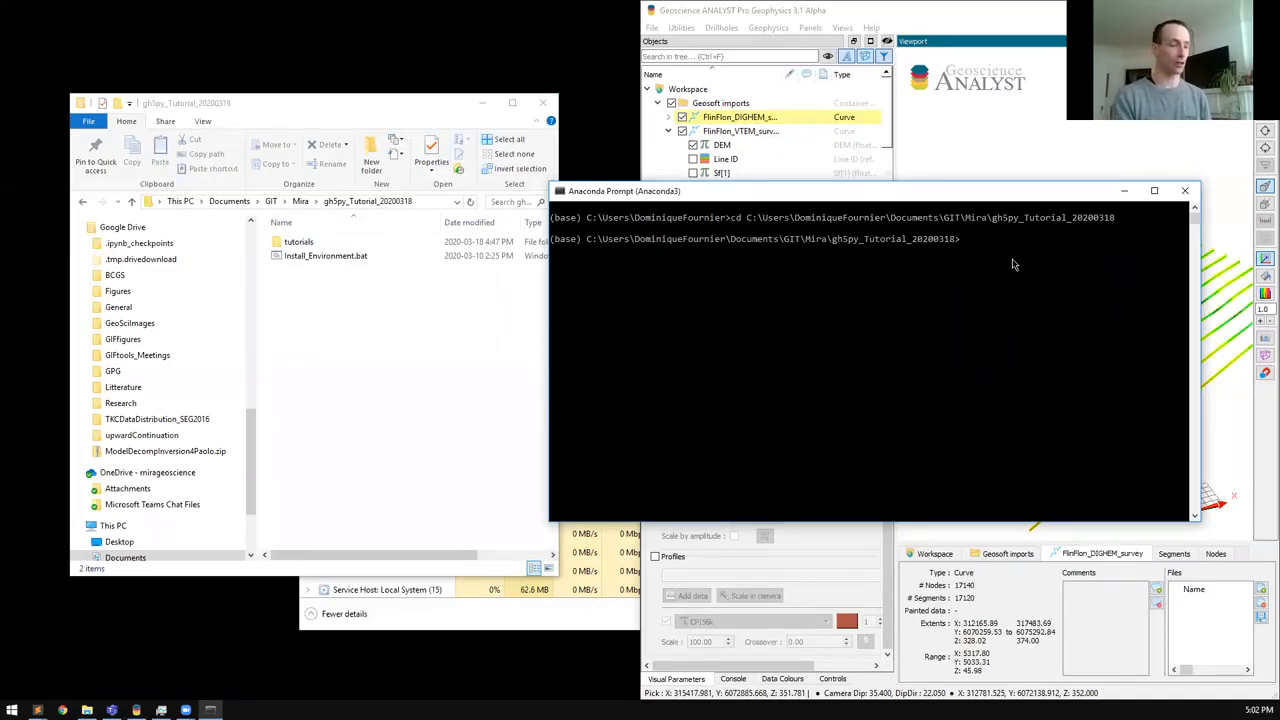
Step: Change into the tutorials folder and start composing the jupyter notebook launch command
{"action": "type", "text": "cd tutorials"}
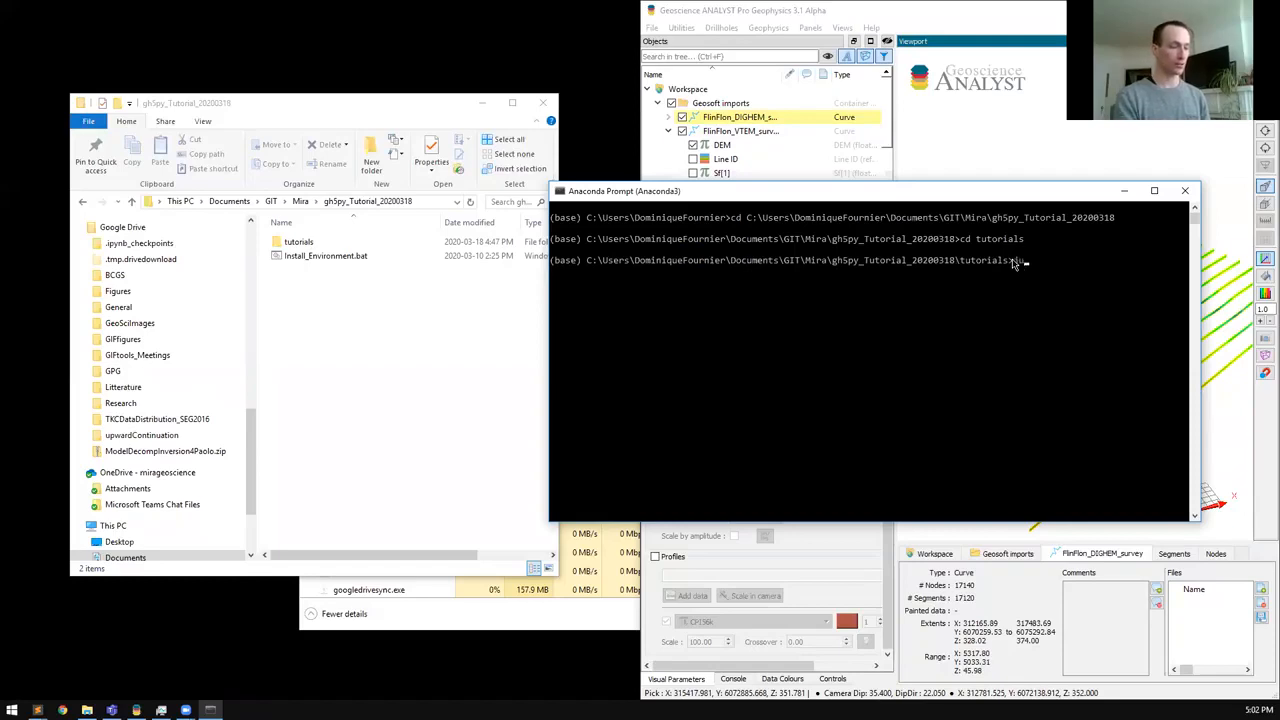
{"action": "type", "text": "jupyter notebook"}
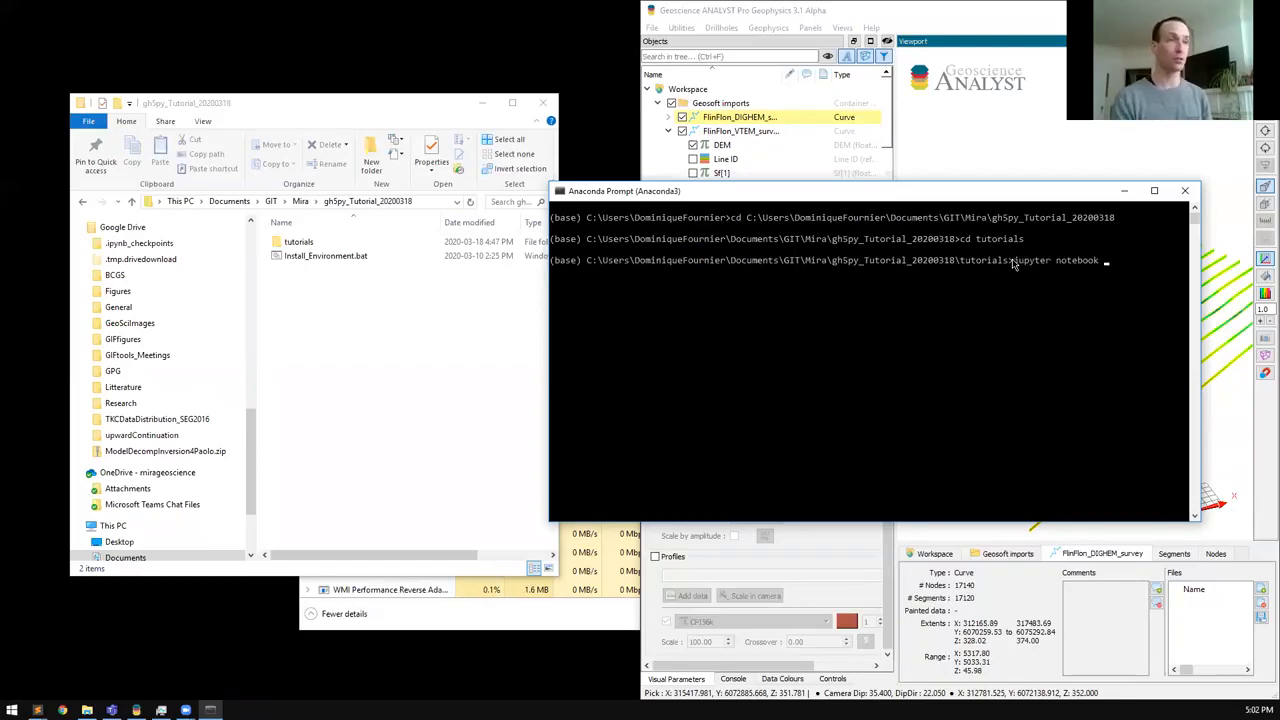
{"action": "type", "text": "Tutorial1_Basics.ipynb"}
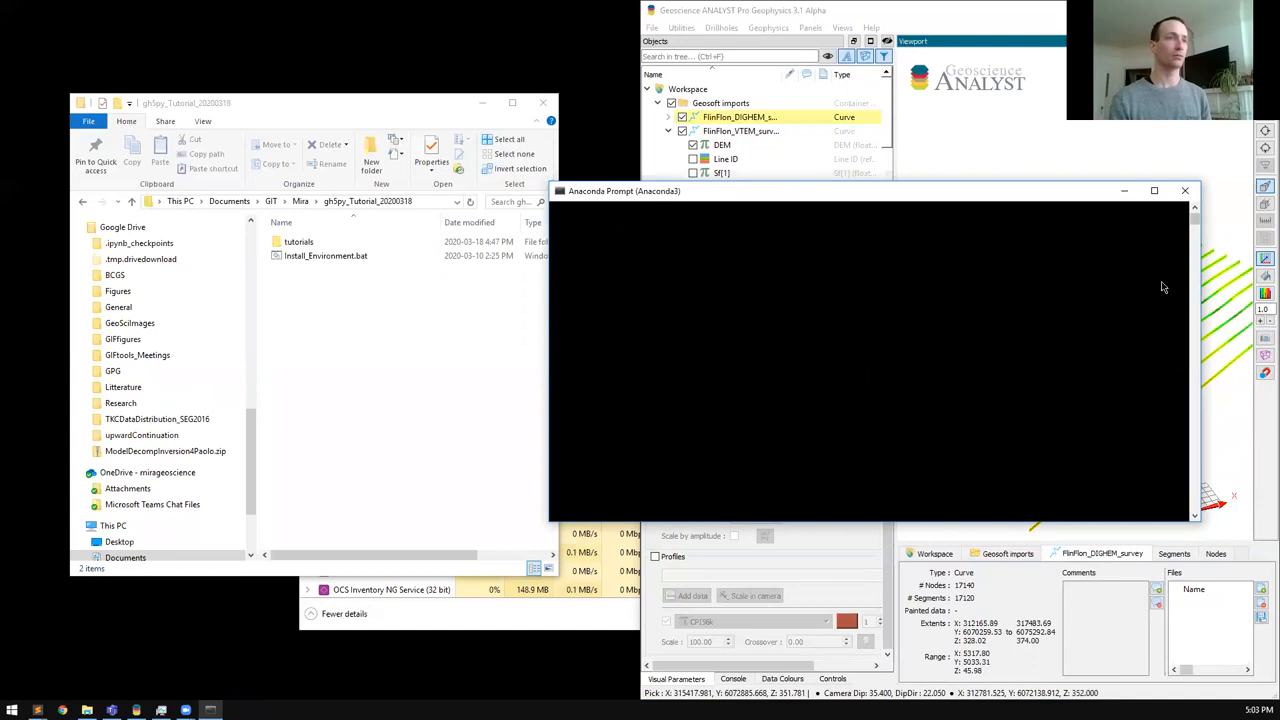
Step: Run jupyter notebook Tutorial4_EM1D_inversion.ipynb and follow the redirect link to the notebook
{"action": "type", "text": "jupyter notebook Tutorial4_EM1D_inversion.ipynb"}
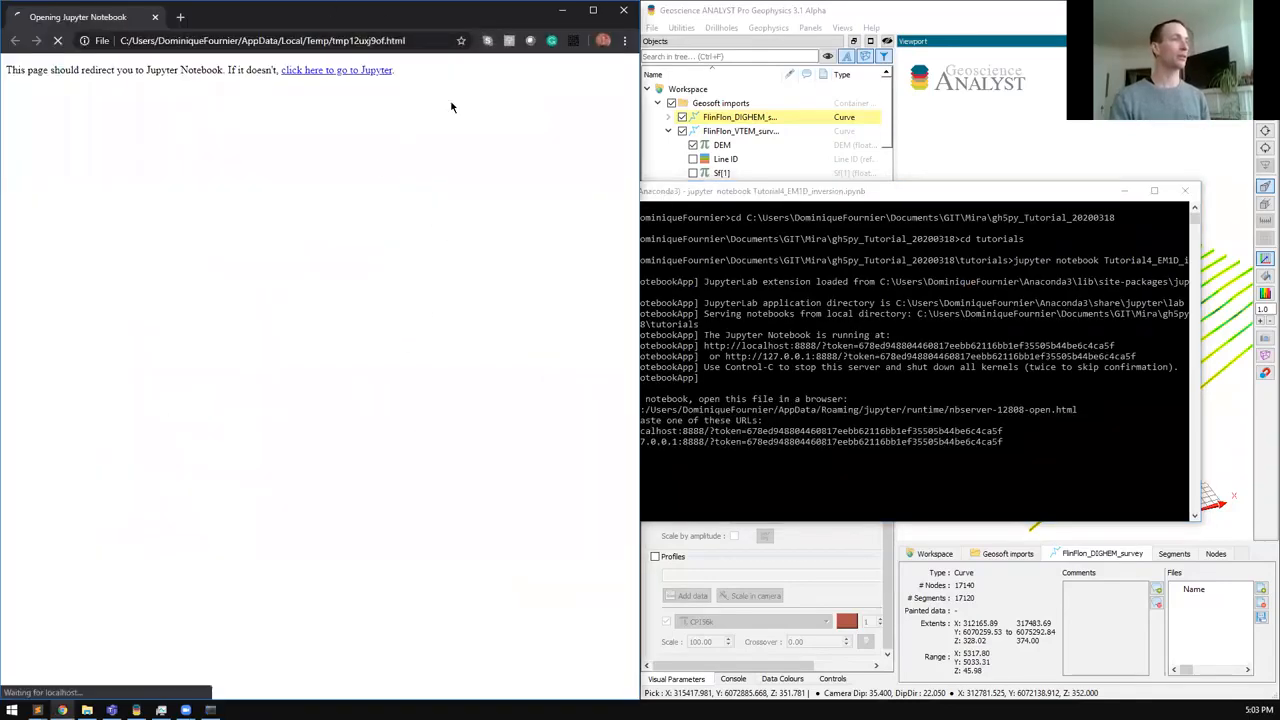
{"action": "left_click", "coordinate": [336, 70]}
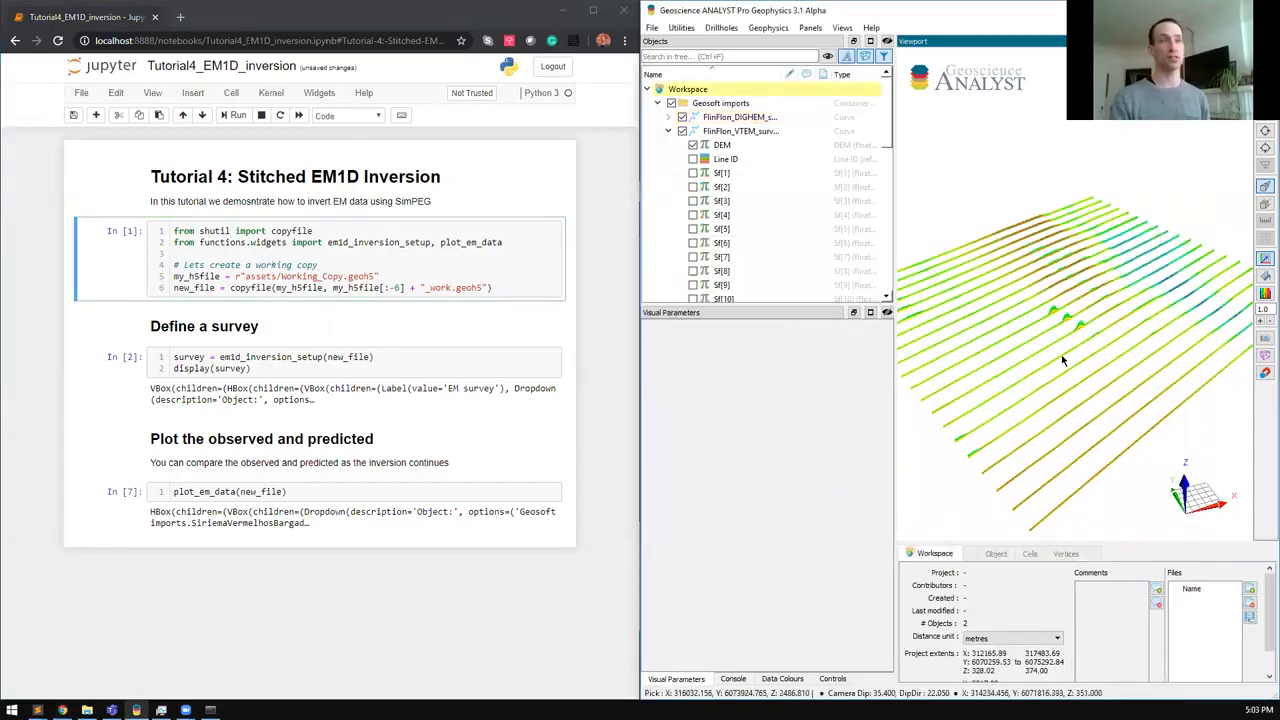
Step: Save the workspace as Working_Copy.geoh5 in the assets folder, confirming the overwrite
{"action": "left_click_drag", "start_coordinate": [1064, 360], "coordinate": [1044, 204]}
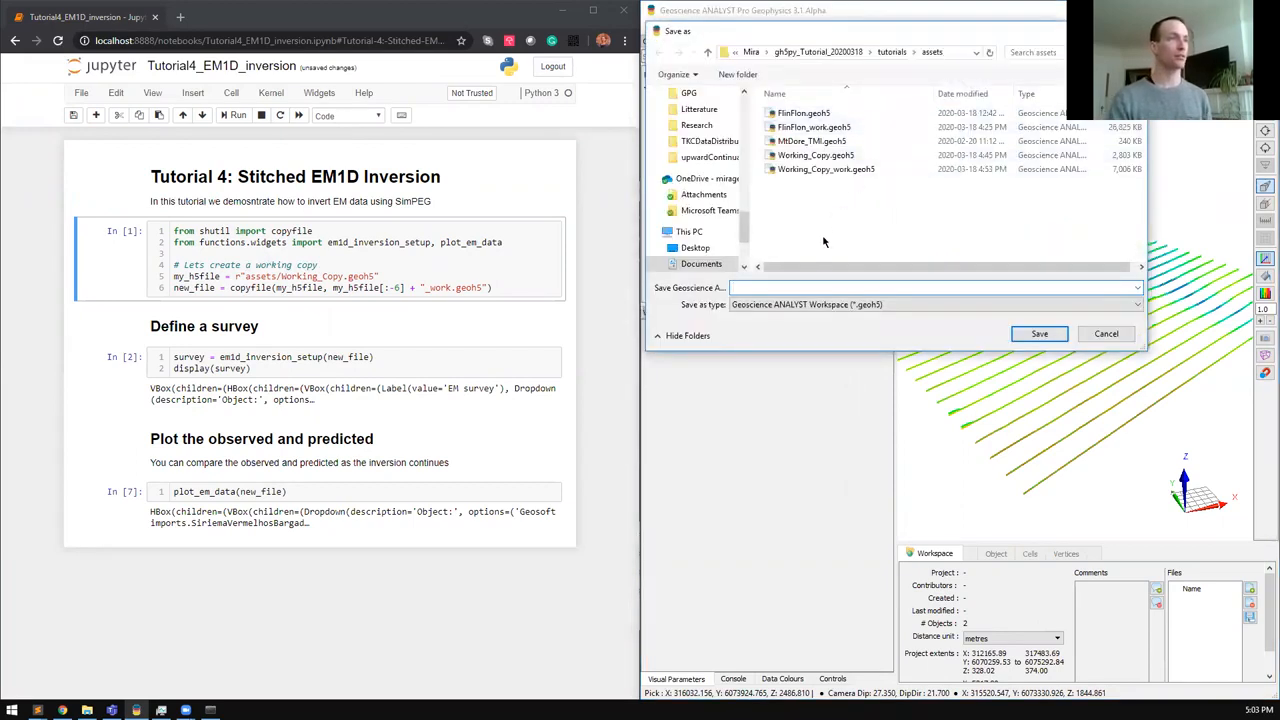
{"action": "left_click", "coordinate": [816, 156]}
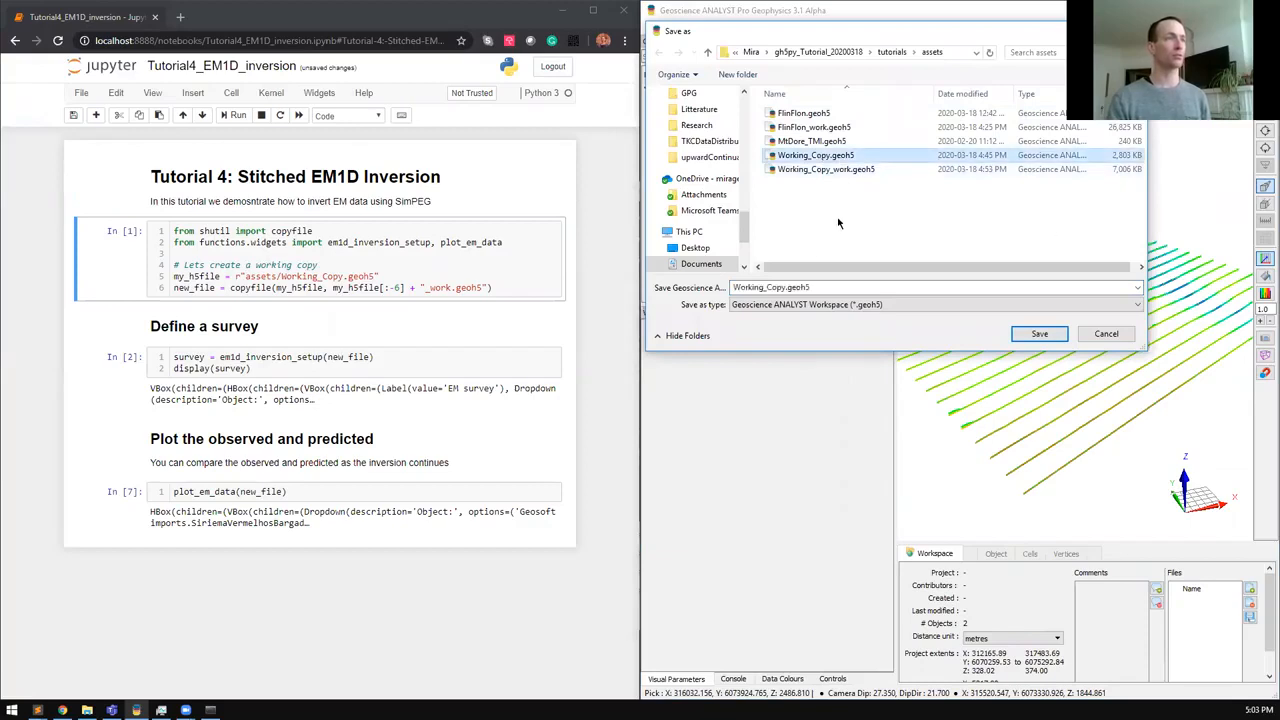
{"action": "mouse_move", "coordinate": [816, 156]}
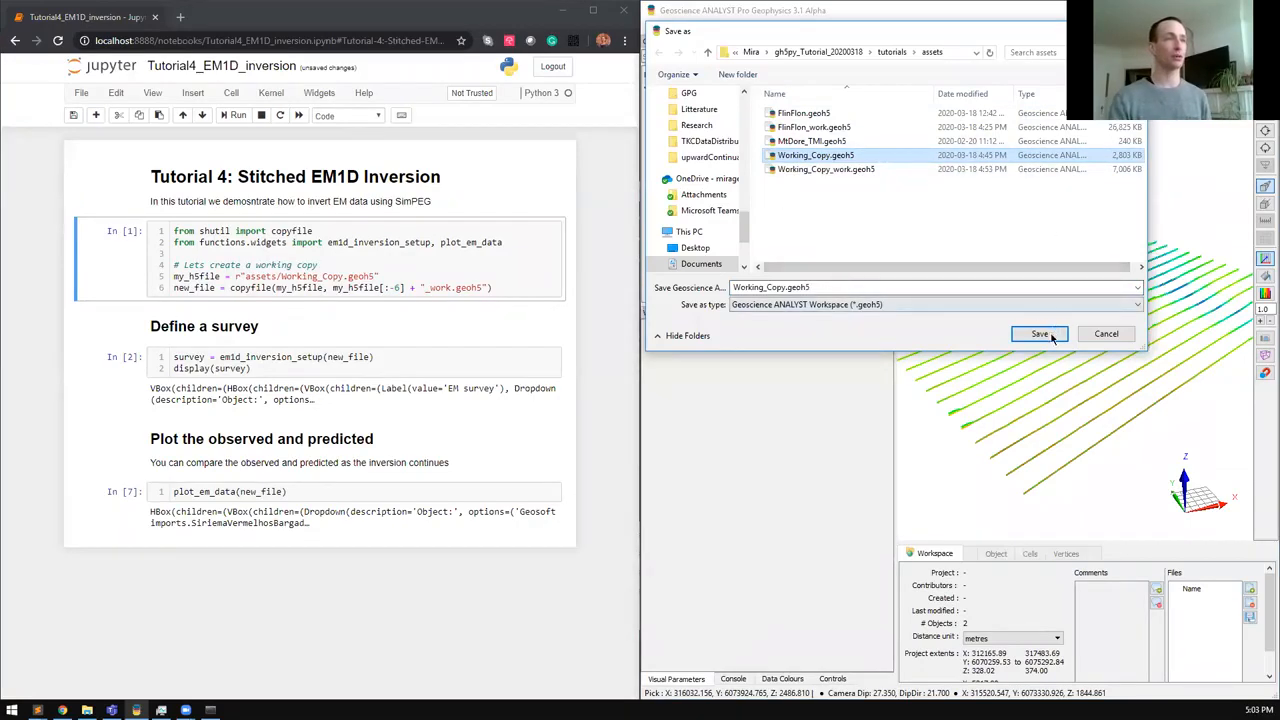
{"action": "left_click", "coordinate": [1040, 332]}
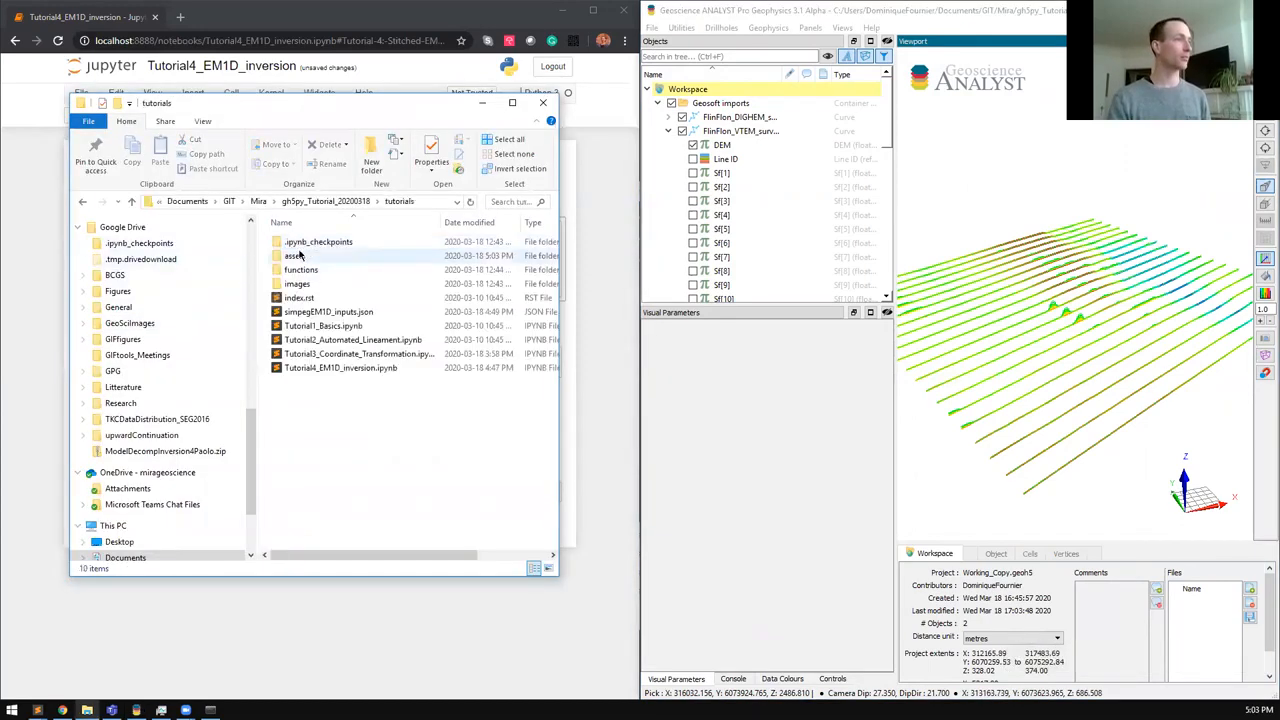
Step: Browse into the tutorial assets folder in File Explorer
{"action": "double_click", "coordinate": [294, 256]}
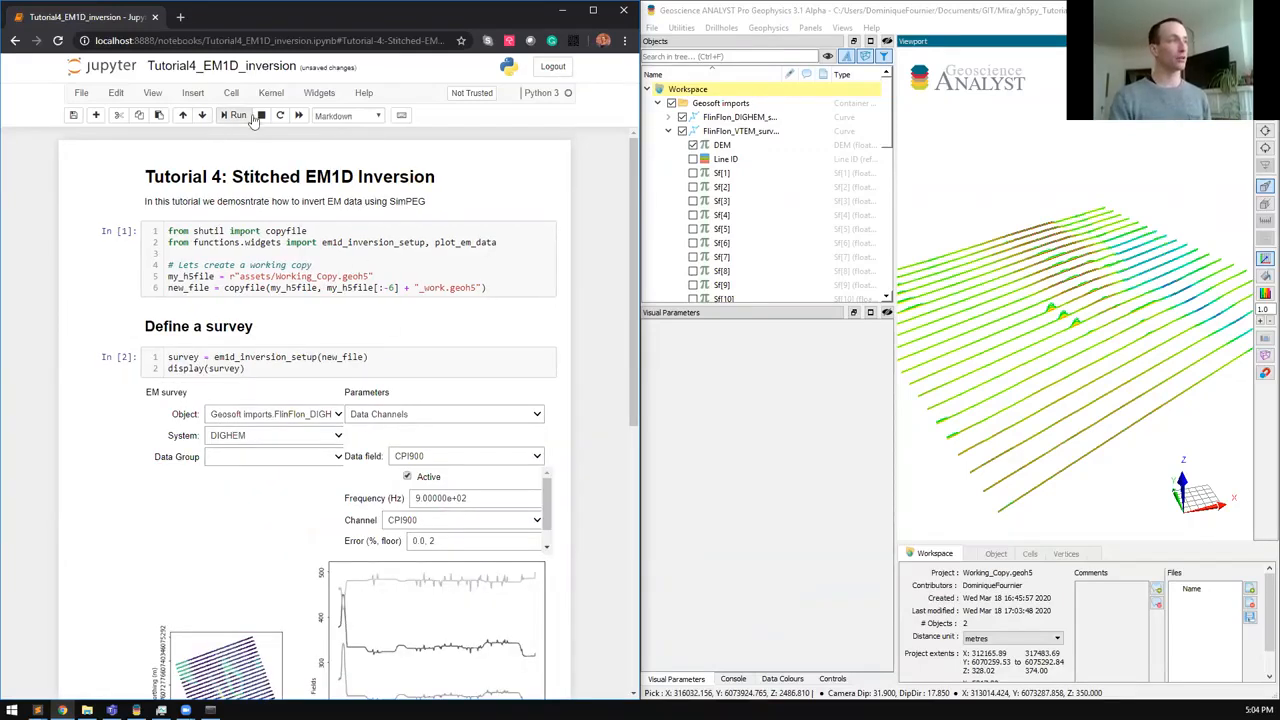
Step: Run the survey setup cell and inspect the CPI900 channel's frequency, error and offset
{"action": "left_click", "coordinate": [236, 114]}
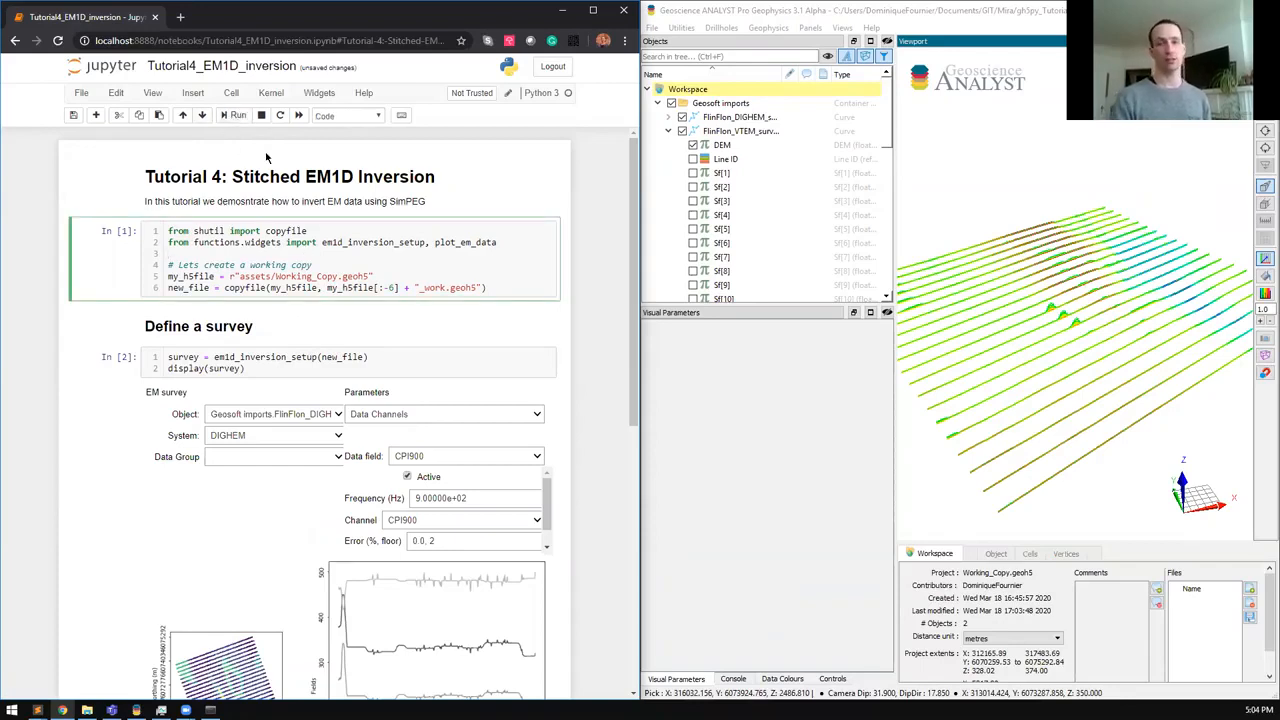
{"action": "scroll", "scroll_direction": "down", "scroll_amount": 3}
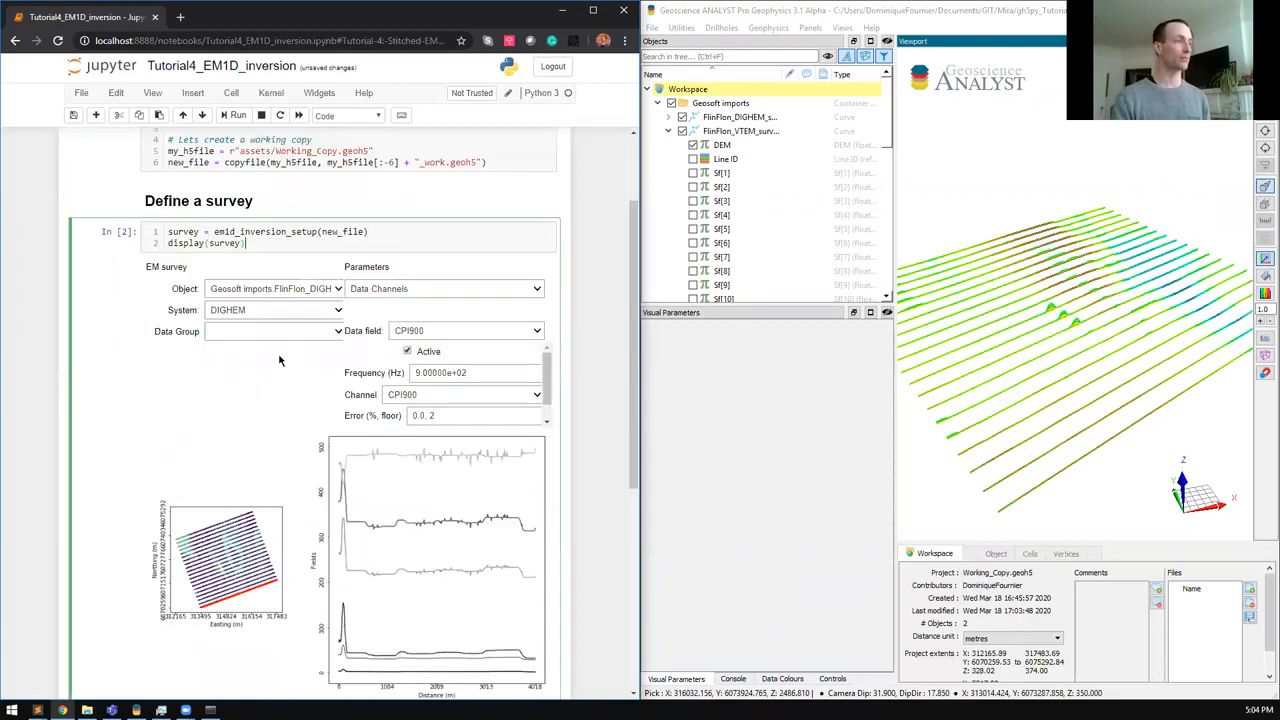
{"action": "scroll", "scroll_direction": "down", "scroll_amount": 3}
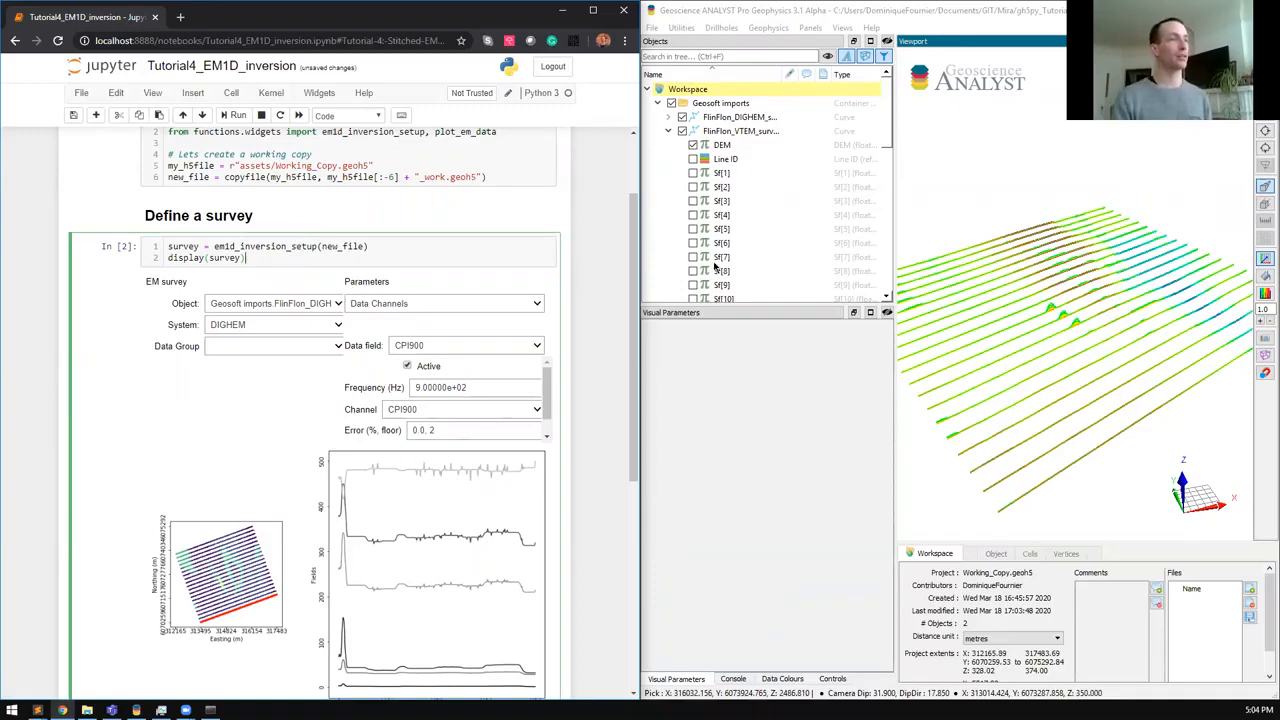
{"action": "mouse_move", "coordinate": [756, 138]}
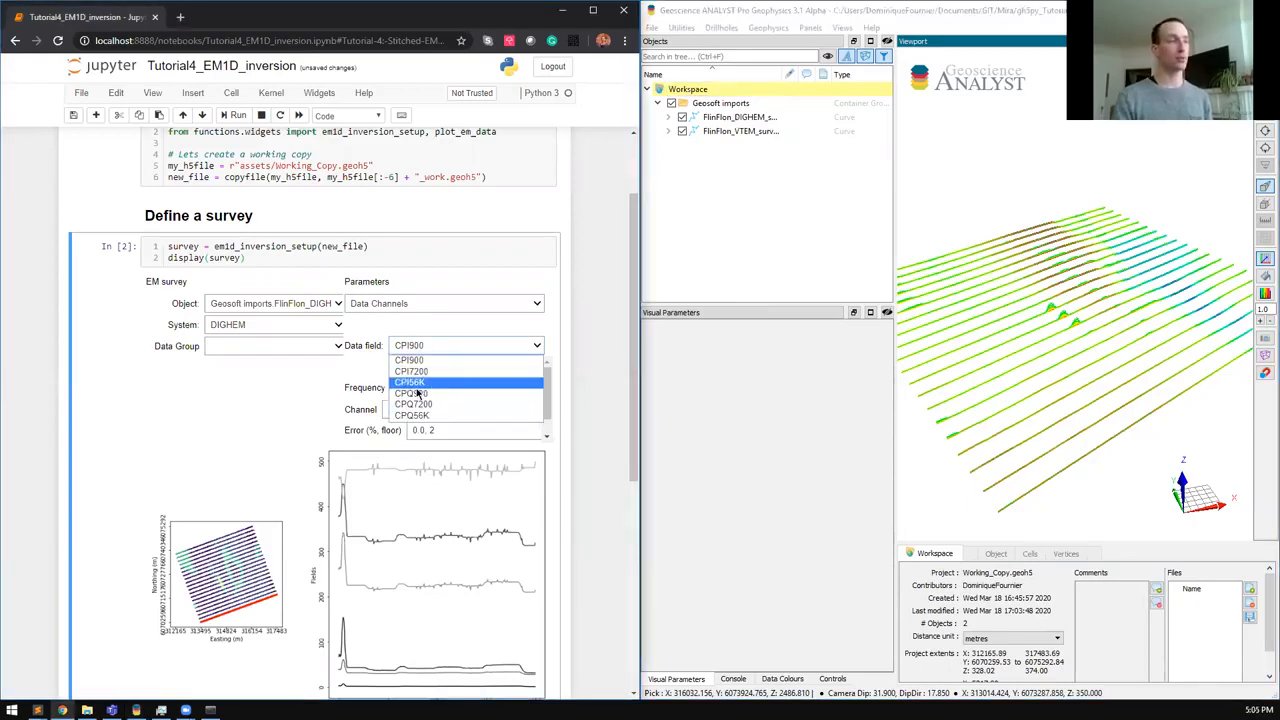
{"action": "left_click", "coordinate": [408, 360]}
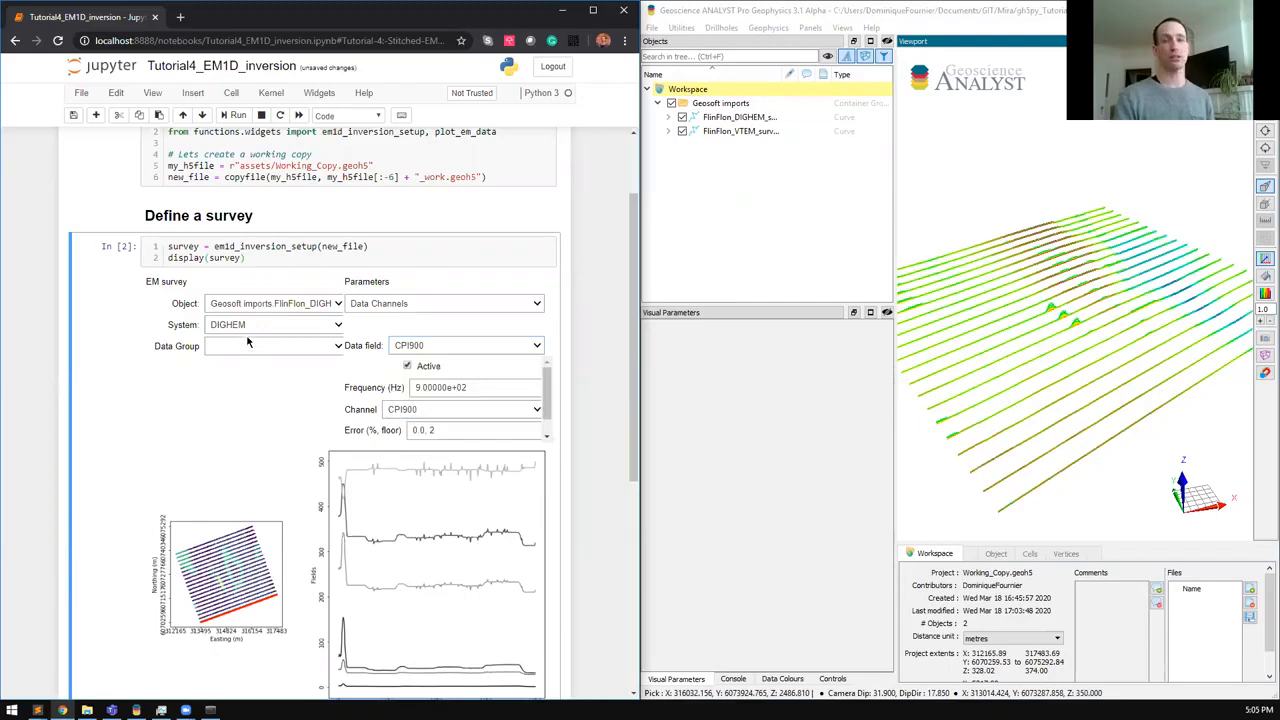
{"action": "mouse_move", "coordinate": [764, 120]}
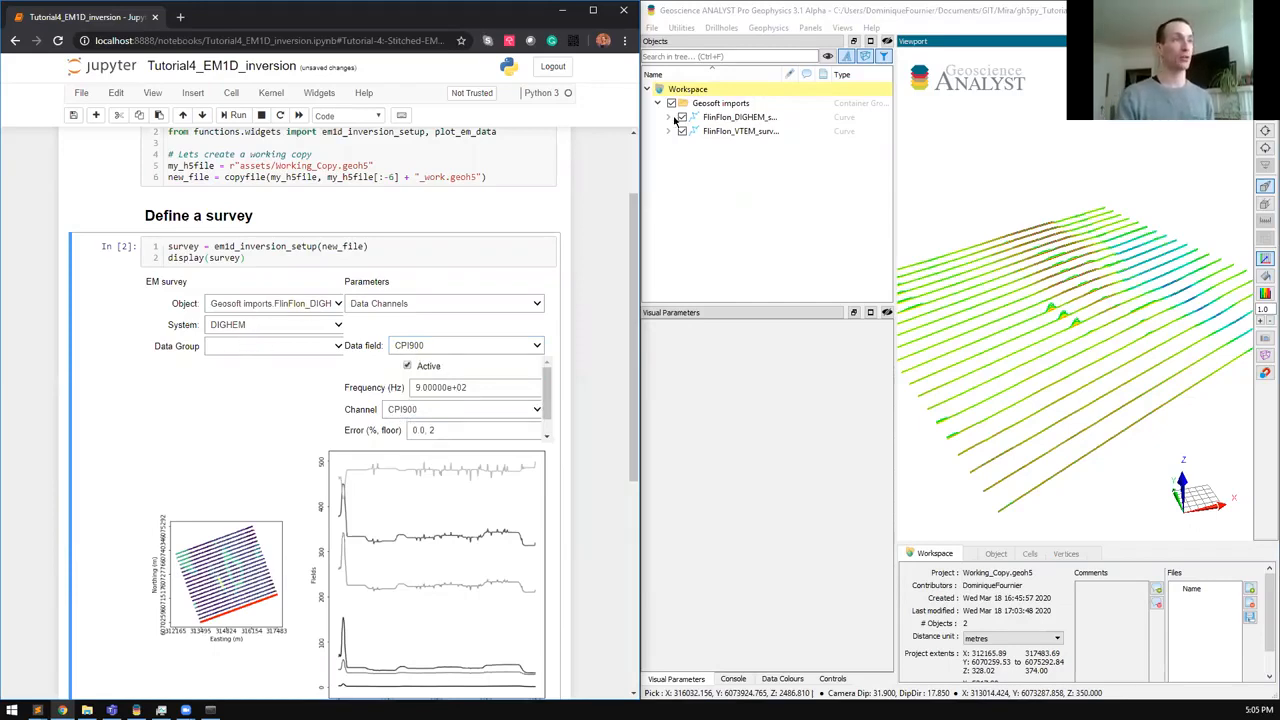
Step: Switch the data field to CPQ900 and then CPQ56K to review their parameters
{"action": "left_click", "coordinate": [668, 132]}
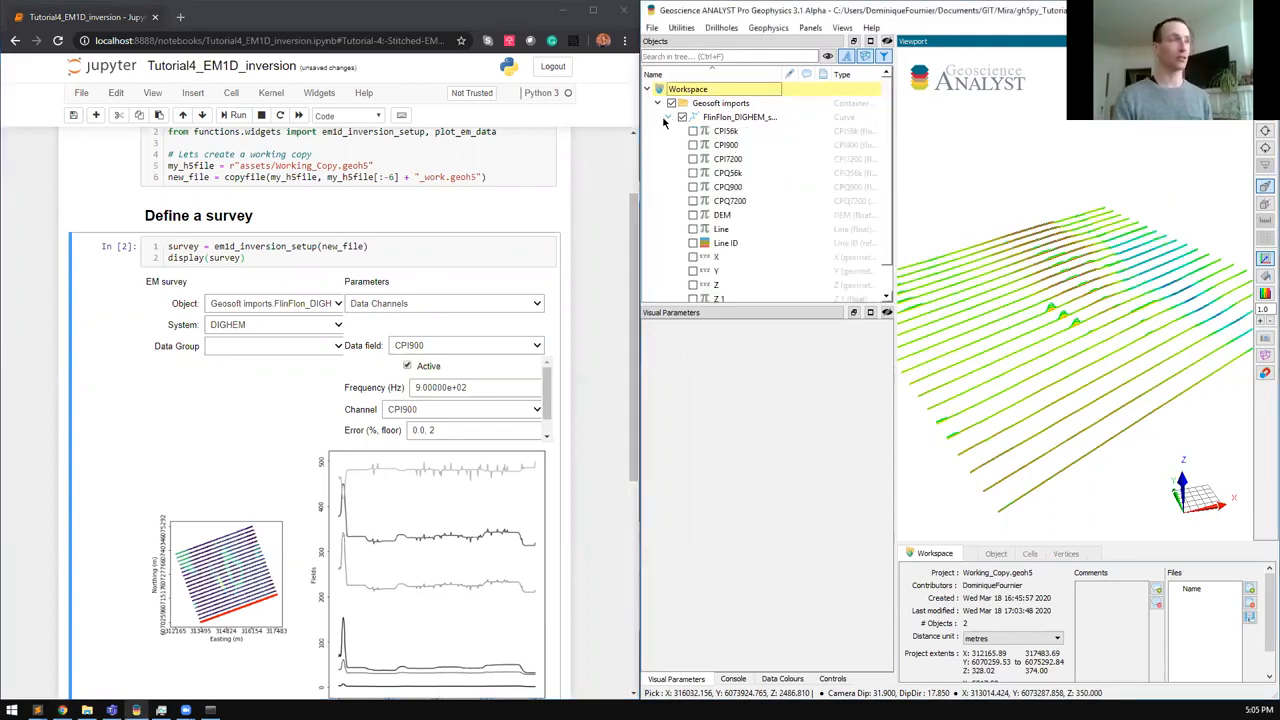
{"action": "left_click", "coordinate": [668, 116]}
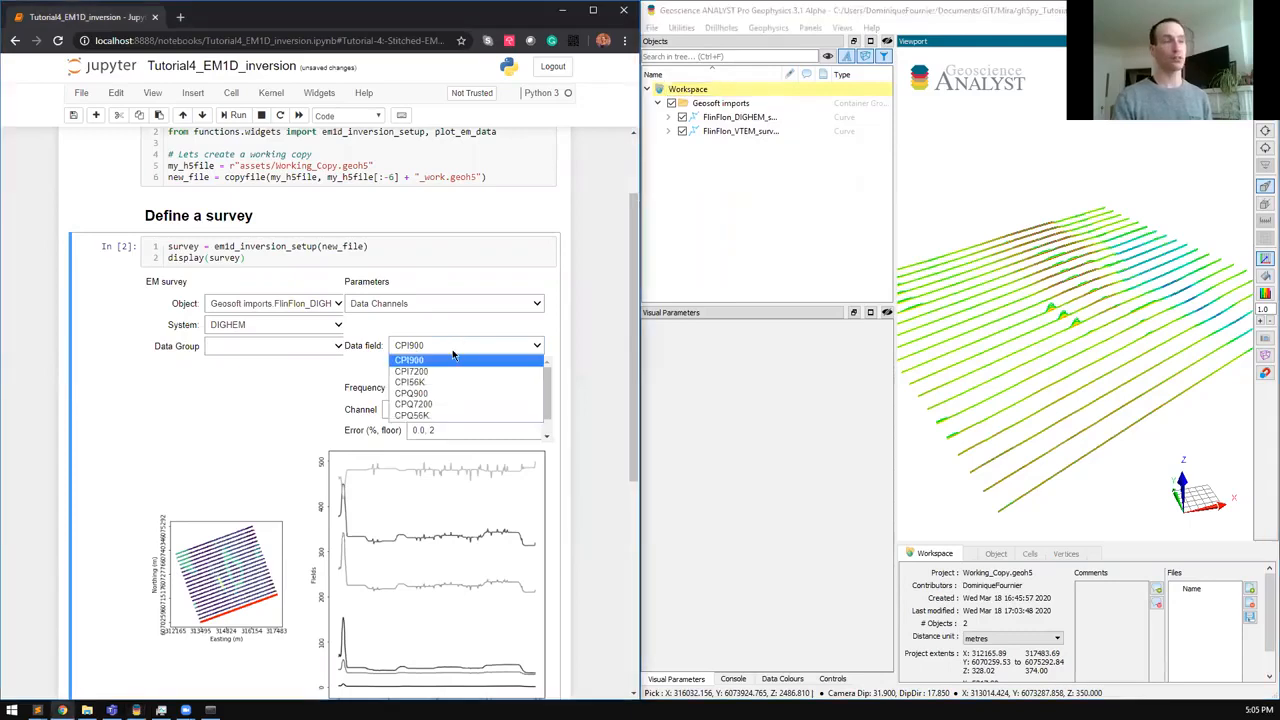
{"action": "left_click", "coordinate": [412, 370]}
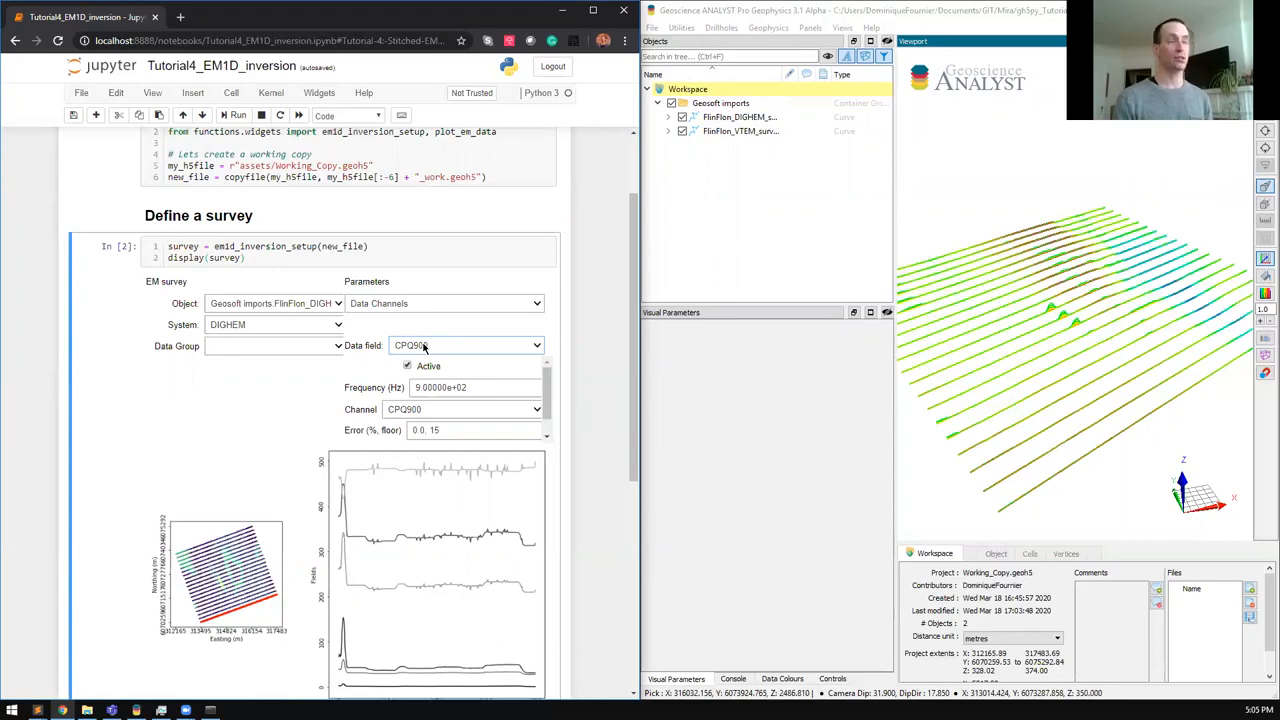
{"action": "left_click", "coordinate": [464, 344]}
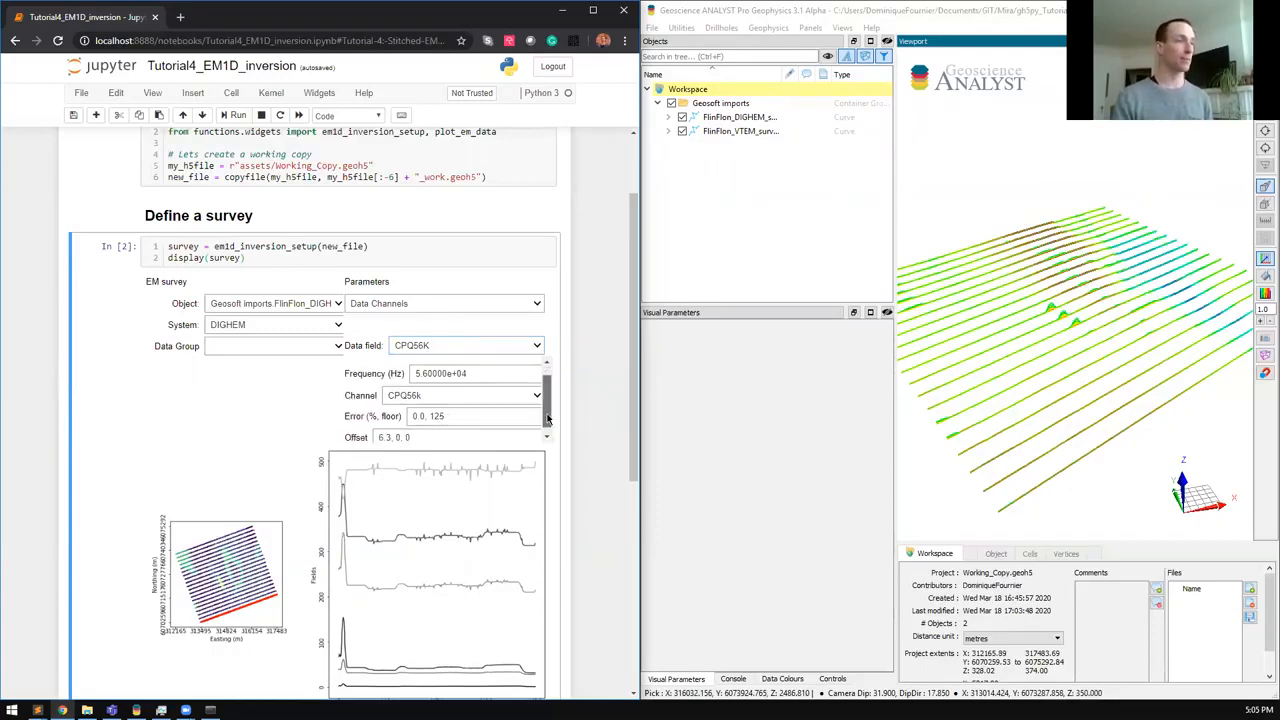
Step: Review the CPI7200 and CPI56K channel parameters in the survey widget
{"action": "scroll", "scroll_direction": "down", "scroll_amount": 3}
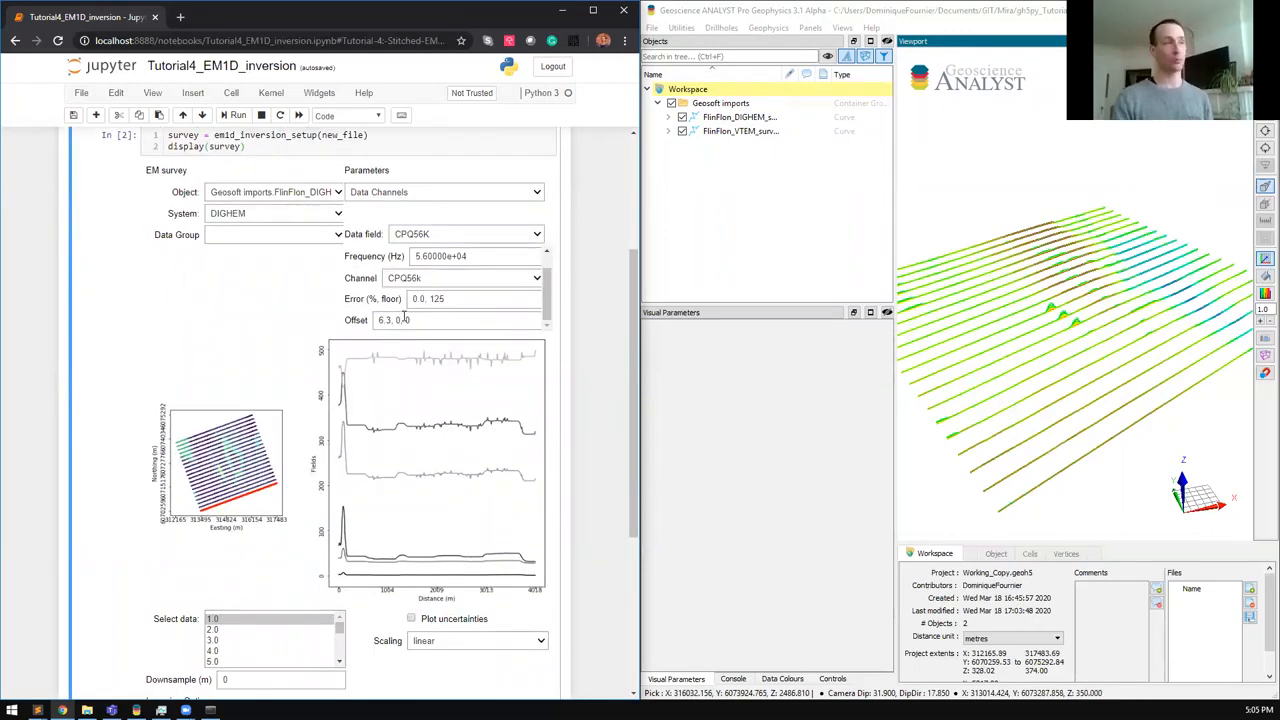
{"action": "left_click", "coordinate": [464, 234]}
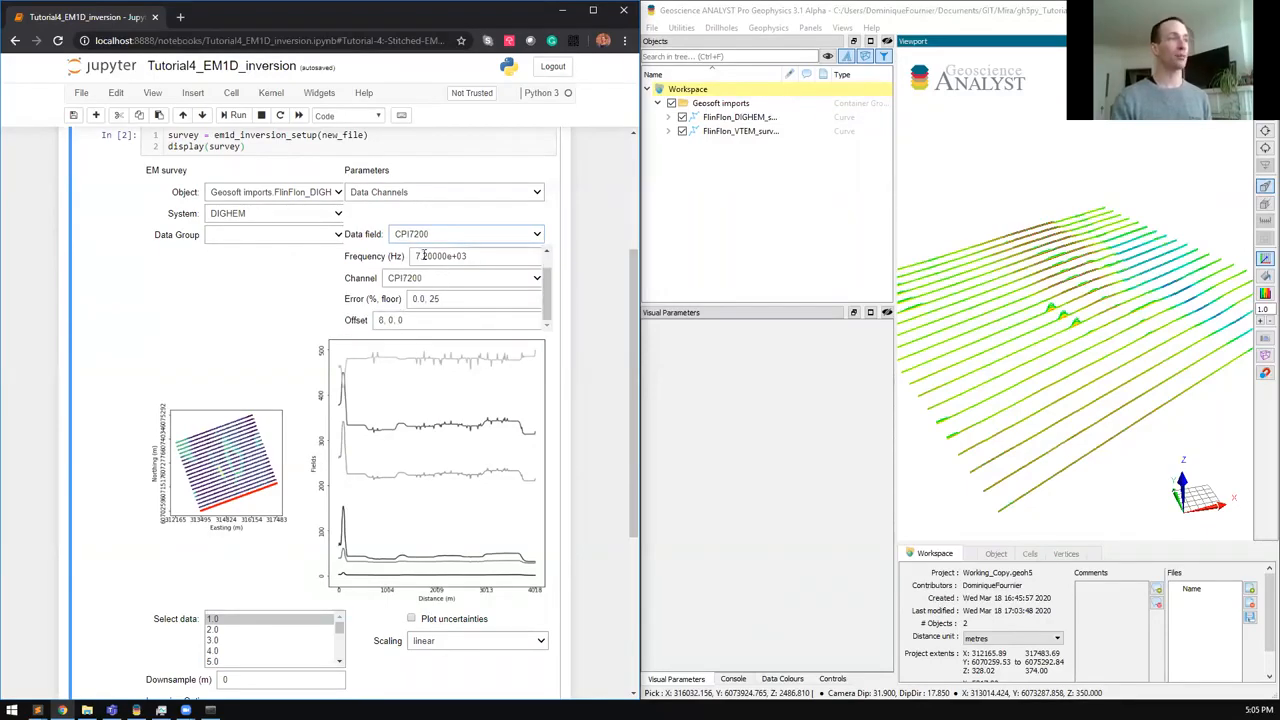
{"action": "left_click", "coordinate": [464, 232]}
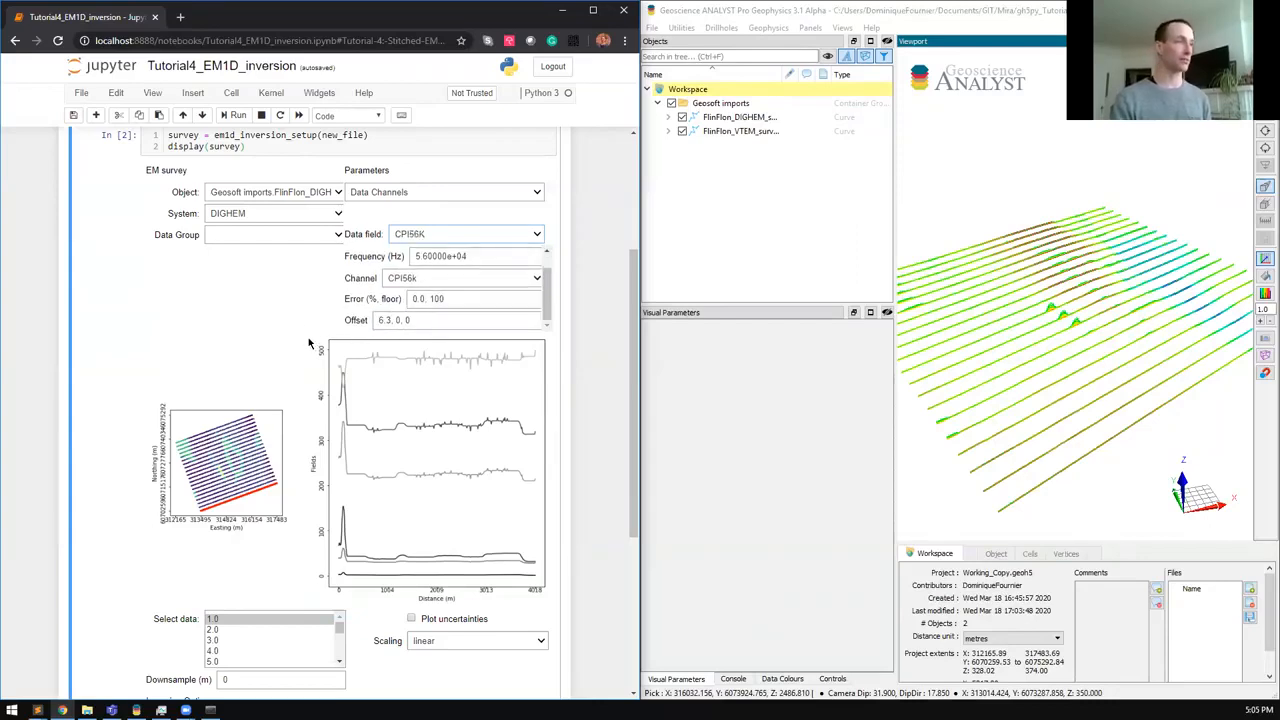
{"action": "scroll", "scroll_direction": "down", "scroll_amount": 3}
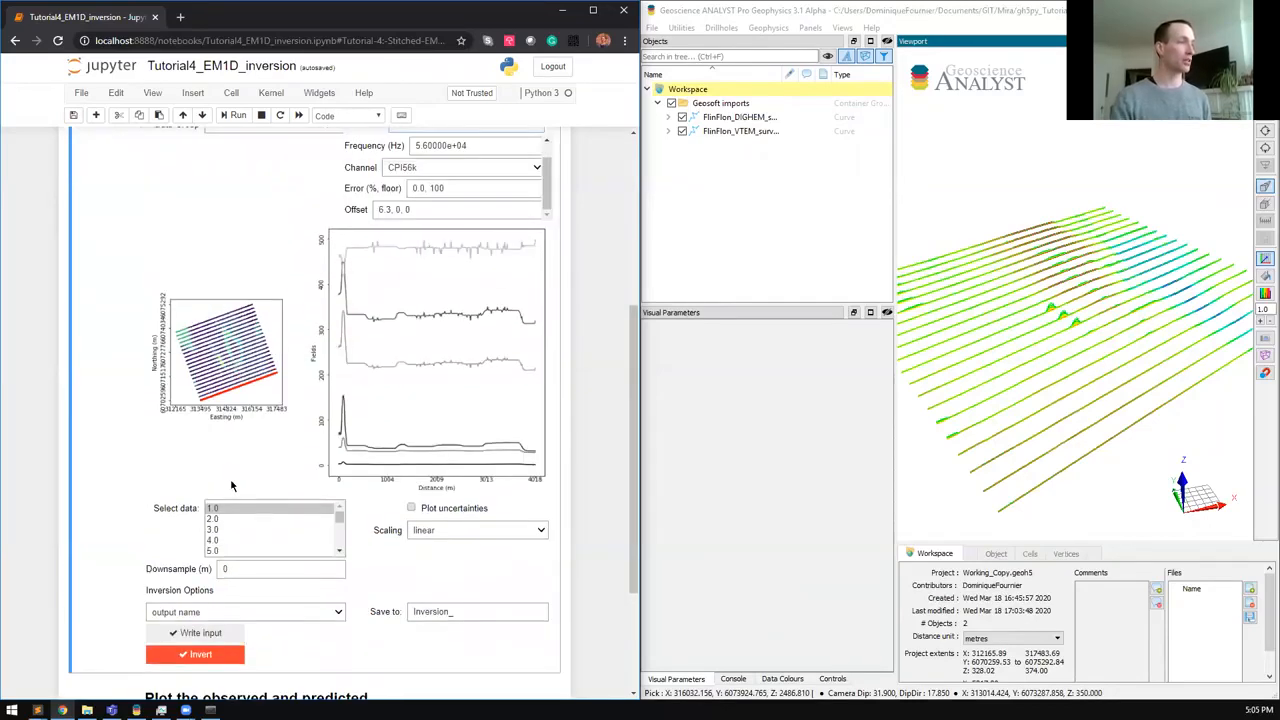
Step: Select line 10.0, set downsampling to 50 and write the Inversion_FEM_1 input file
{"action": "left_click", "coordinate": [212, 508]}
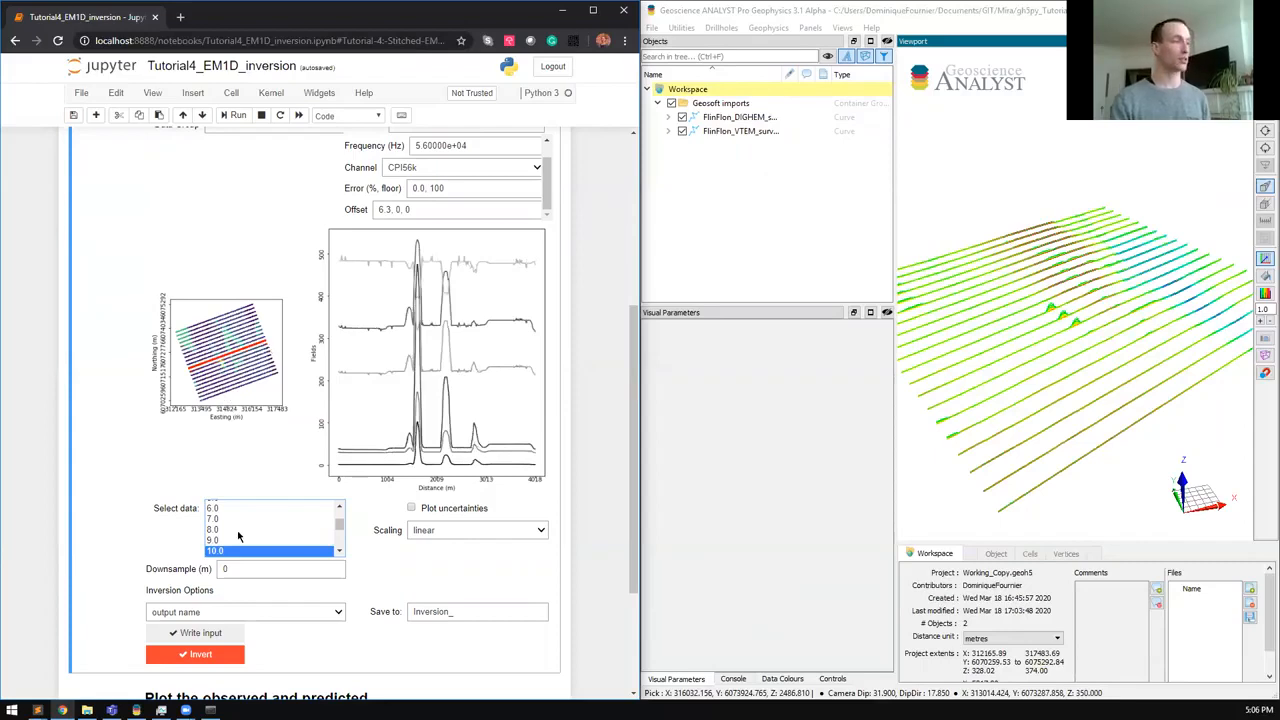
{"action": "type", "text": "50"}
{"action": "left_click", "coordinate": [476, 610]}
{"action": "type", "text": "FEm_1"}
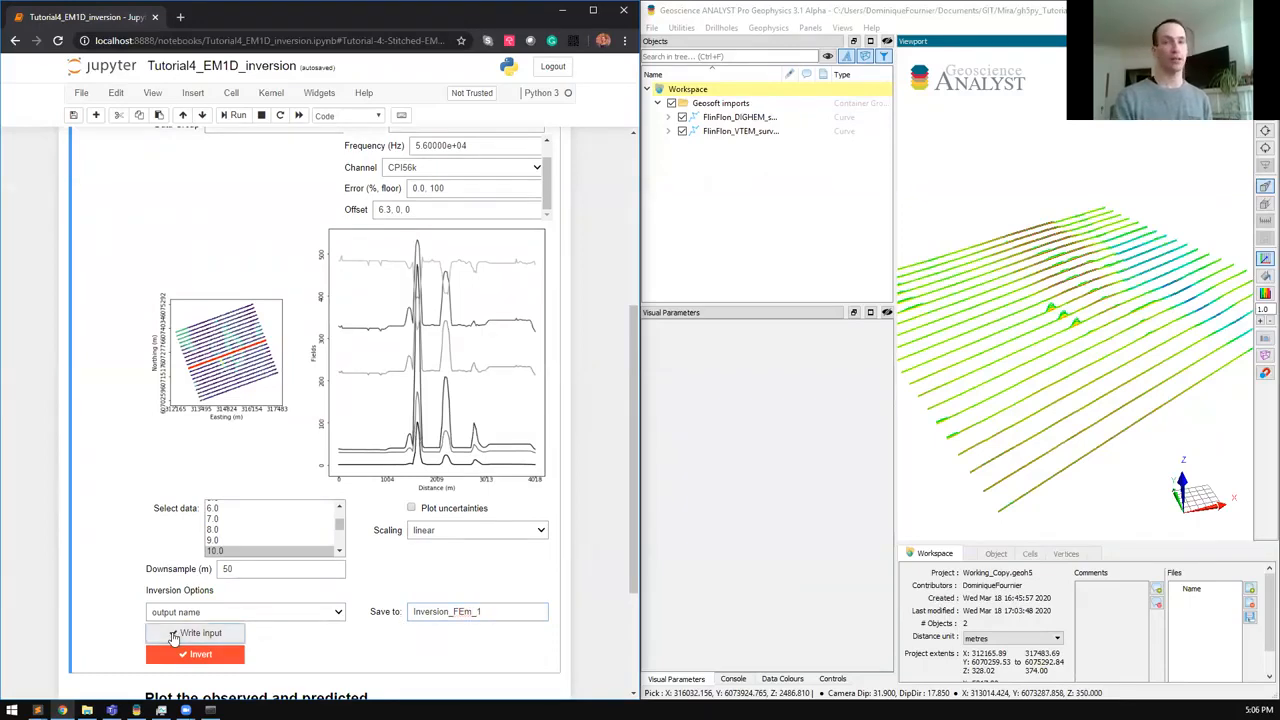
{"action": "left_click", "coordinate": [184, 632]}
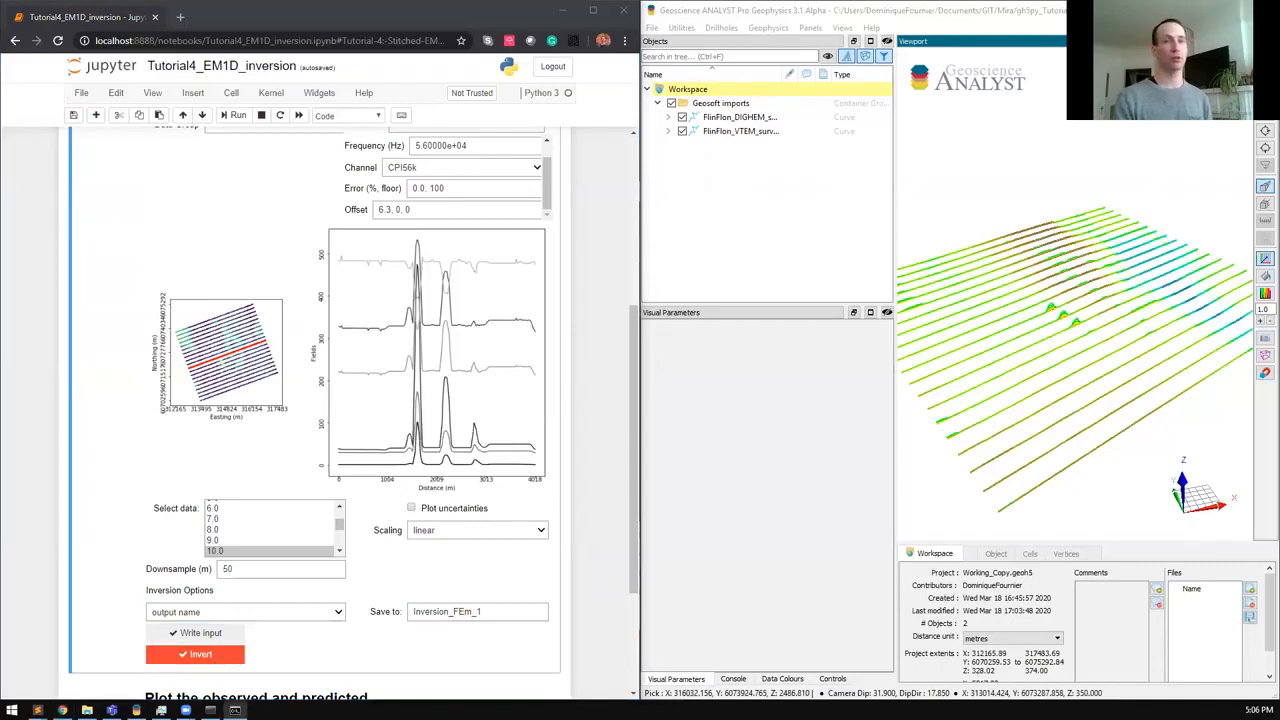
Step: Start the FEM inversion, then try a model as the reference conductivity
{"action": "left_click", "coordinate": [196, 654]}
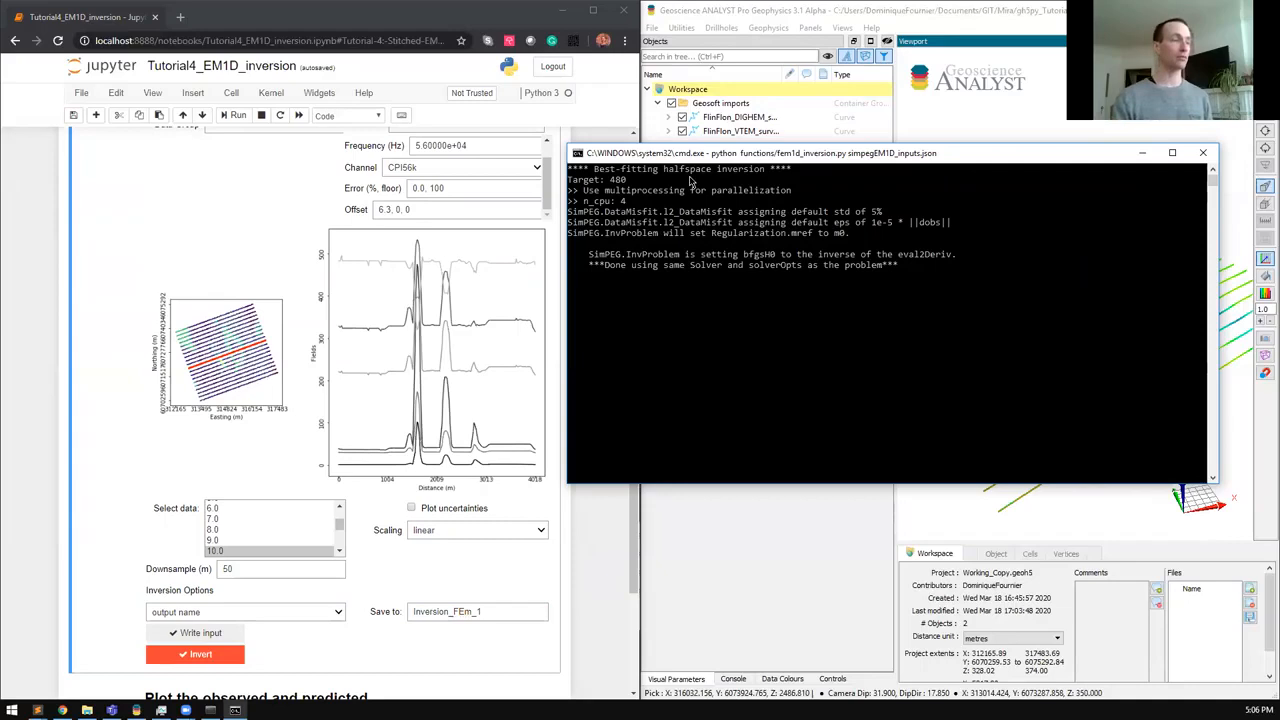
{"action": "left_click", "coordinate": [244, 612]}
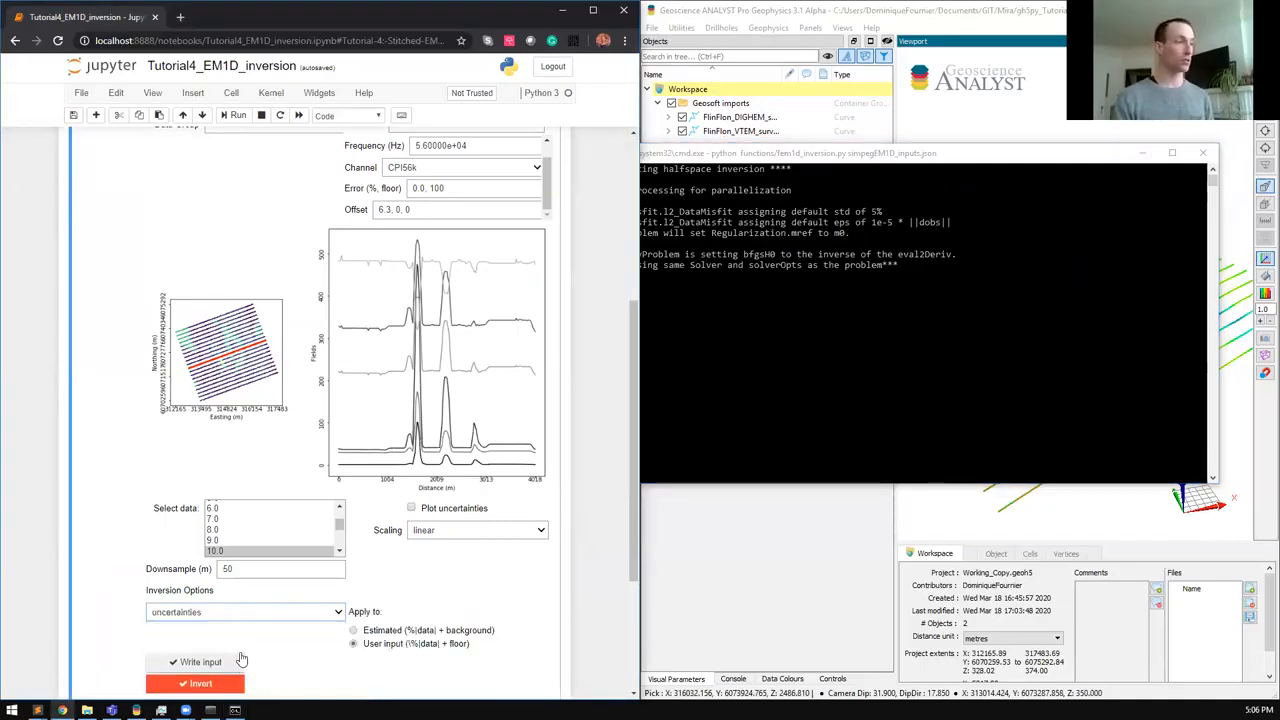
{"action": "left_click", "coordinate": [244, 612]}
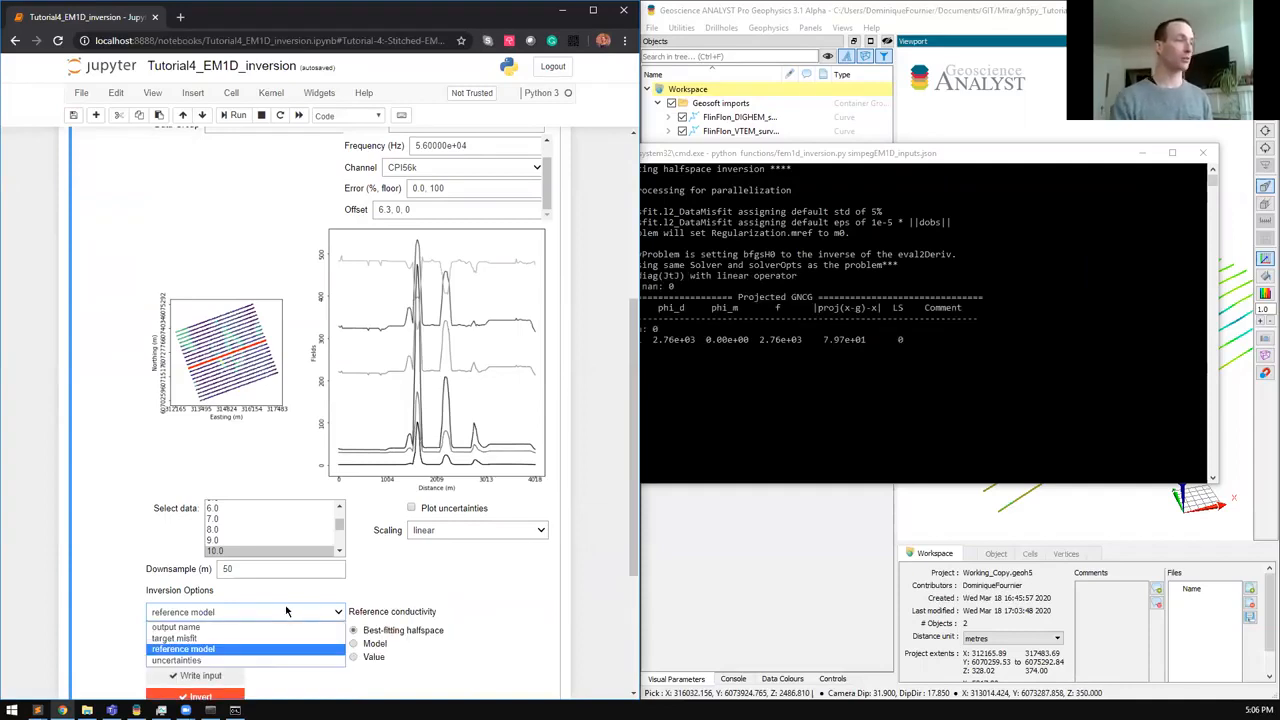
{"action": "left_click", "coordinate": [184, 648]}
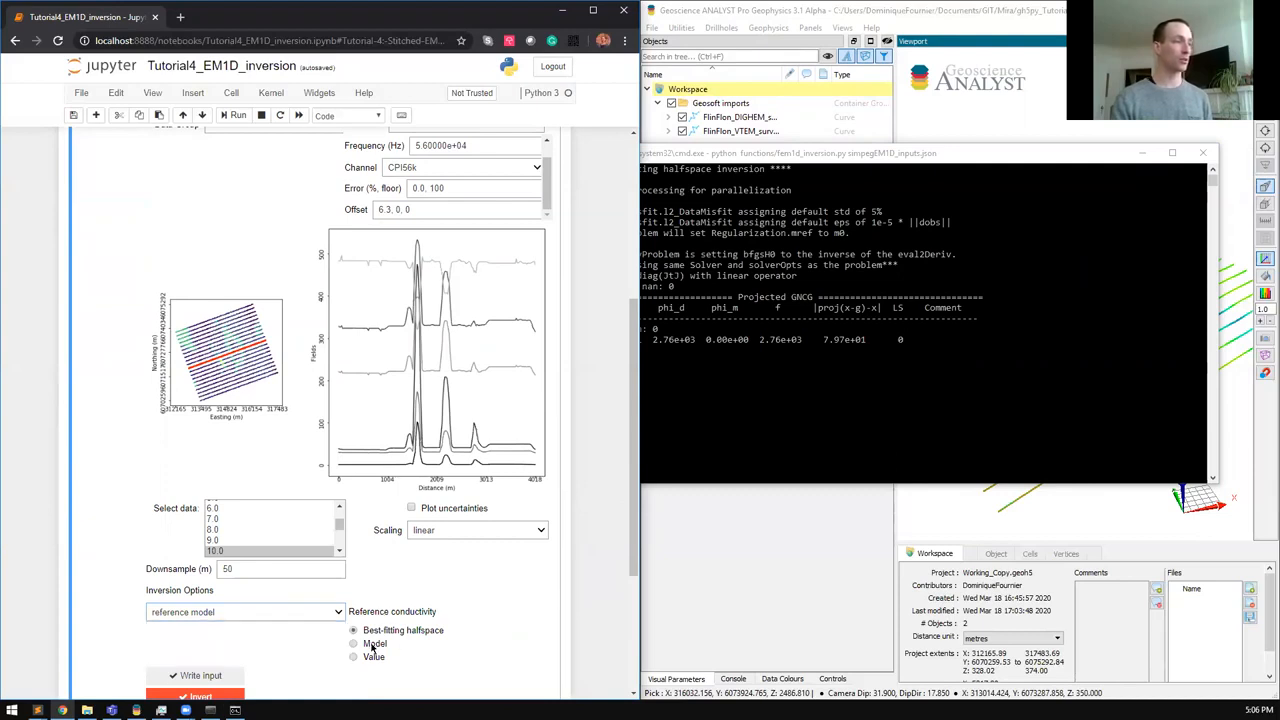
{"action": "mouse_move", "coordinate": [394, 646]}
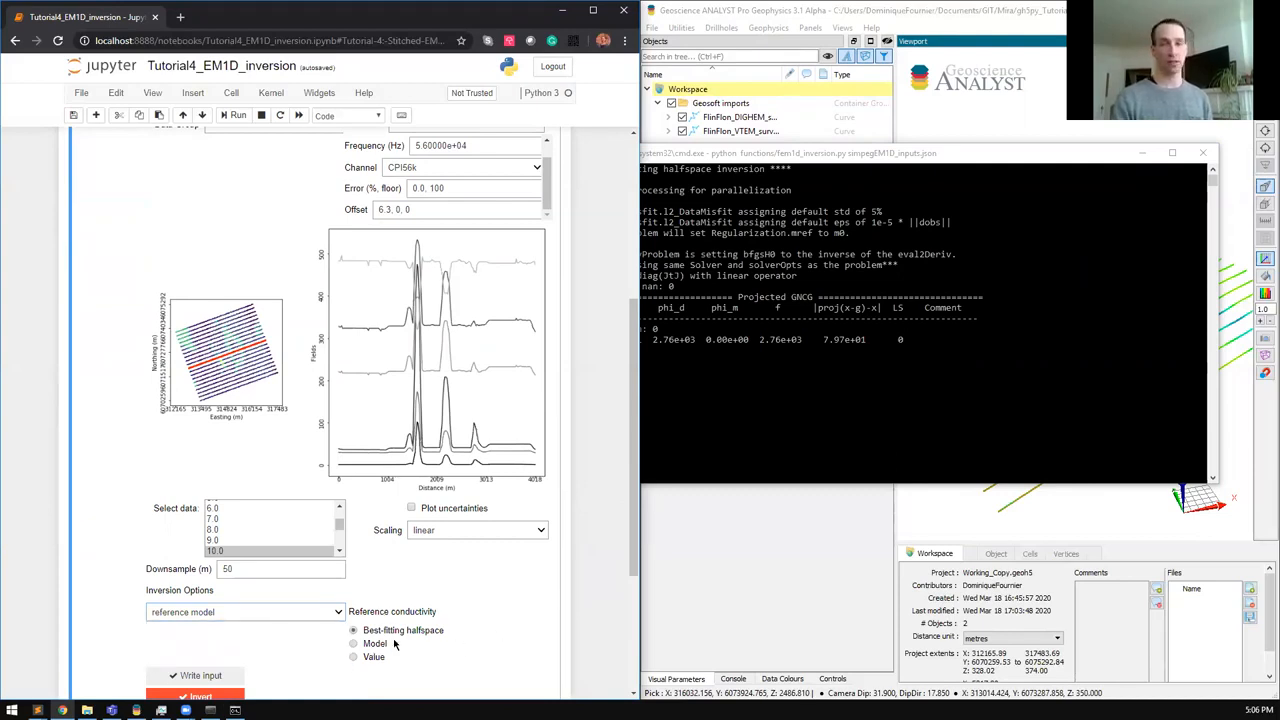
{"action": "left_click", "coordinate": [352, 644]}
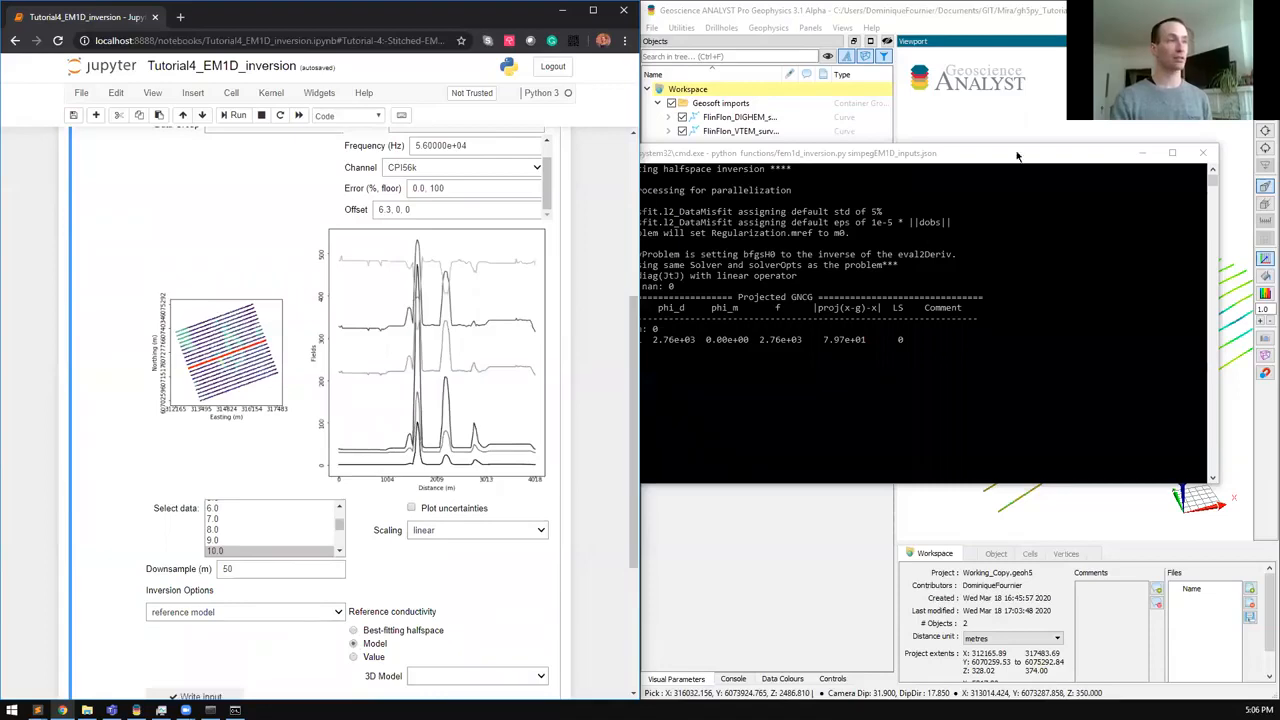
Step: Revert the reference to the best-fitting halfspace and show the target misfit of 1
{"action": "left_click", "coordinate": [1204, 152]}
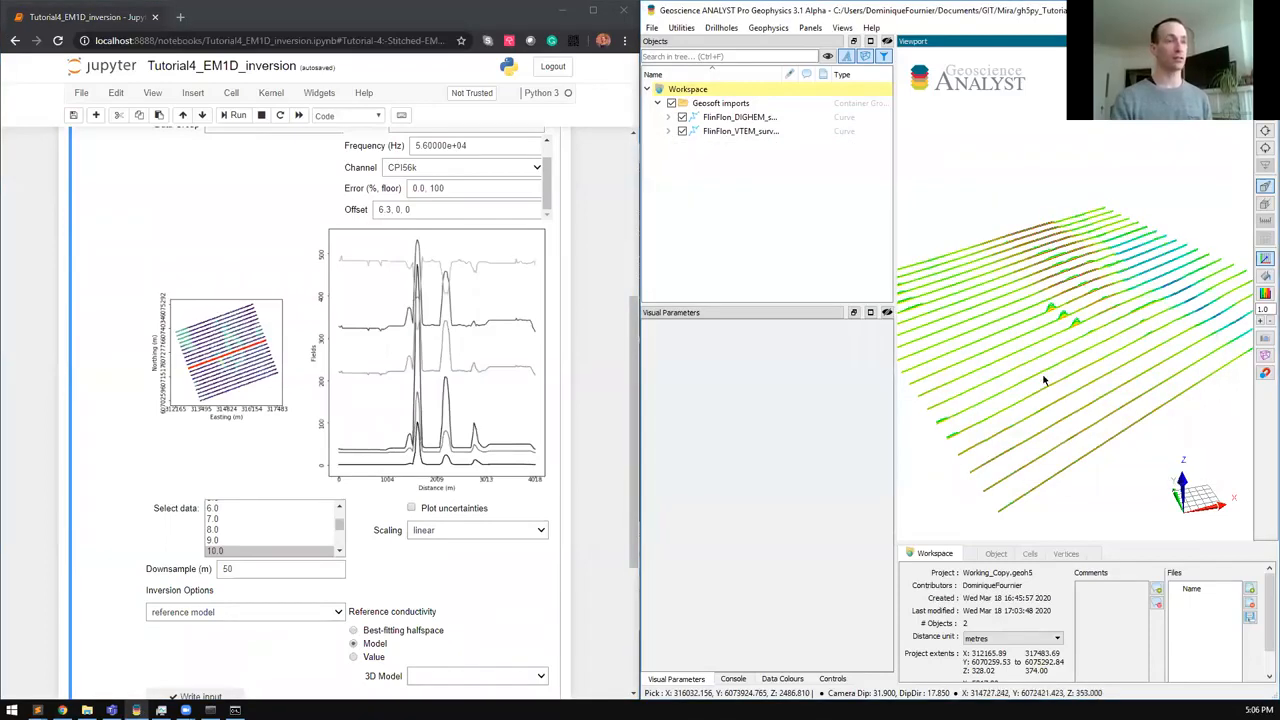
{"action": "mouse_move", "coordinate": [1010, 418]}
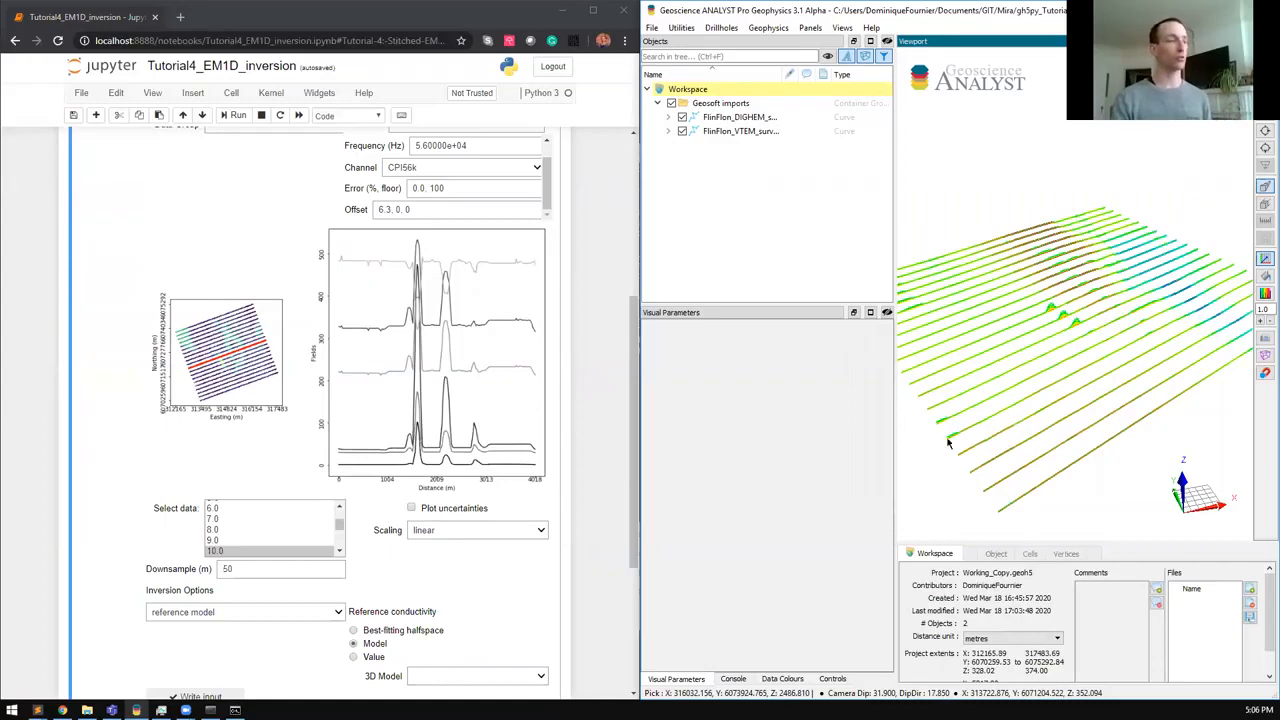
{"action": "scroll", "scroll_direction": "down", "scroll_amount": 3}
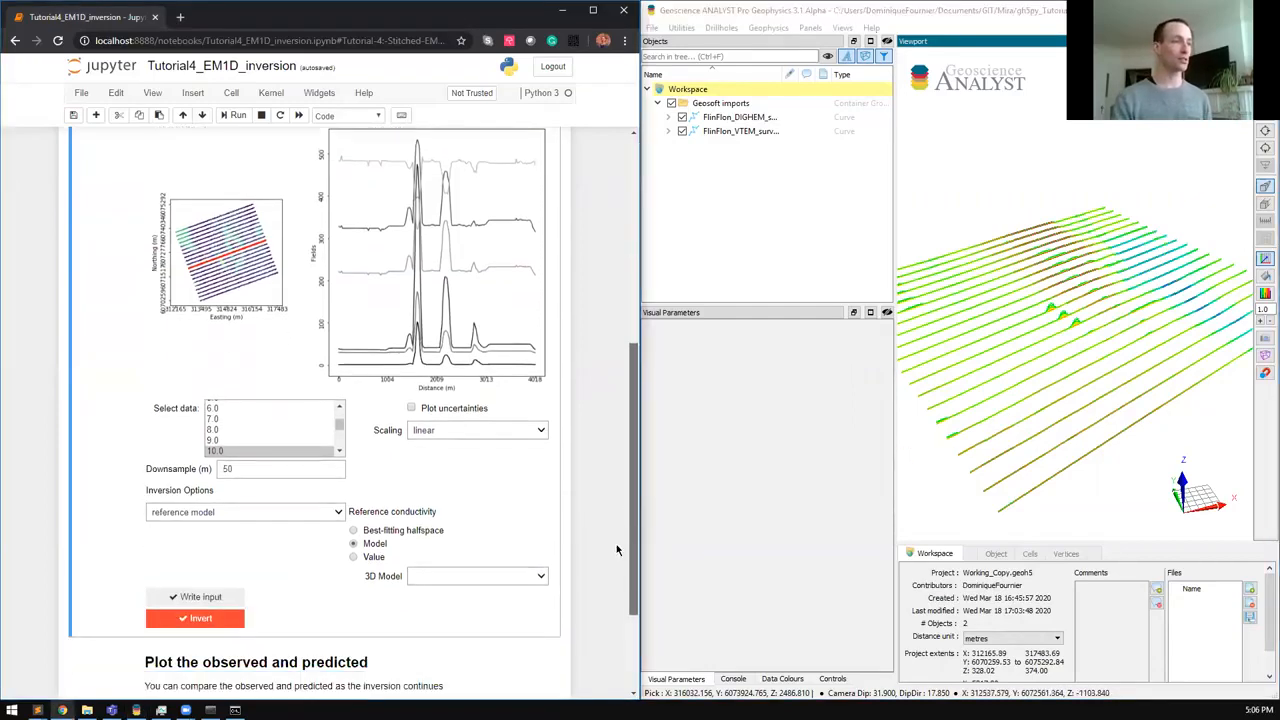
{"action": "left_click", "coordinate": [352, 548]}
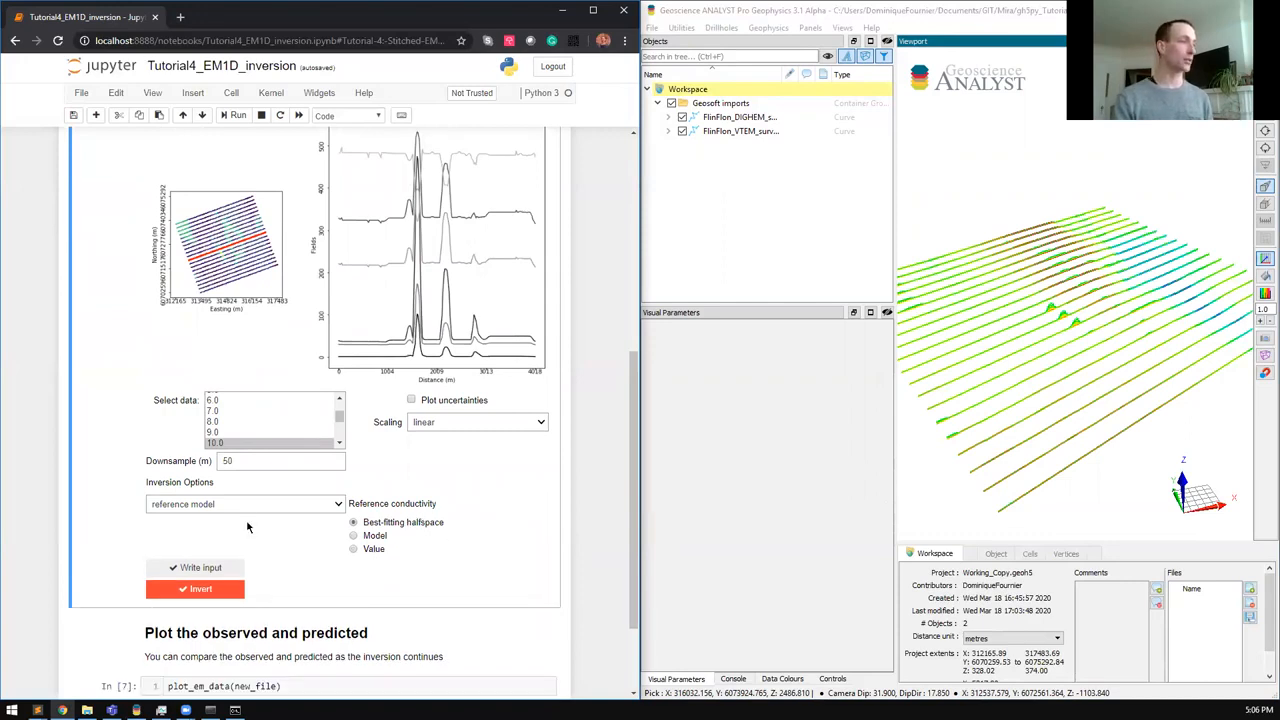
{"action": "left_click", "coordinate": [244, 504]}
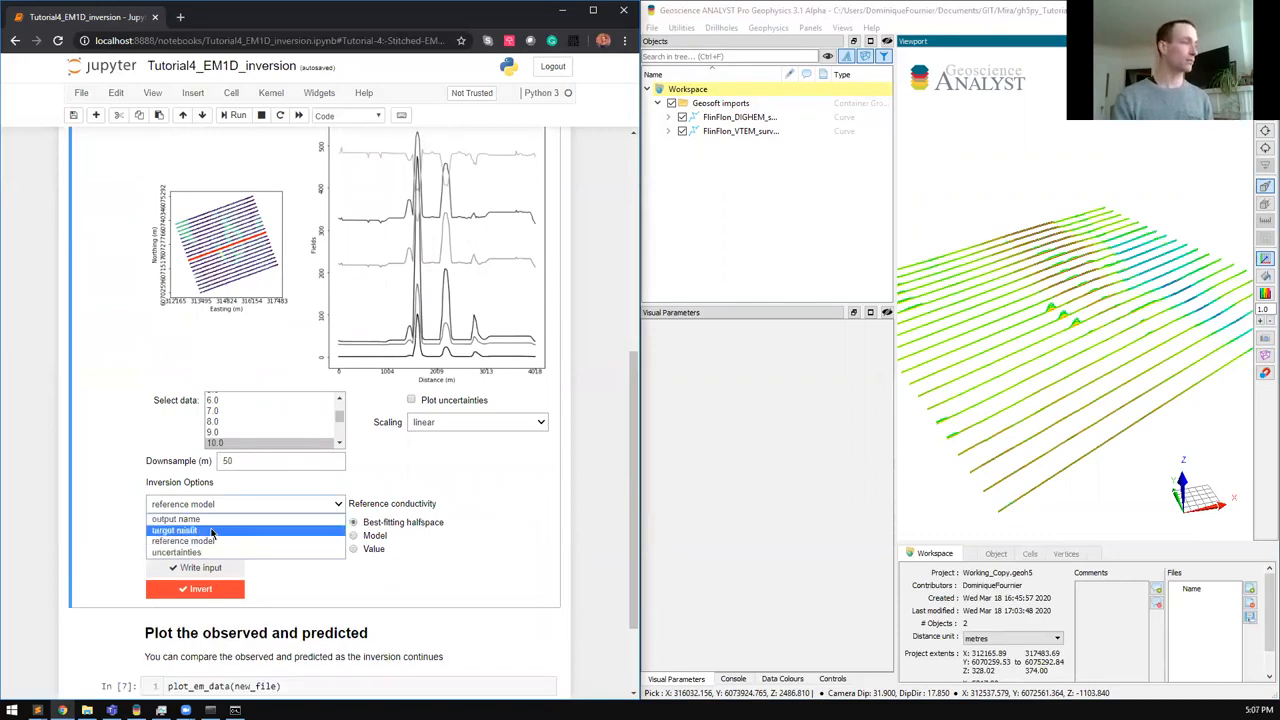
{"action": "left_click", "coordinate": [210, 530]}
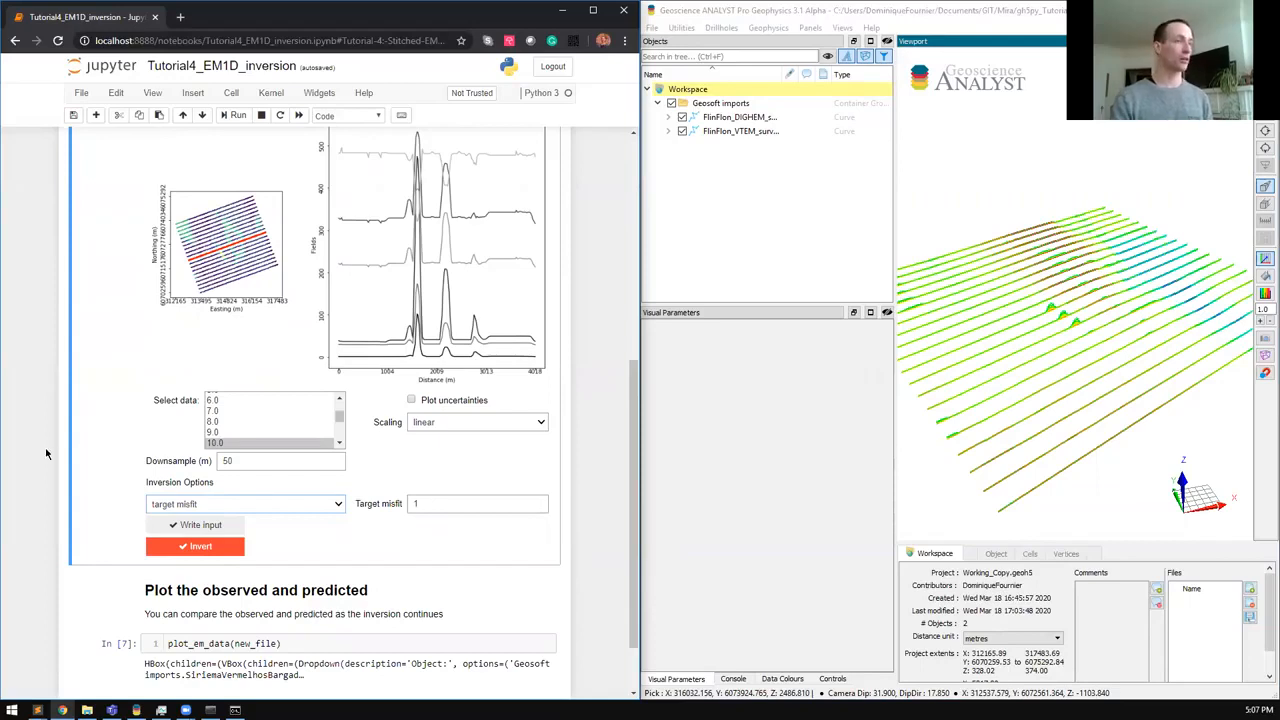
Step: Check the inversion's iteration output and return up to the survey definition cell
{"action": "left_click", "coordinate": [194, 546]}
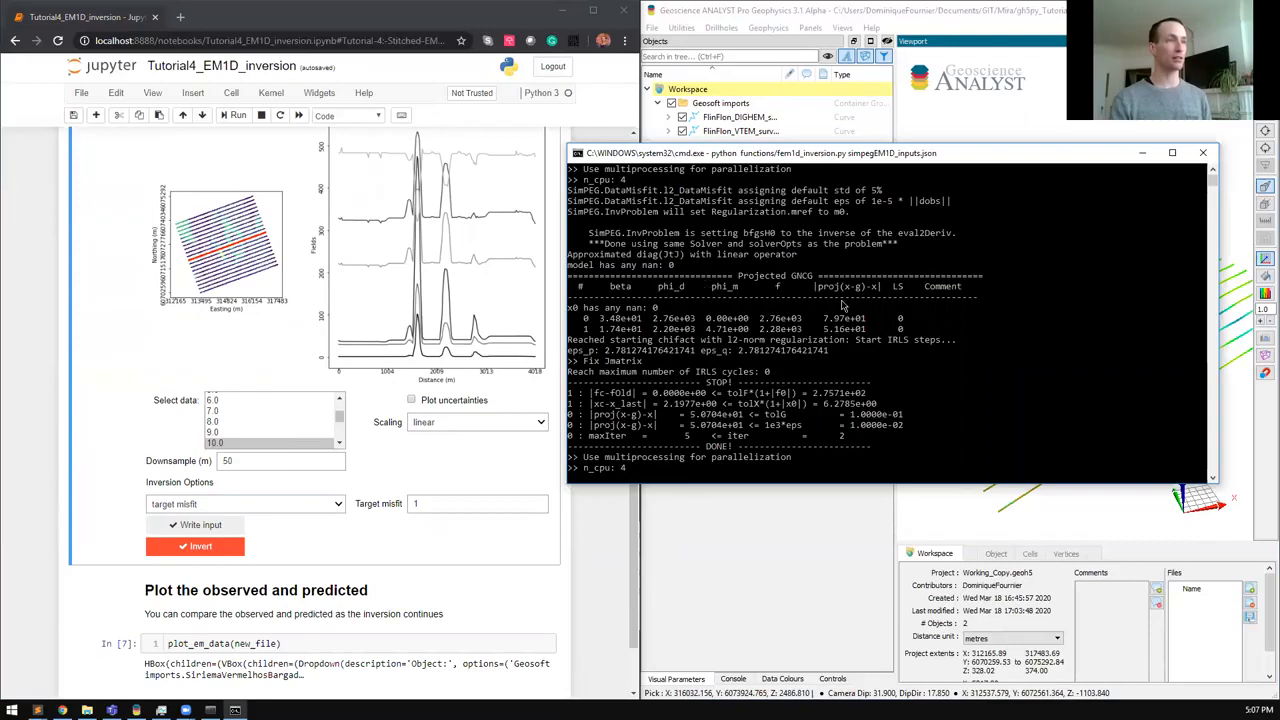
{"action": "scroll", "scroll_direction": "up", "scroll_amount": 3}
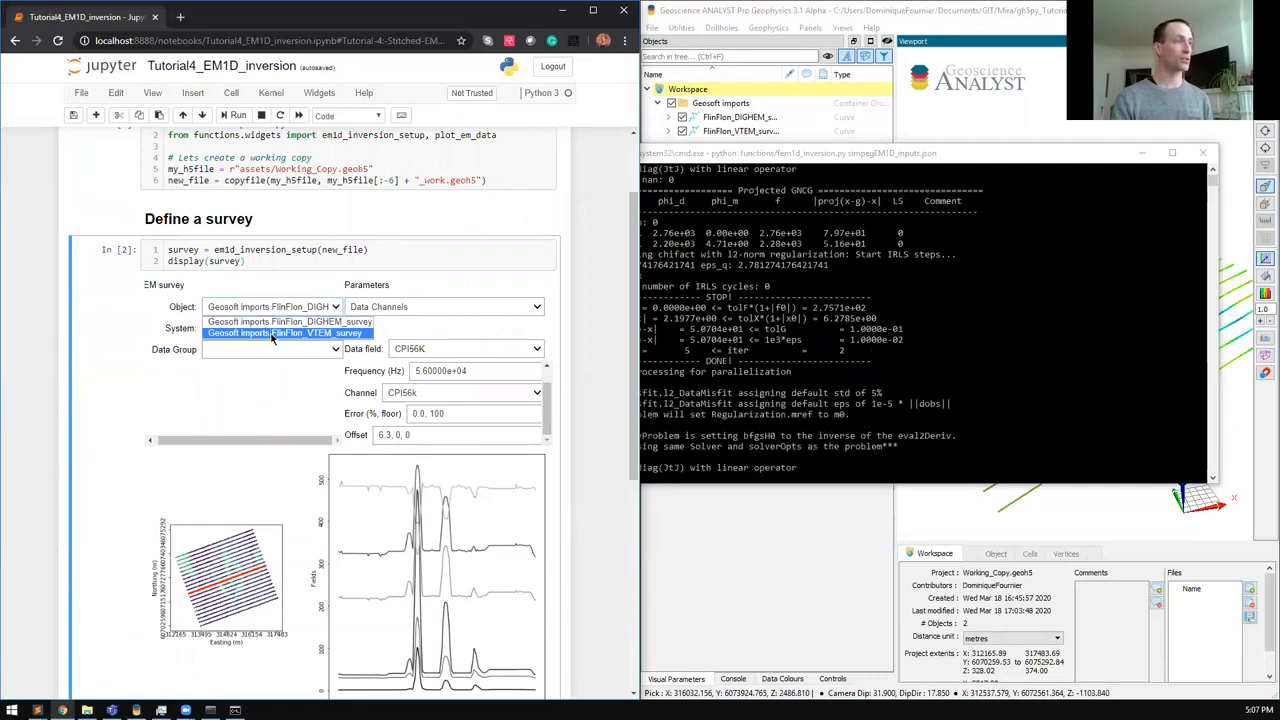
Step: Switch the survey to VTEM, pick a time channel as data and downsample to 50 m
{"action": "left_click", "coordinate": [288, 332]}
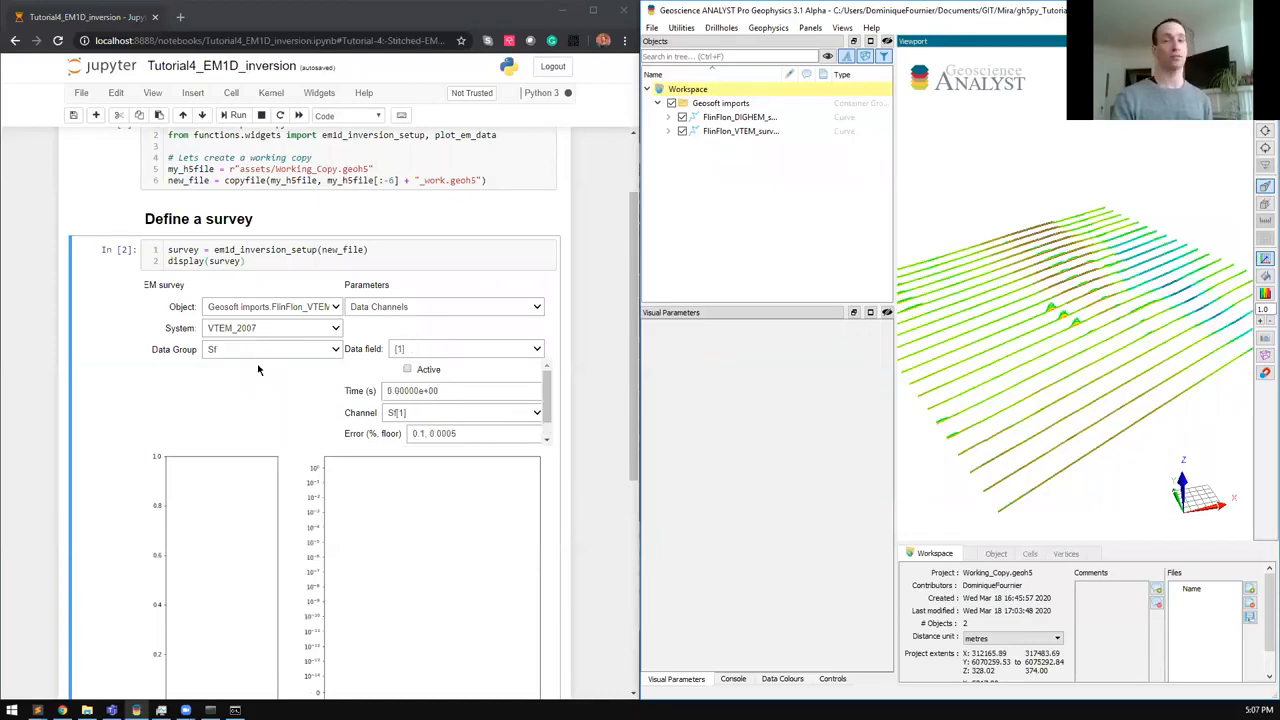
{"action": "scroll", "scroll_direction": "down", "scroll_amount": 3}
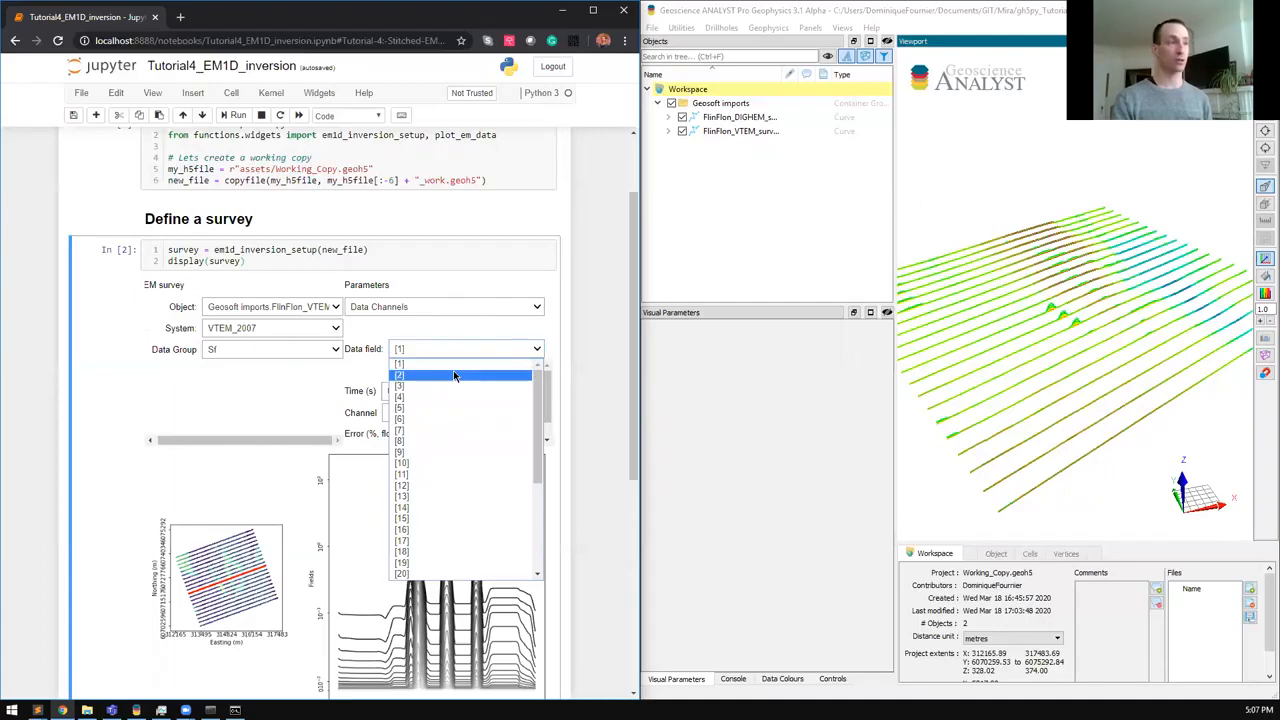
{"action": "left_click", "coordinate": [400, 376]}
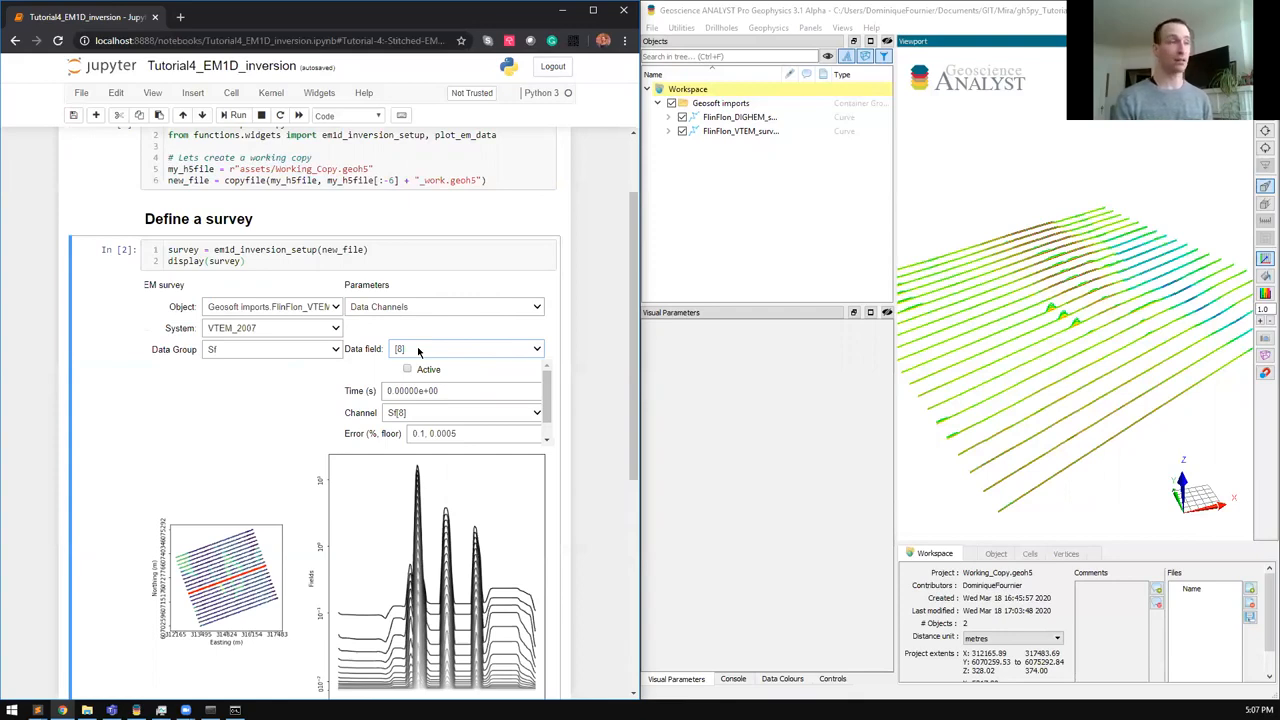
{"action": "left_click", "coordinate": [536, 348]}
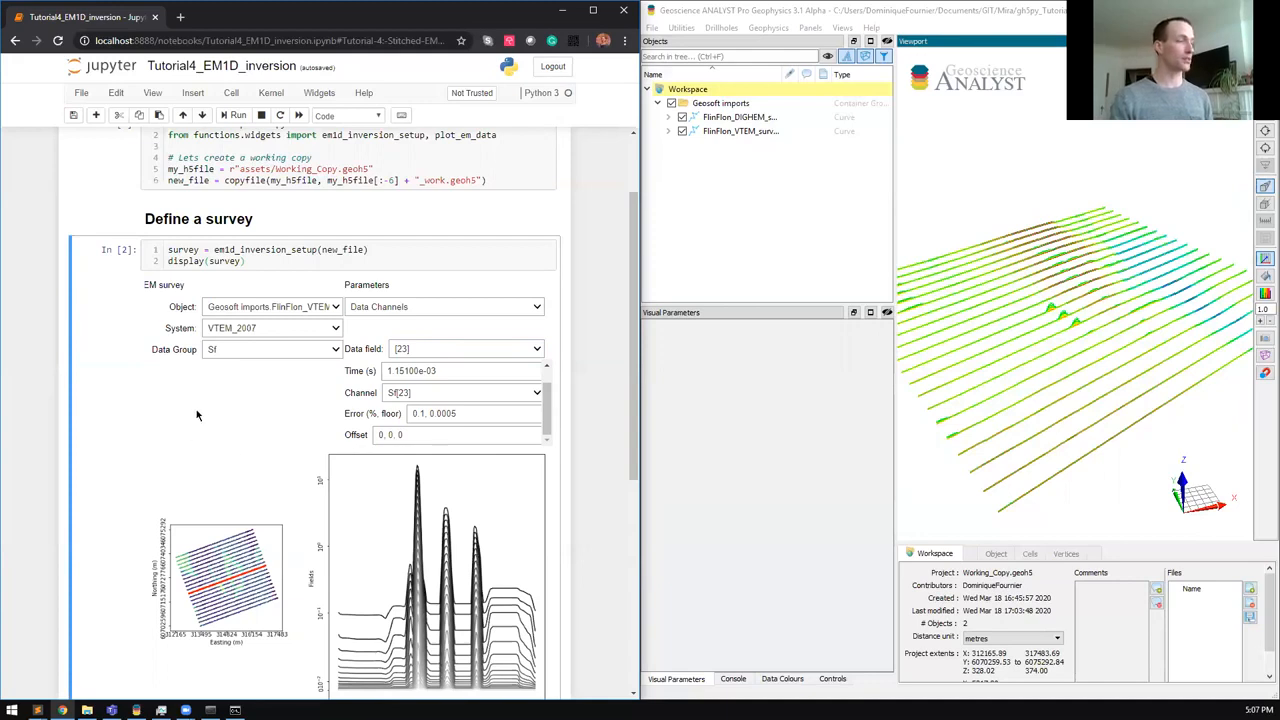
{"action": "scroll", "scroll_direction": "down", "scroll_amount": 3}
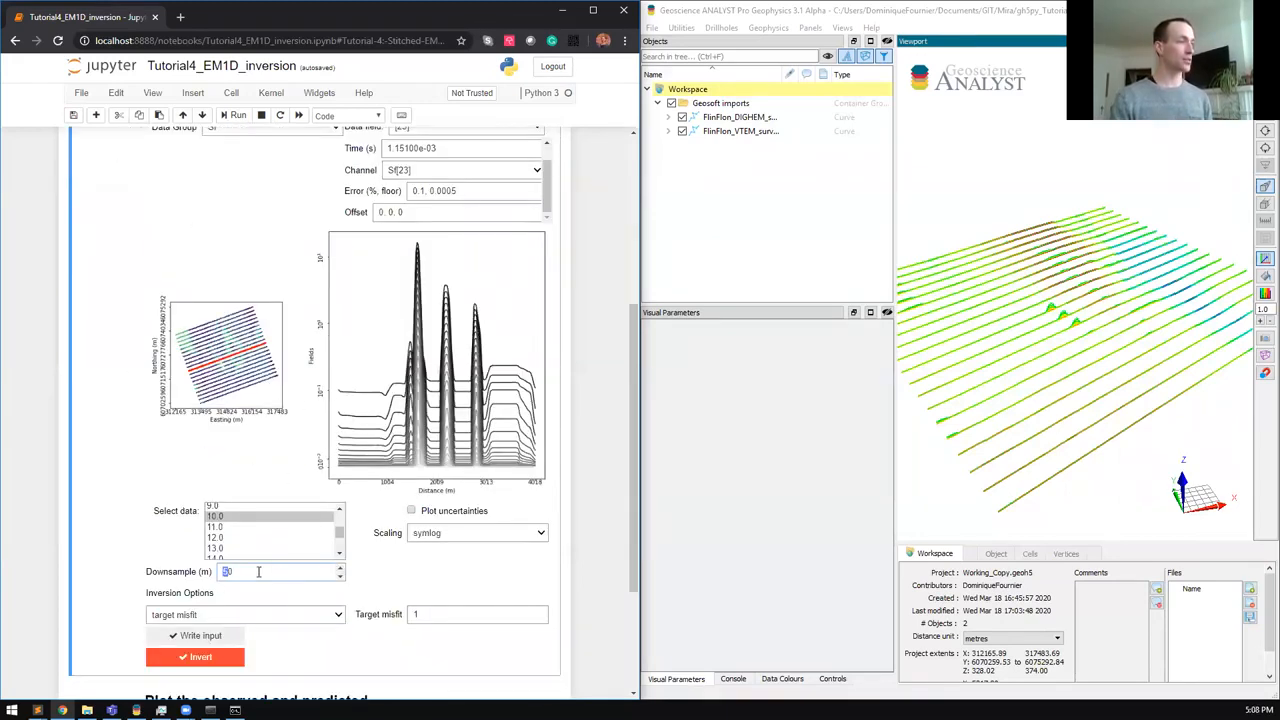
{"action": "type", "text": "50"}
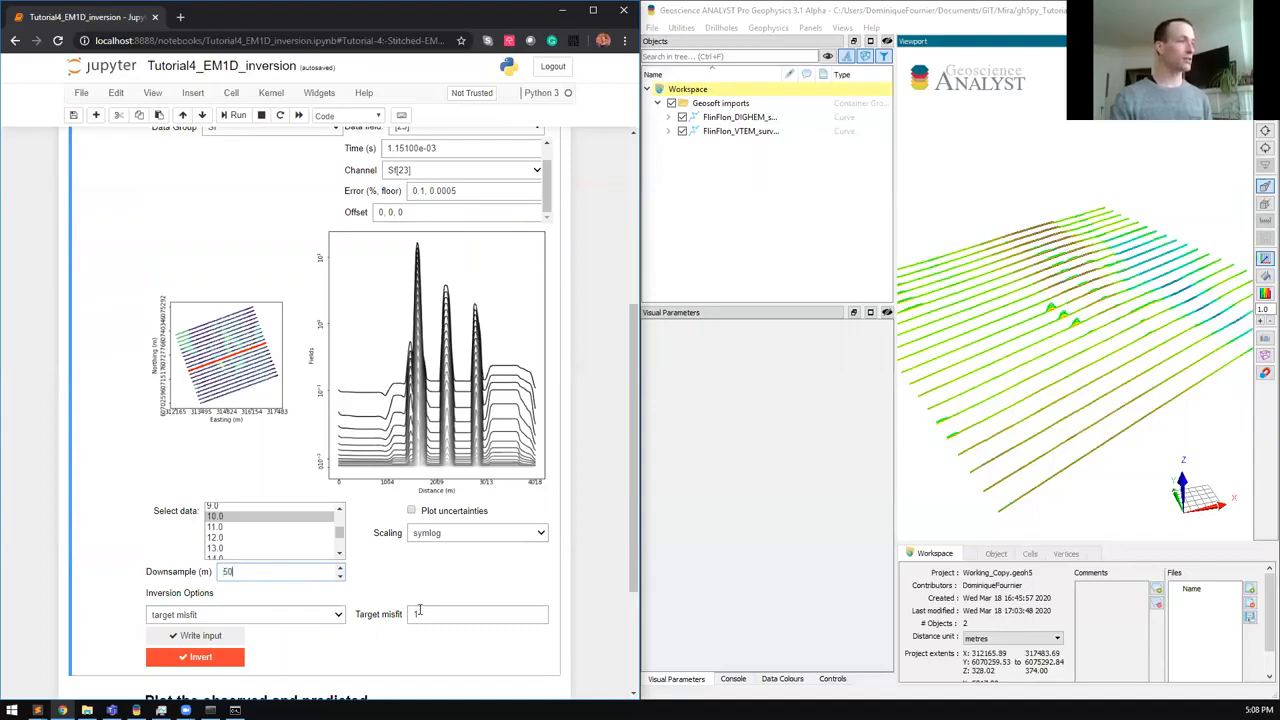
Step: Name the output Inversion_TEM_1, enable writing the input file and start the TEM inversion
{"action": "left_click", "coordinate": [244, 614]}
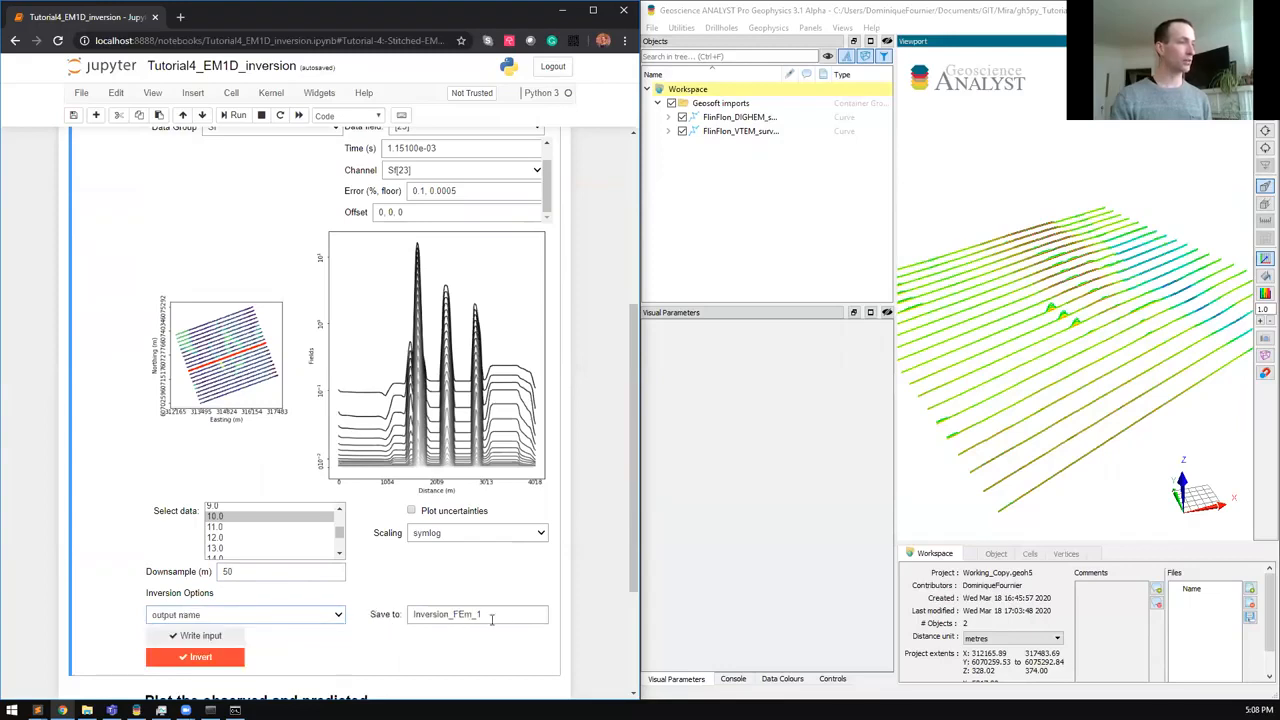
{"action": "double_click", "coordinate": [460, 614]}
{"action": "type", "text": "TEM"}
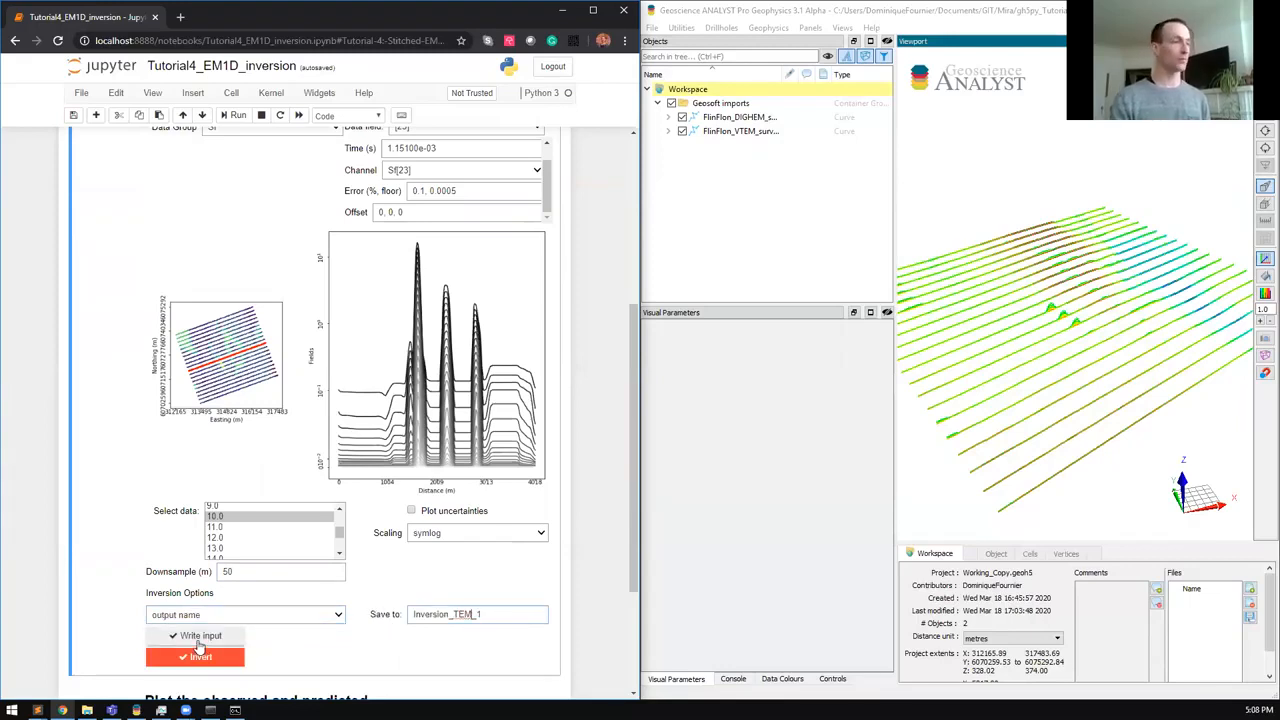
{"action": "left_click", "coordinate": [196, 656]}
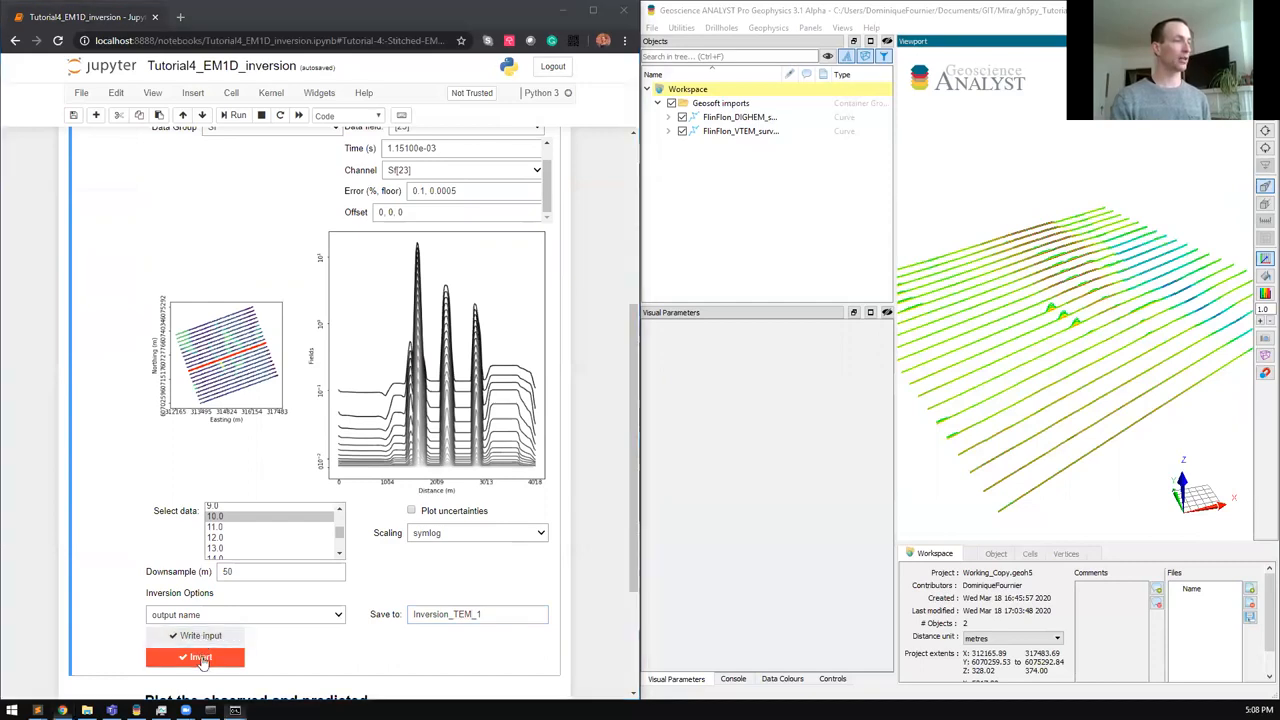
{"action": "left_click", "coordinate": [200, 656]}
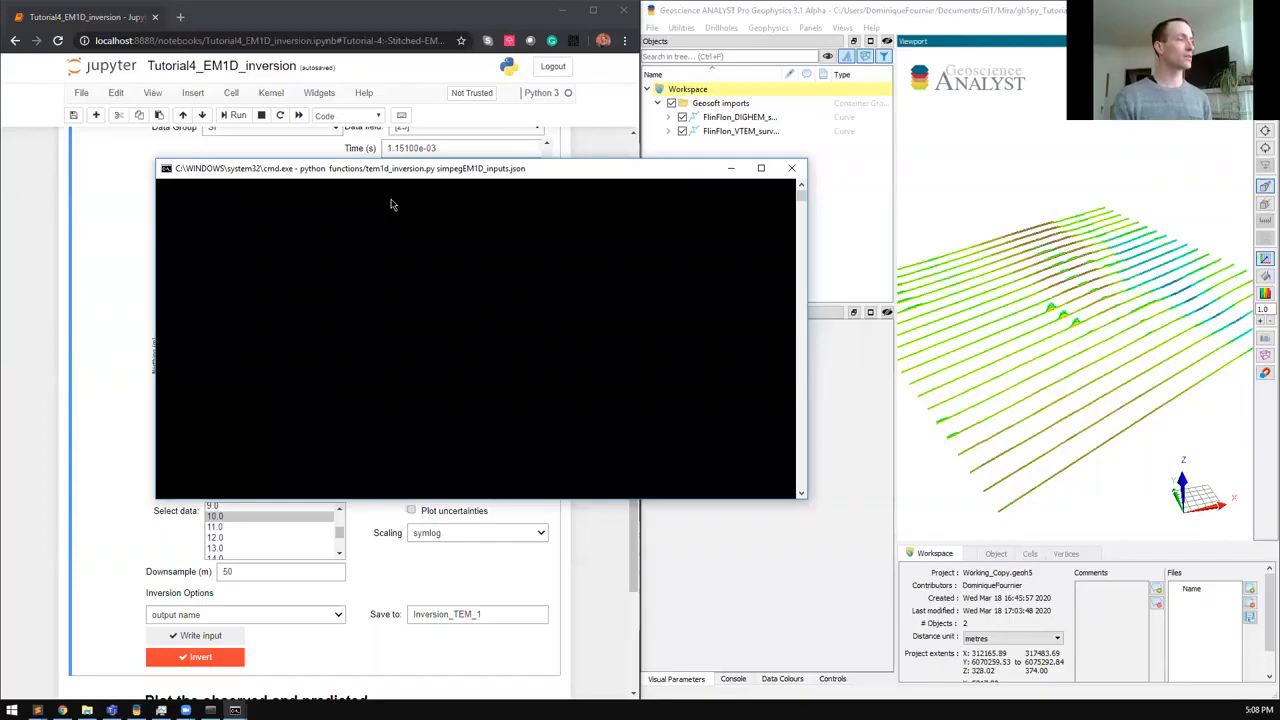
Step: Expand Inversion_FEM_1 and its Model_Sections to list the iteration models
{"action": "left_click", "coordinate": [200, 656]}
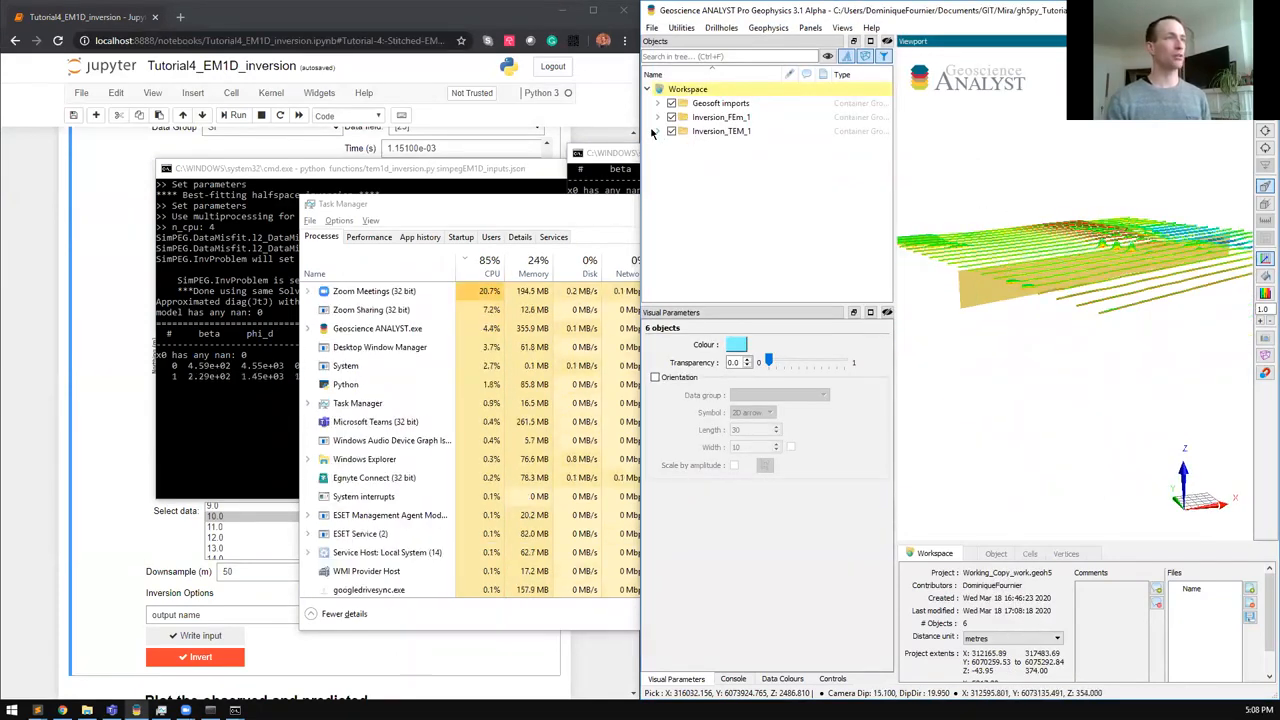
{"action": "left_click", "coordinate": [656, 132]}
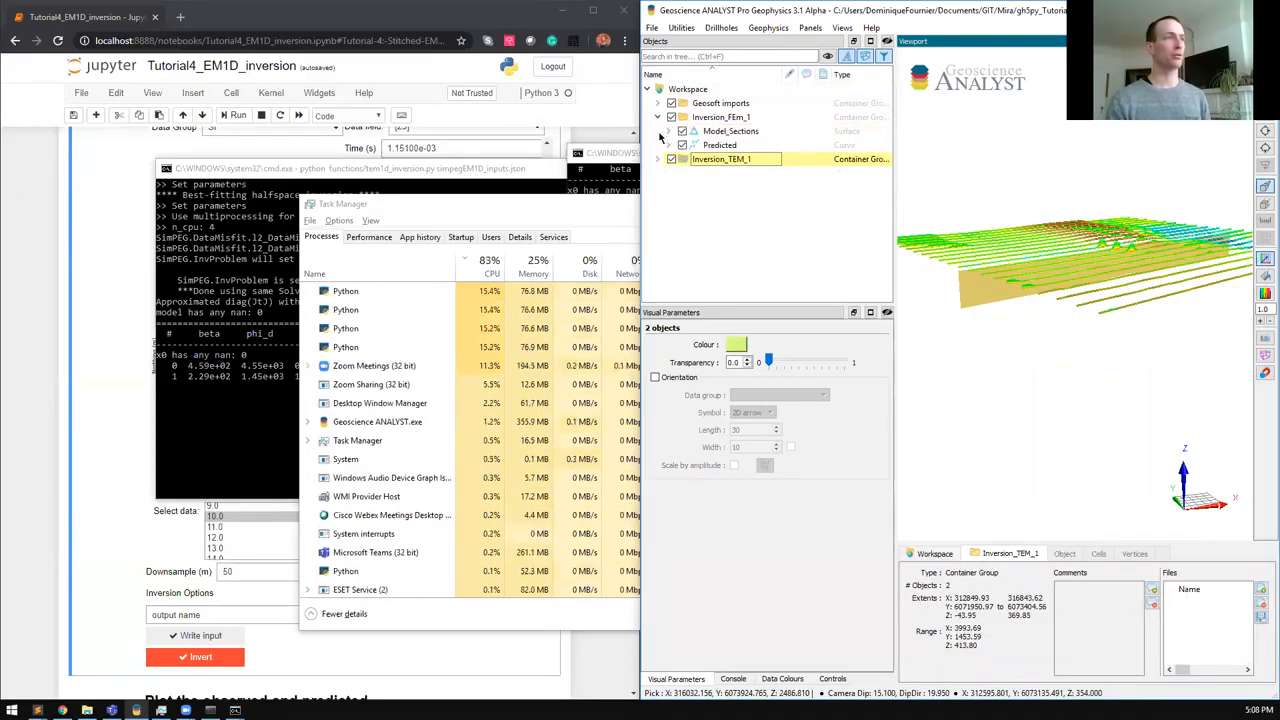
{"action": "left_click", "coordinate": [668, 132]}
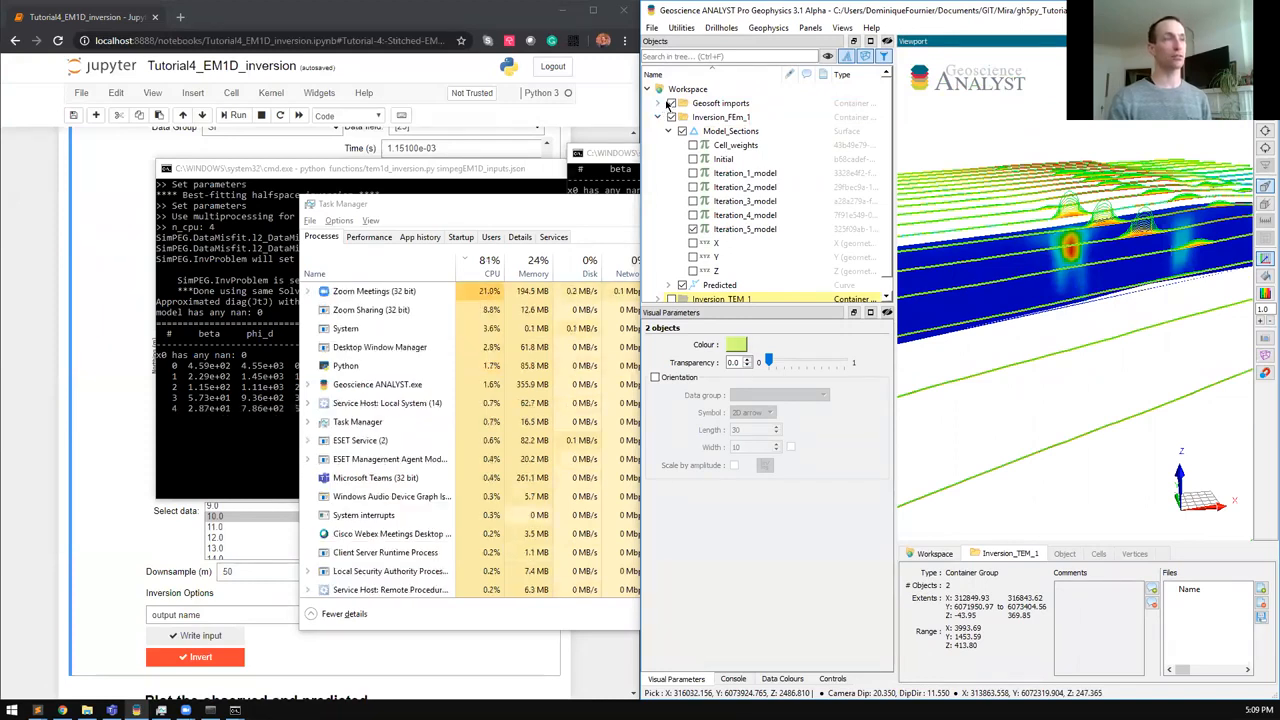
Step: Select Iteration_5_model and apply a logarithmic colour range to its conductivity
{"action": "left_click", "coordinate": [720, 88]}
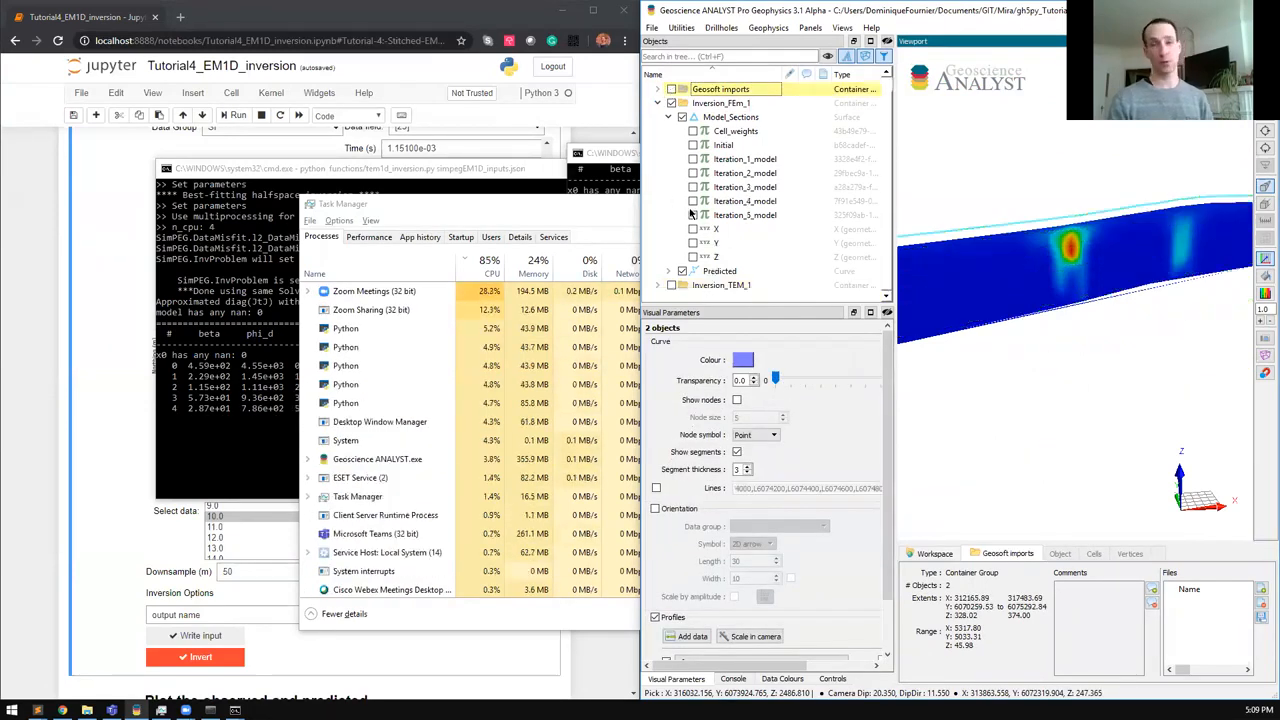
{"action": "left_click", "coordinate": [720, 272]}
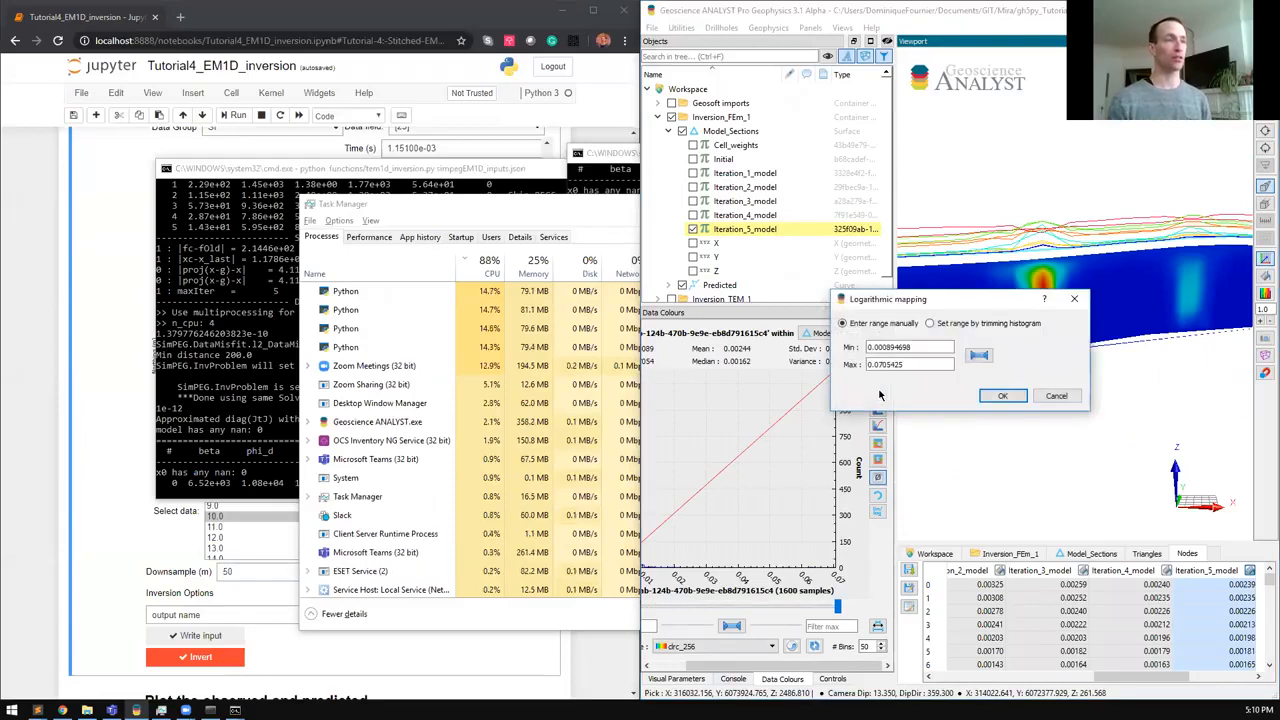
{"action": "left_click", "coordinate": [1002, 396]}
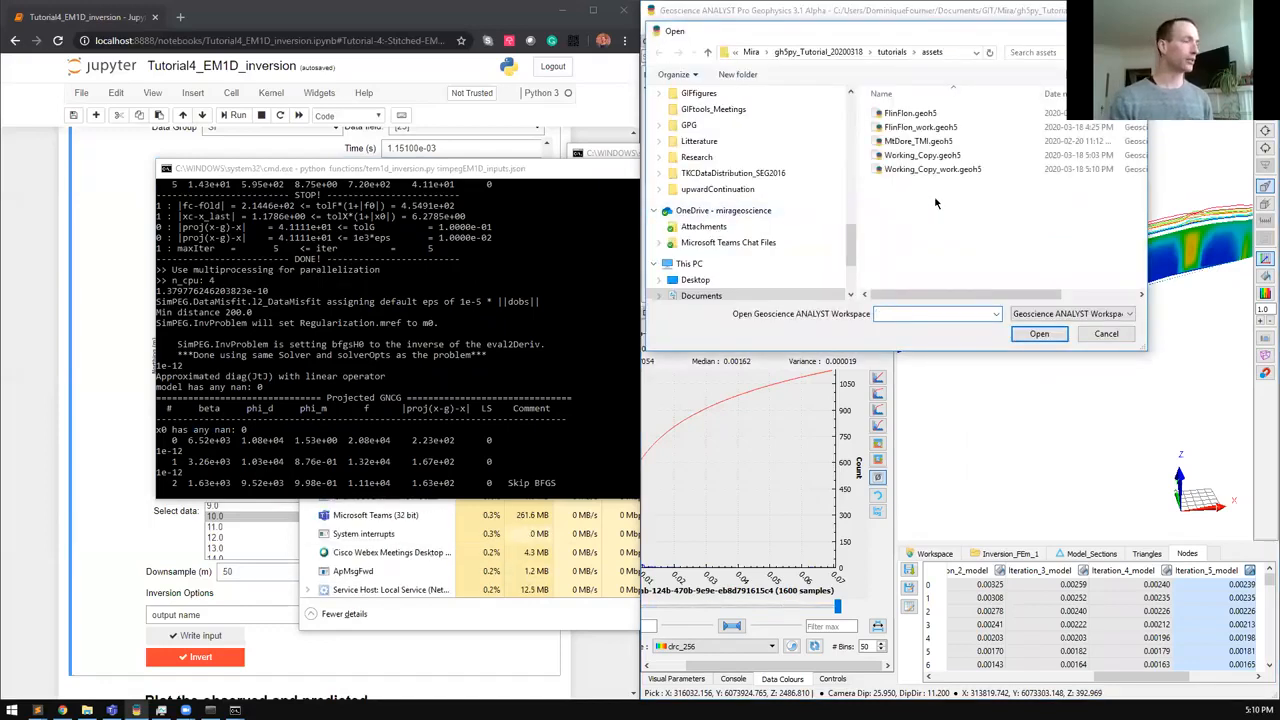
Step: Reopen Working_Copy_work.geoh5 and expand the Inversion_TEM_1 results group
{"action": "left_click", "coordinate": [932, 168]}
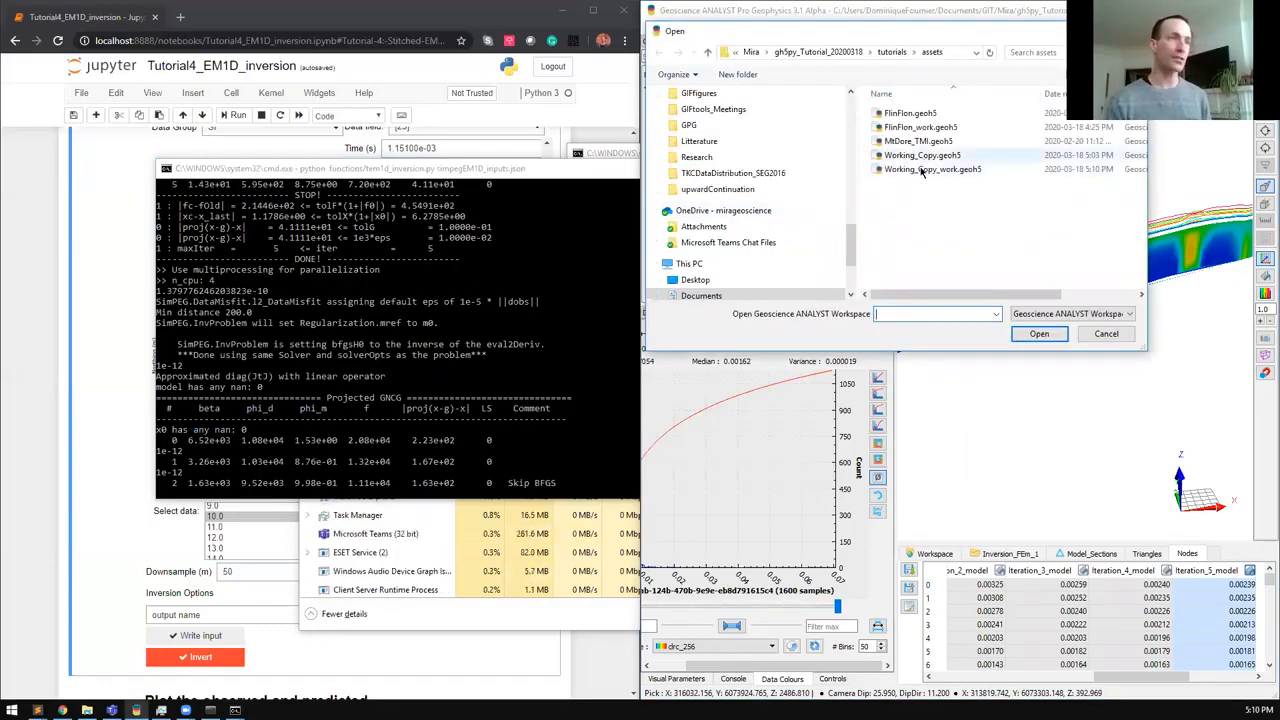
{"action": "left_click", "coordinate": [1040, 332]}
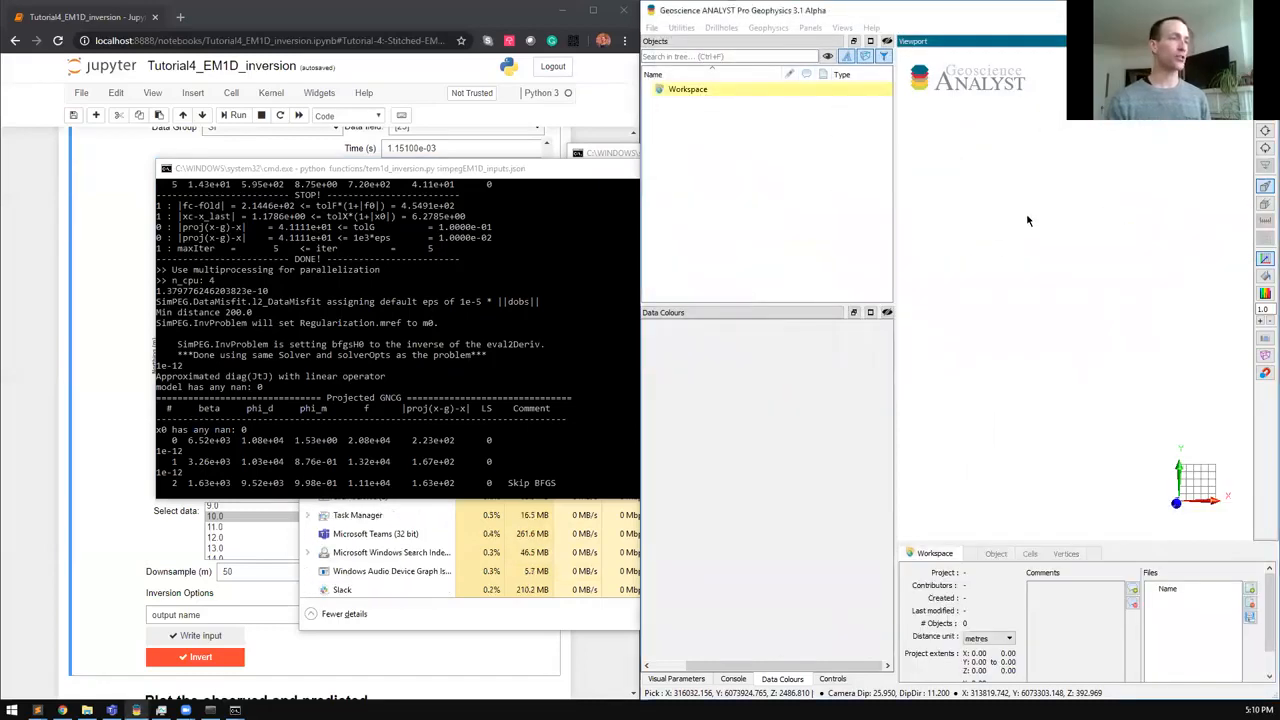
{"action": "left_click", "coordinate": [658, 88]}
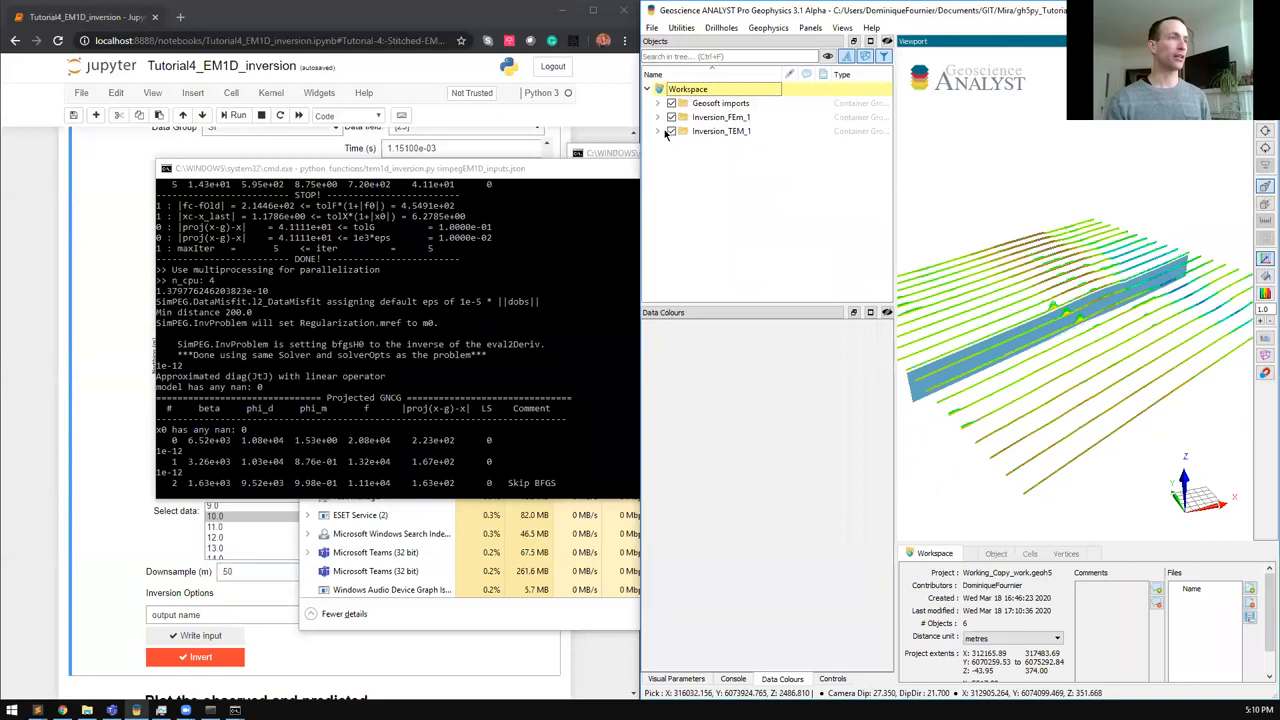
{"action": "left_click", "coordinate": [658, 132]}
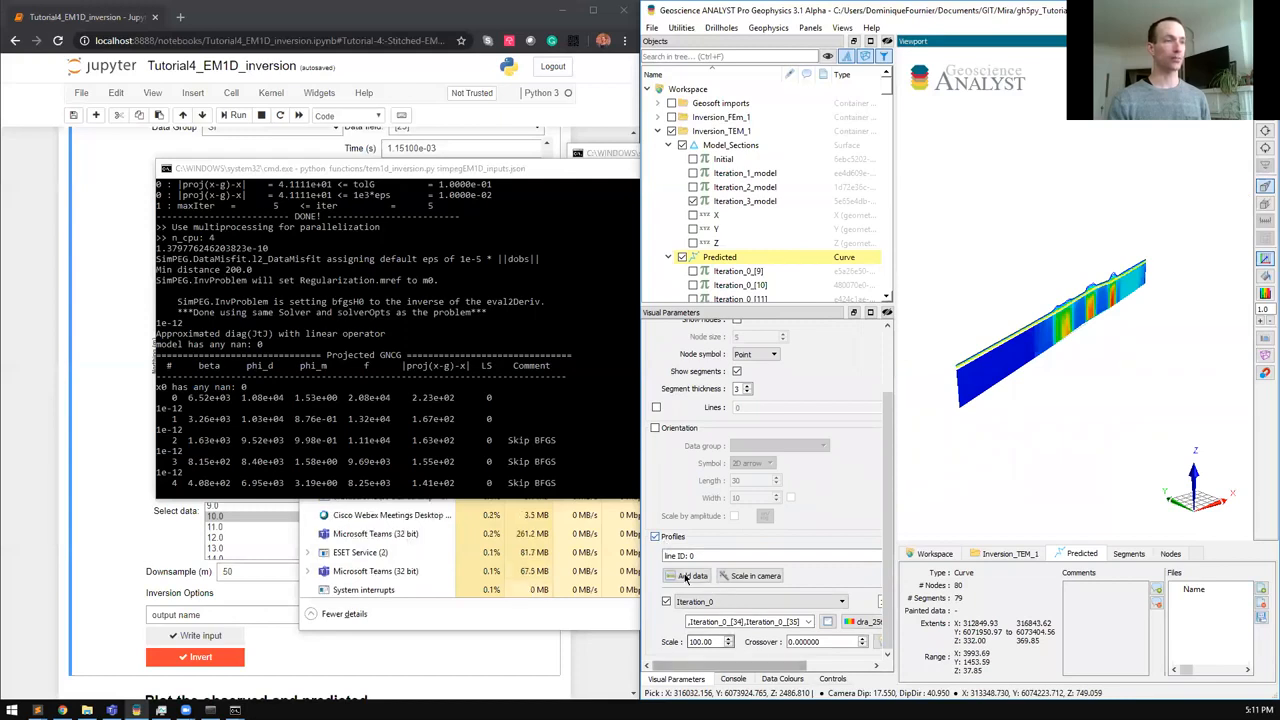
Step: Add the observed TEM data as a second profile beside the predicted curve
{"action": "left_click", "coordinate": [840, 536]}
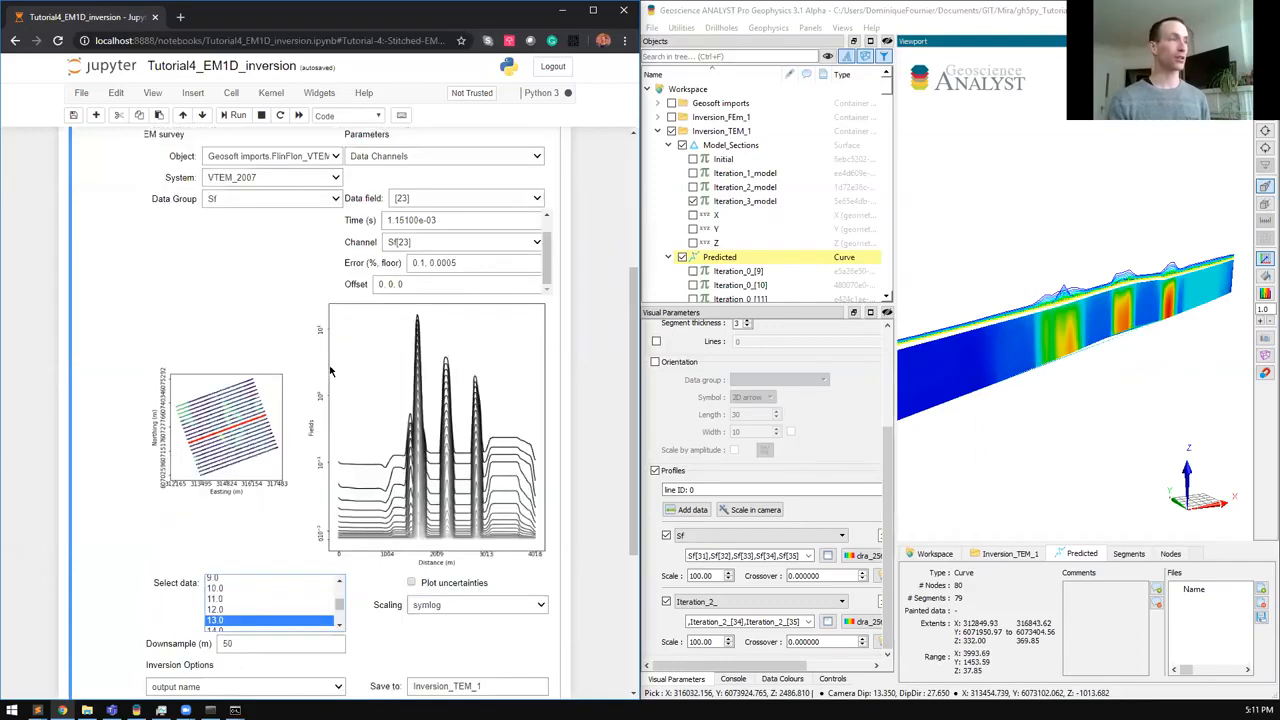
Step: Show the uncertainty options with user-input percentage and floor kept selected
{"action": "left_click", "coordinate": [244, 504]}
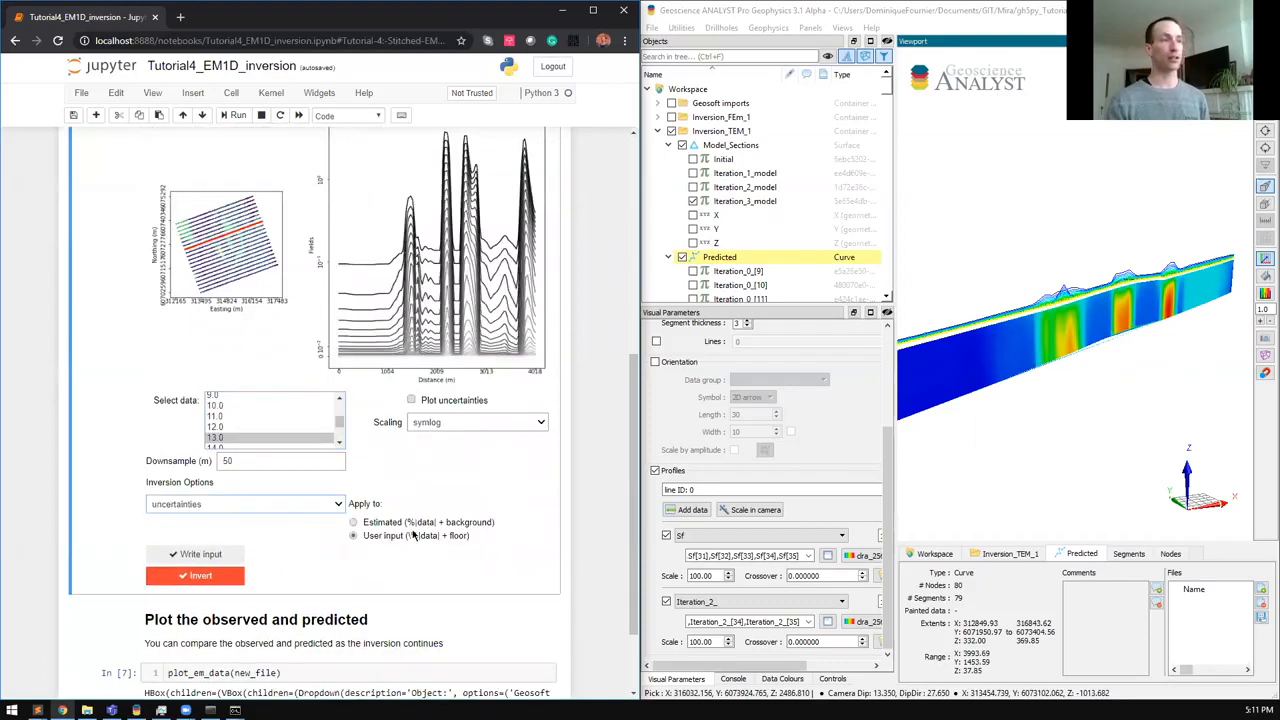
{"action": "mouse_move", "coordinate": [476, 536]}
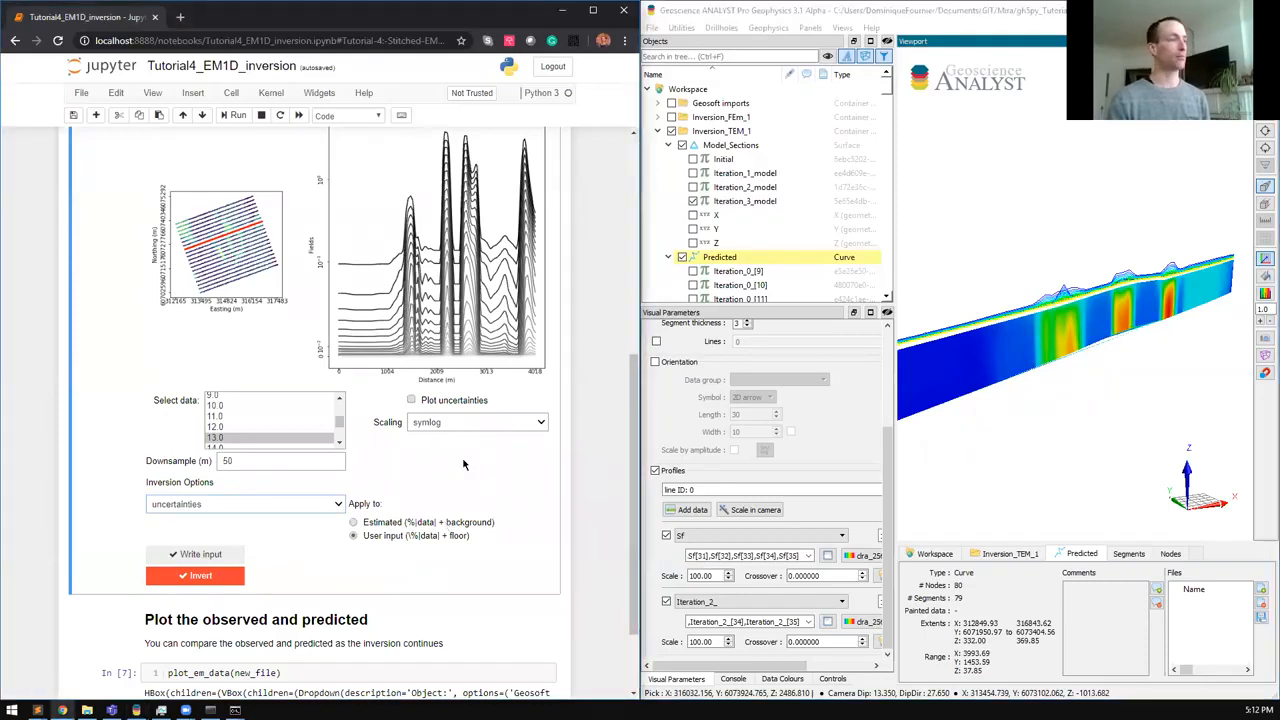
{"action": "left_click", "coordinate": [196, 576]}
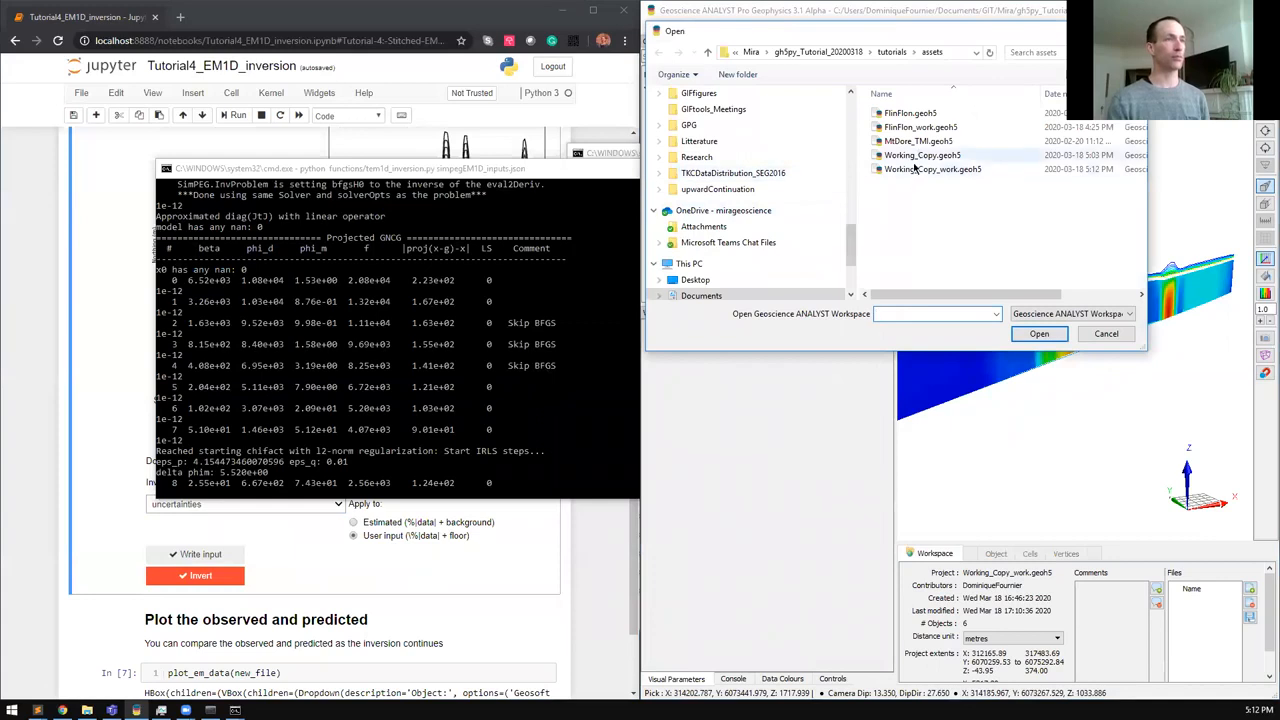
Step: Reopen the working copy workspace and orbit around the TEM conductivity section
{"action": "left_click", "coordinate": [1040, 332]}
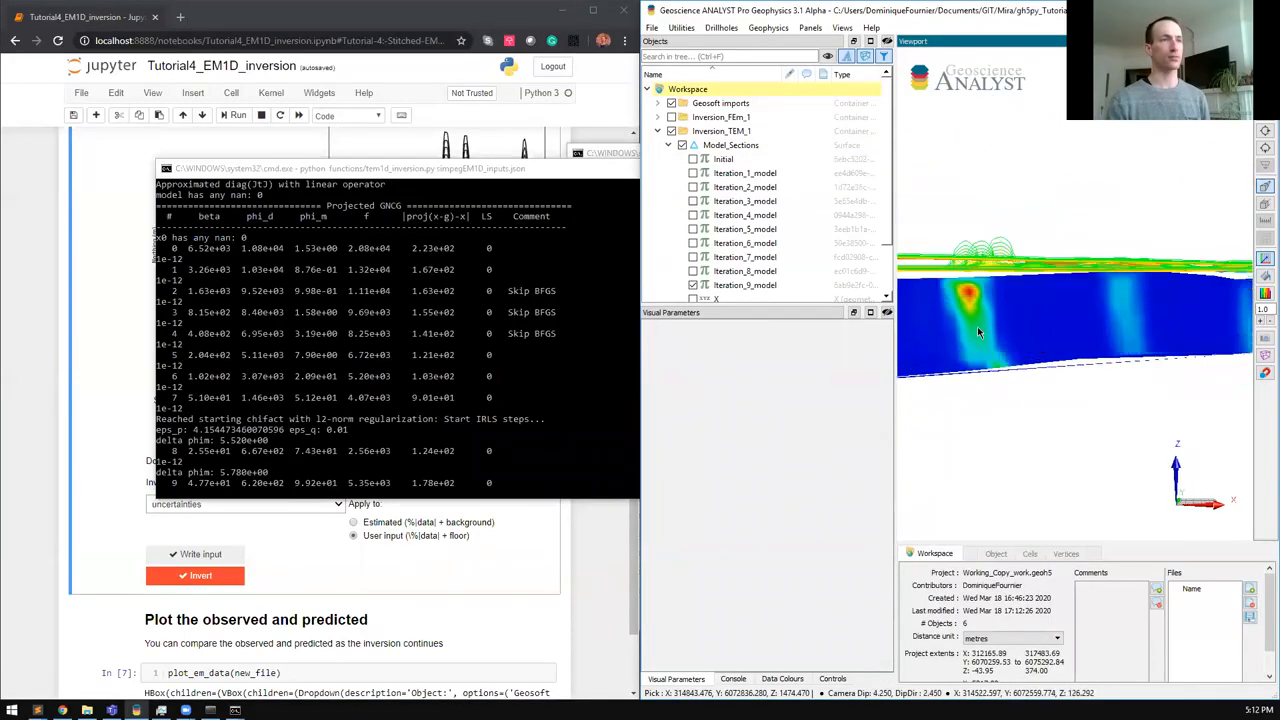
{"action": "left_click_drag", "start_coordinate": [1000, 330], "coordinate": [1000, 316]}
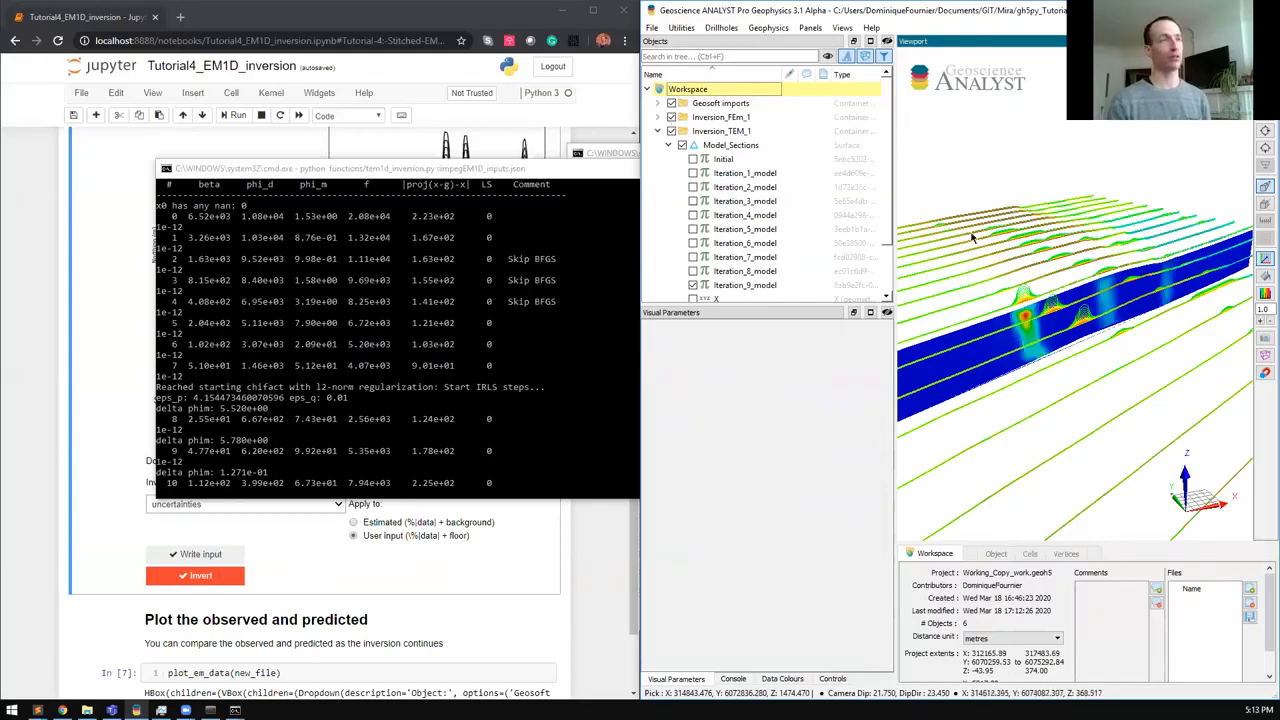
Step: Collapse the TEM group and expand the FEM inversion's model sections
{"action": "left_click", "coordinate": [656, 132]}
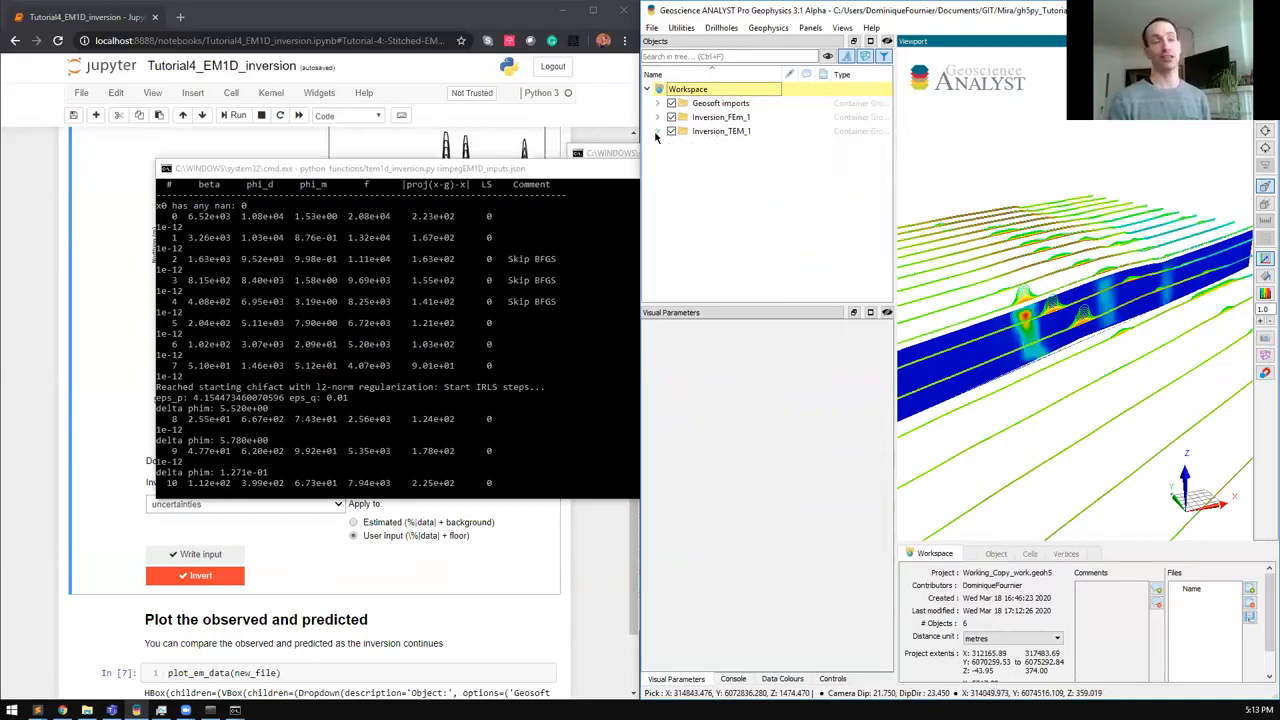
{"action": "left_click", "coordinate": [658, 116]}
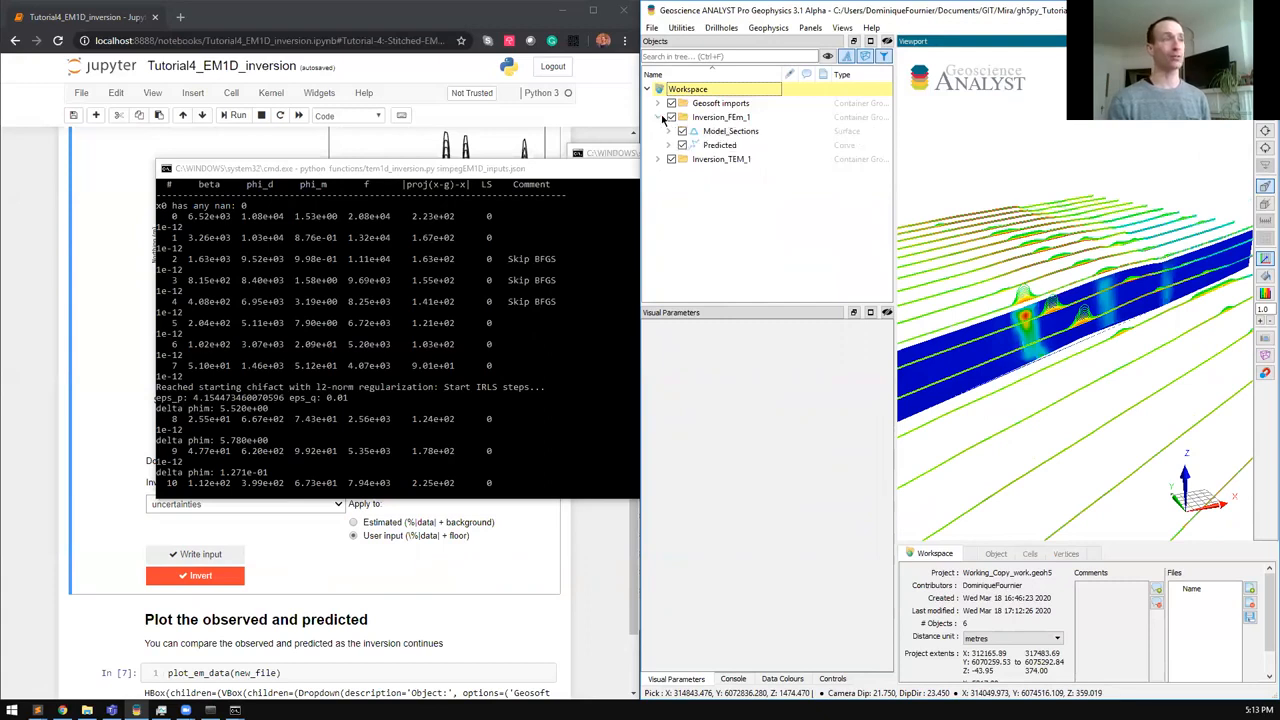
{"action": "left_click", "coordinate": [658, 132]}
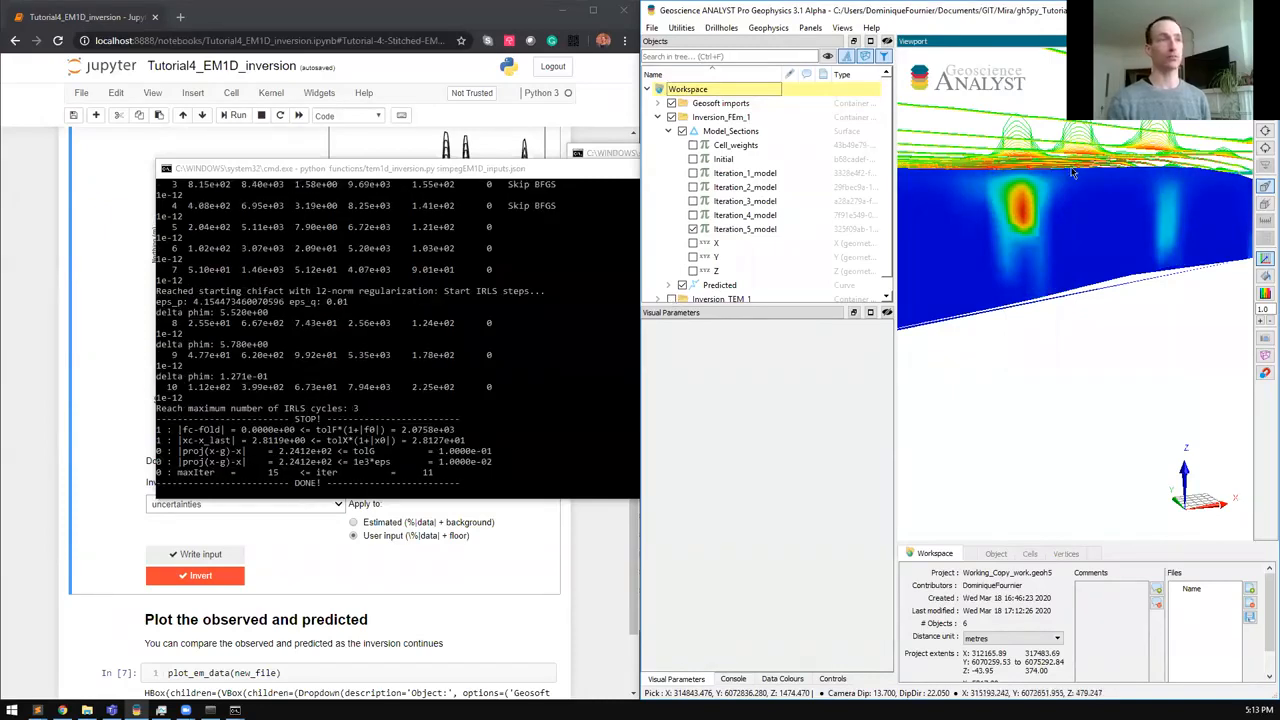
{"action": "mouse_move", "coordinate": [1100, 232]}
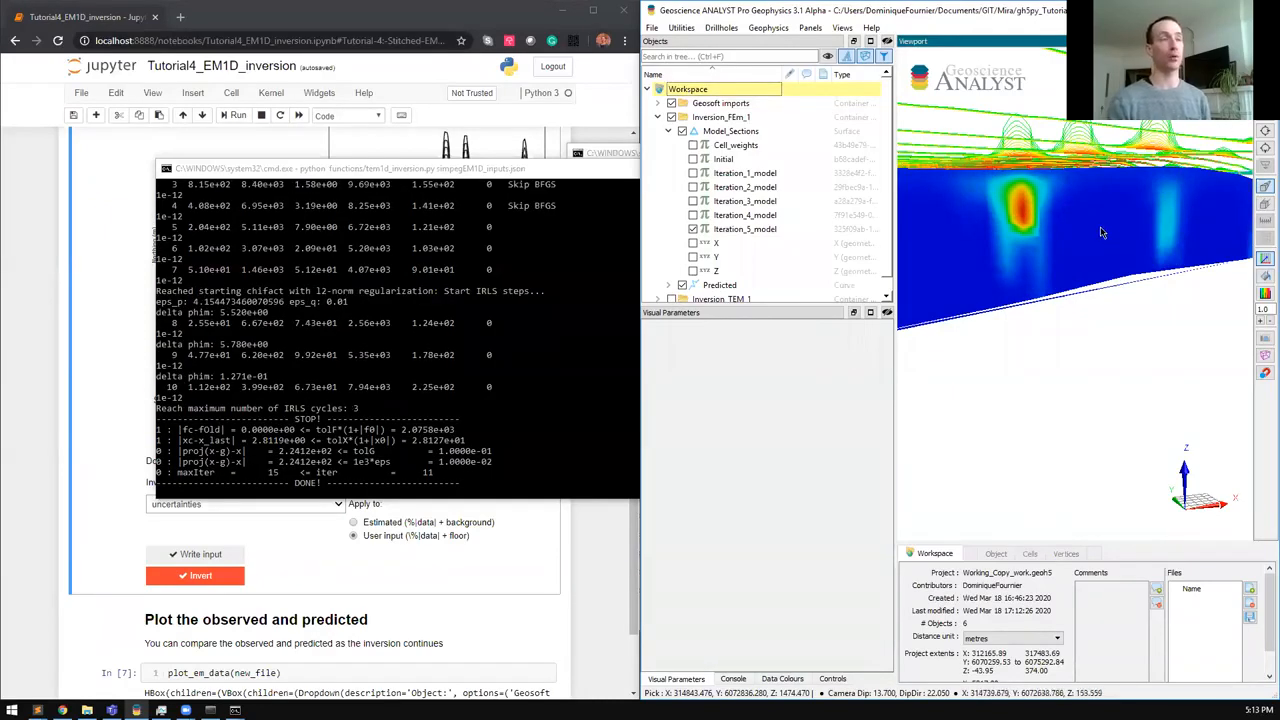
Step: Select the TEM Iteration_8_model and bring up its Data Colours settings
{"action": "left_click", "coordinate": [744, 228]}
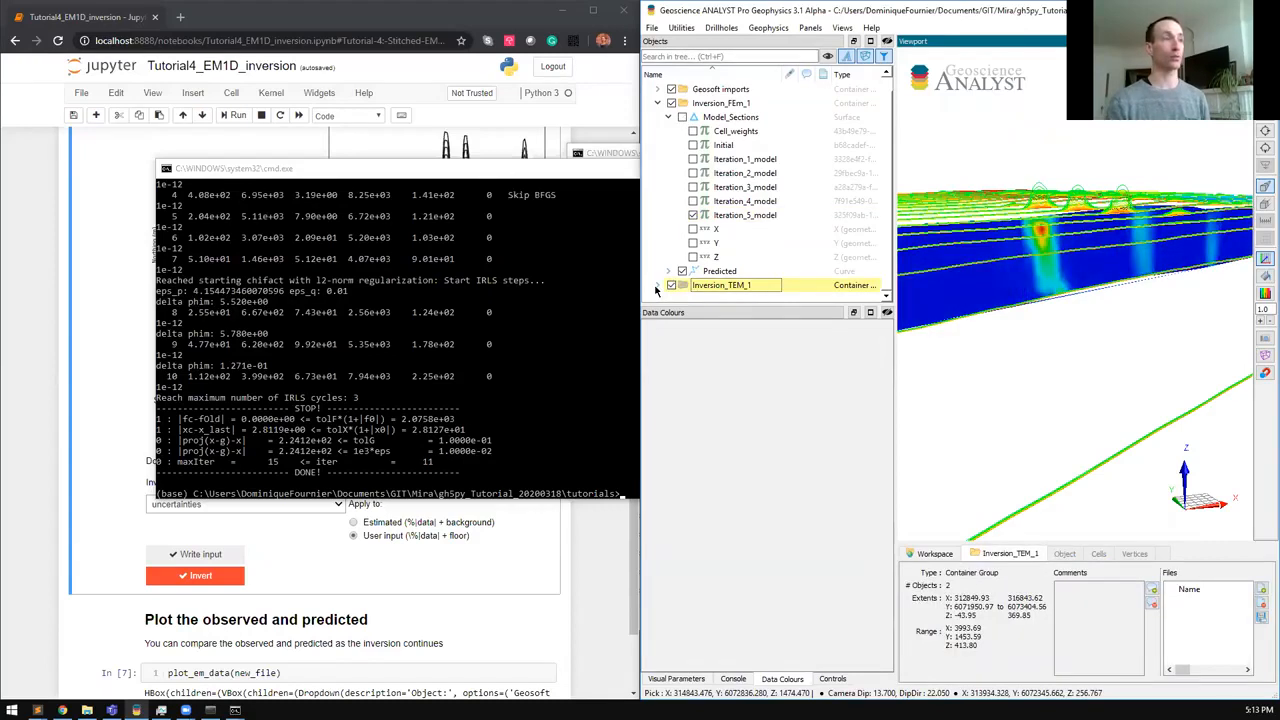
{"action": "left_click", "coordinate": [744, 228]}
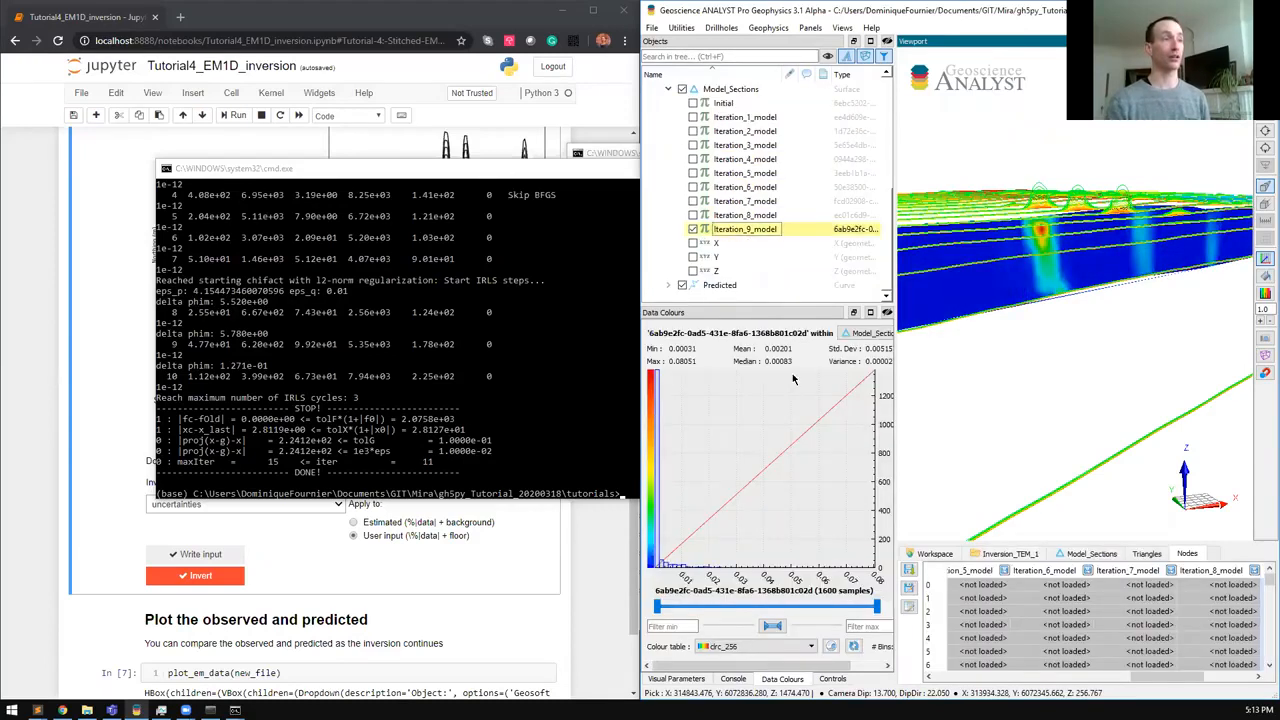
{"action": "left_click", "coordinate": [676, 678]}
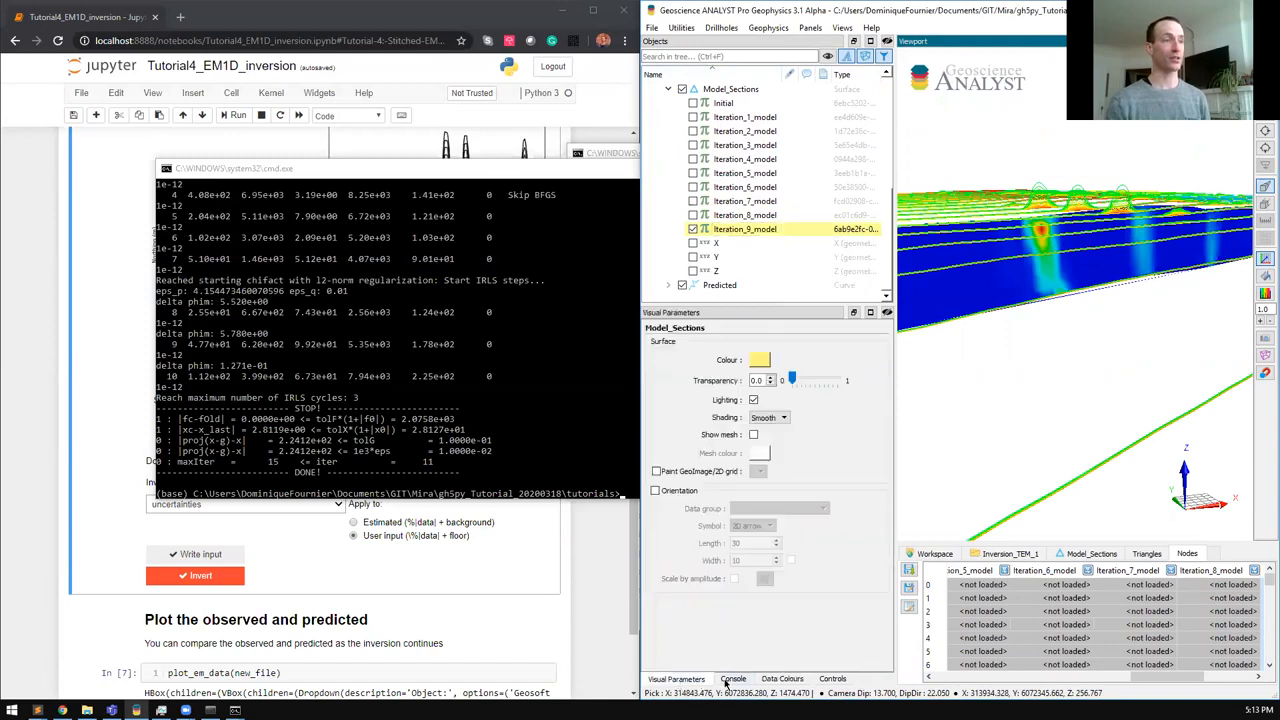
{"action": "left_click", "coordinate": [784, 678]}
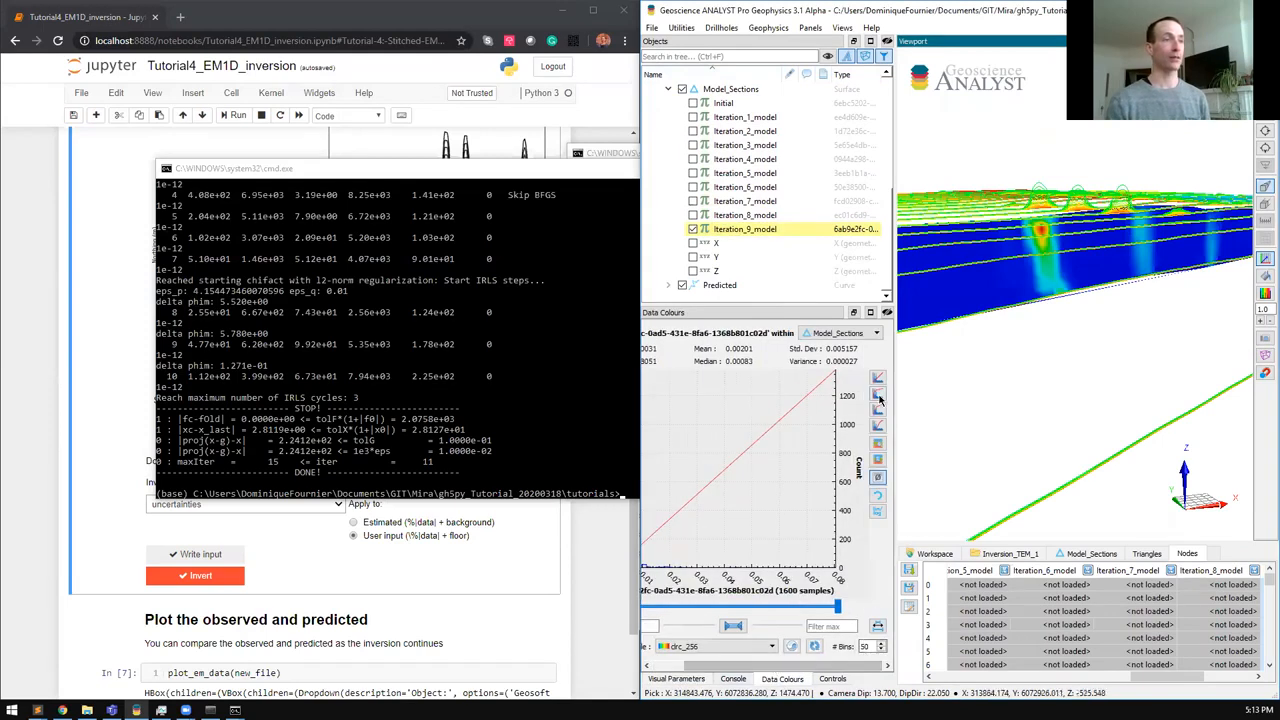